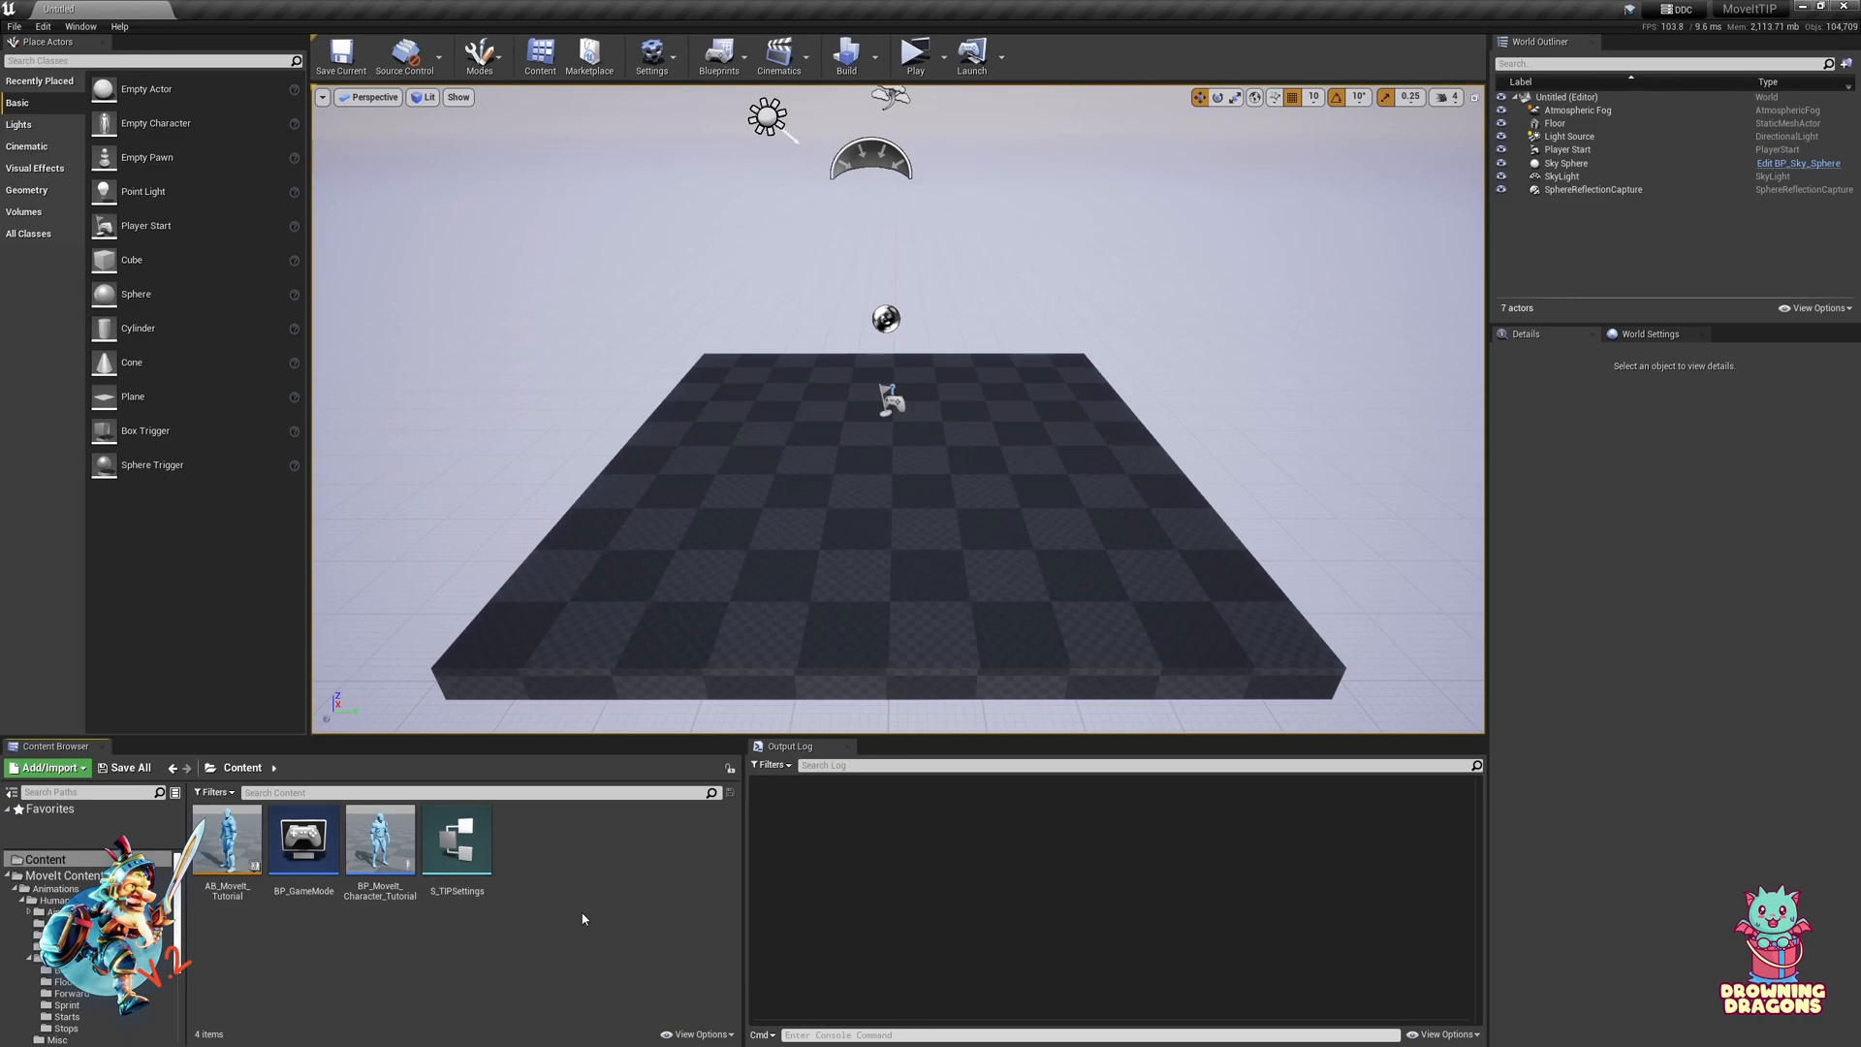
pyautogui.moveTo(580, 919)
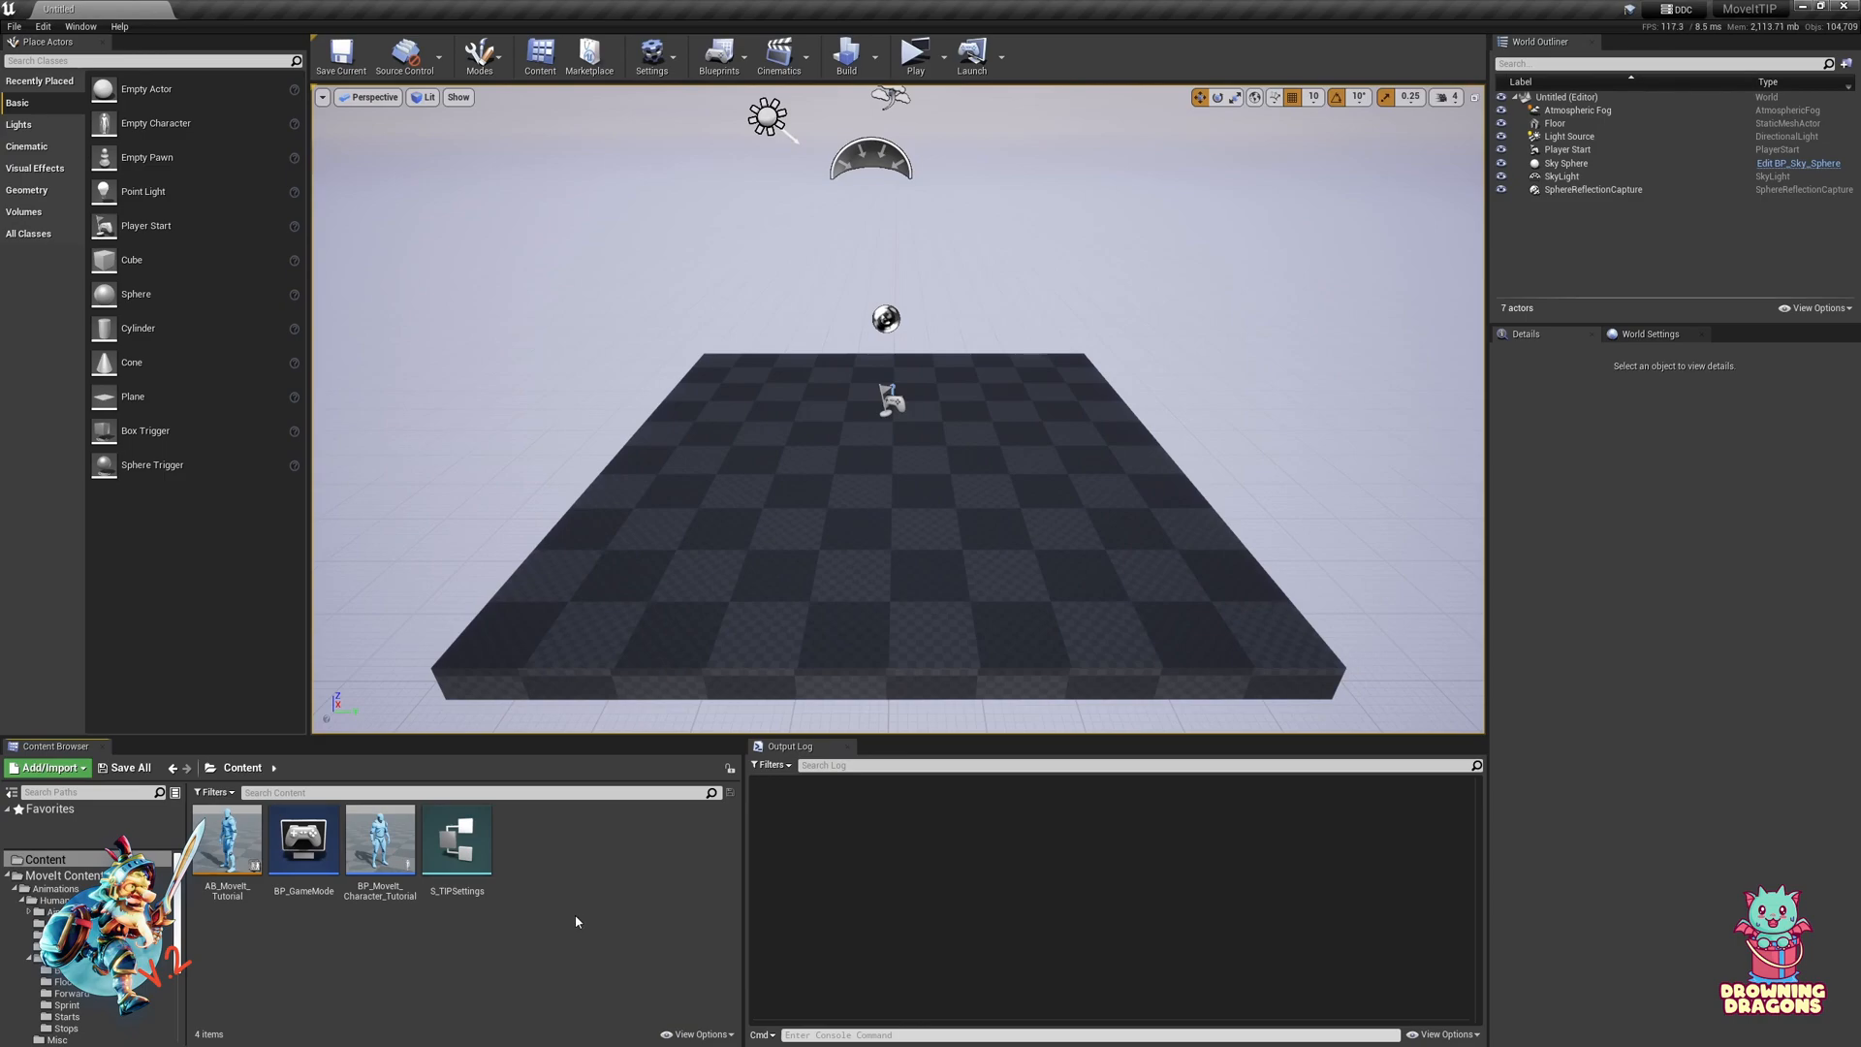
pyautogui.moveTo(574, 919)
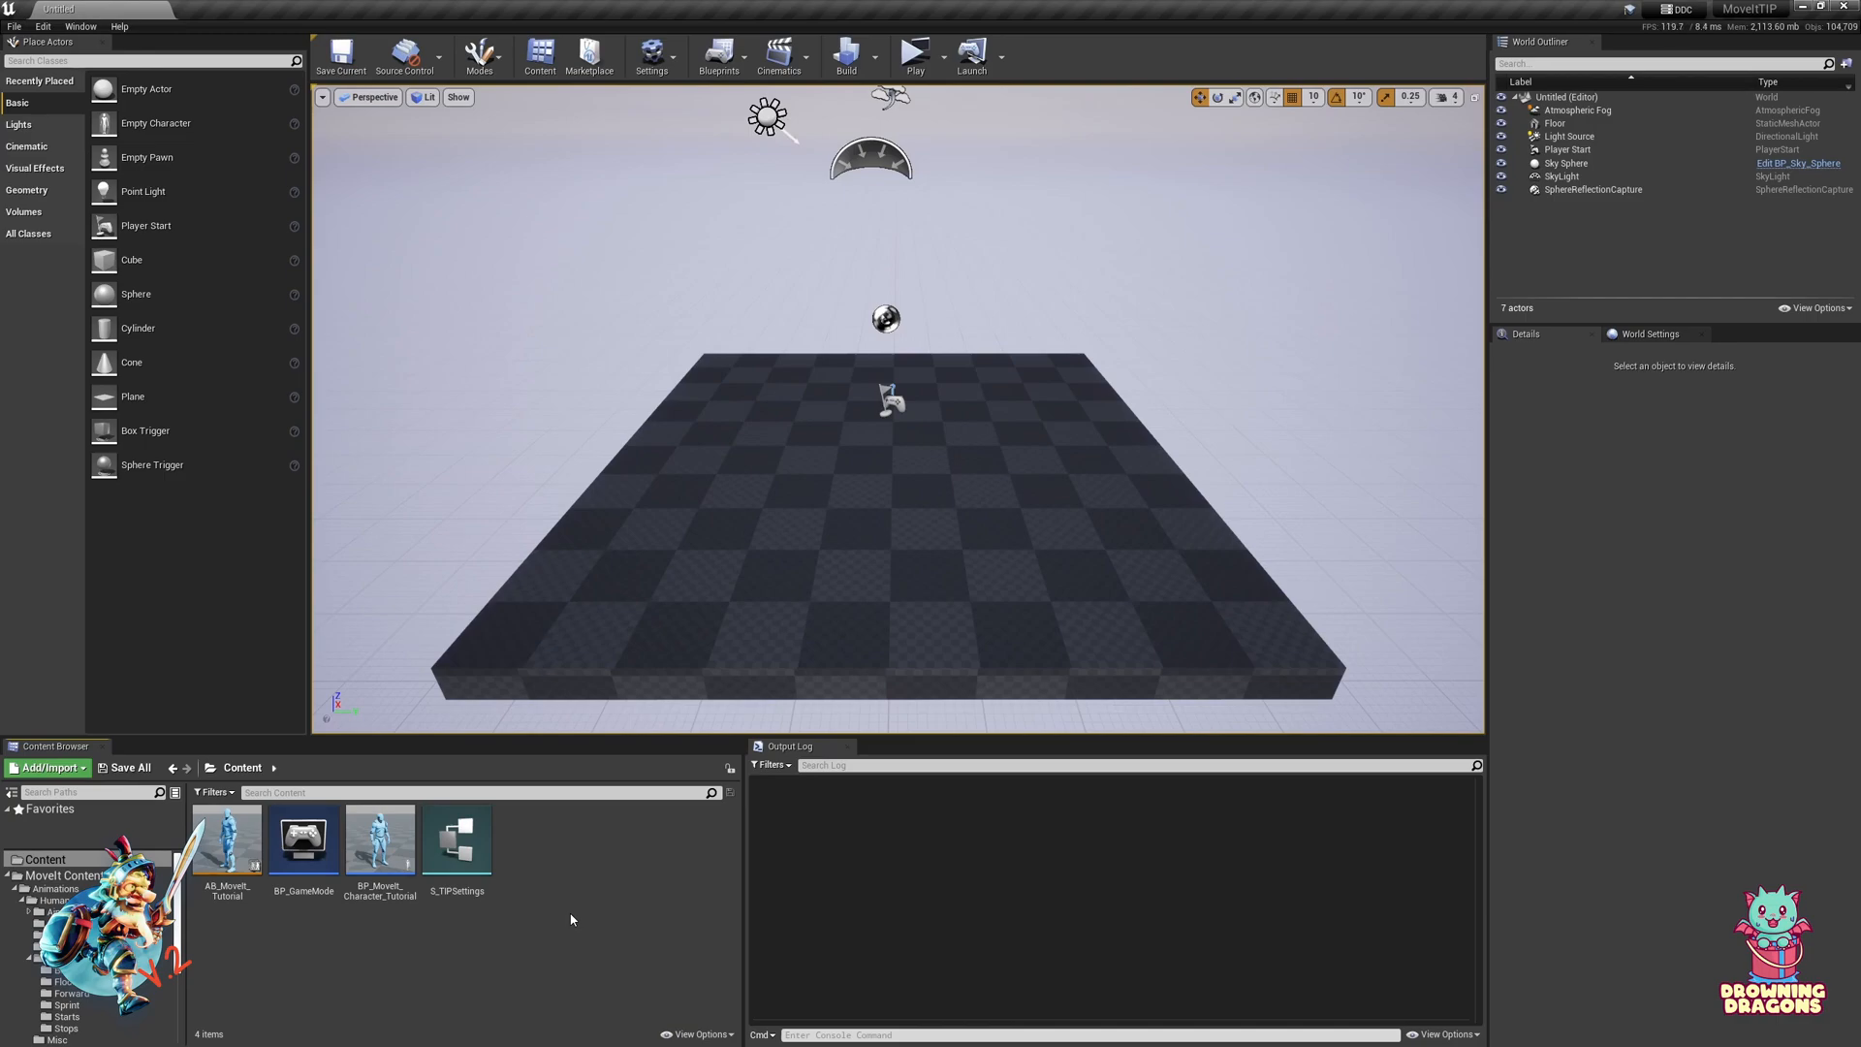
pyautogui.moveTo(605, 927)
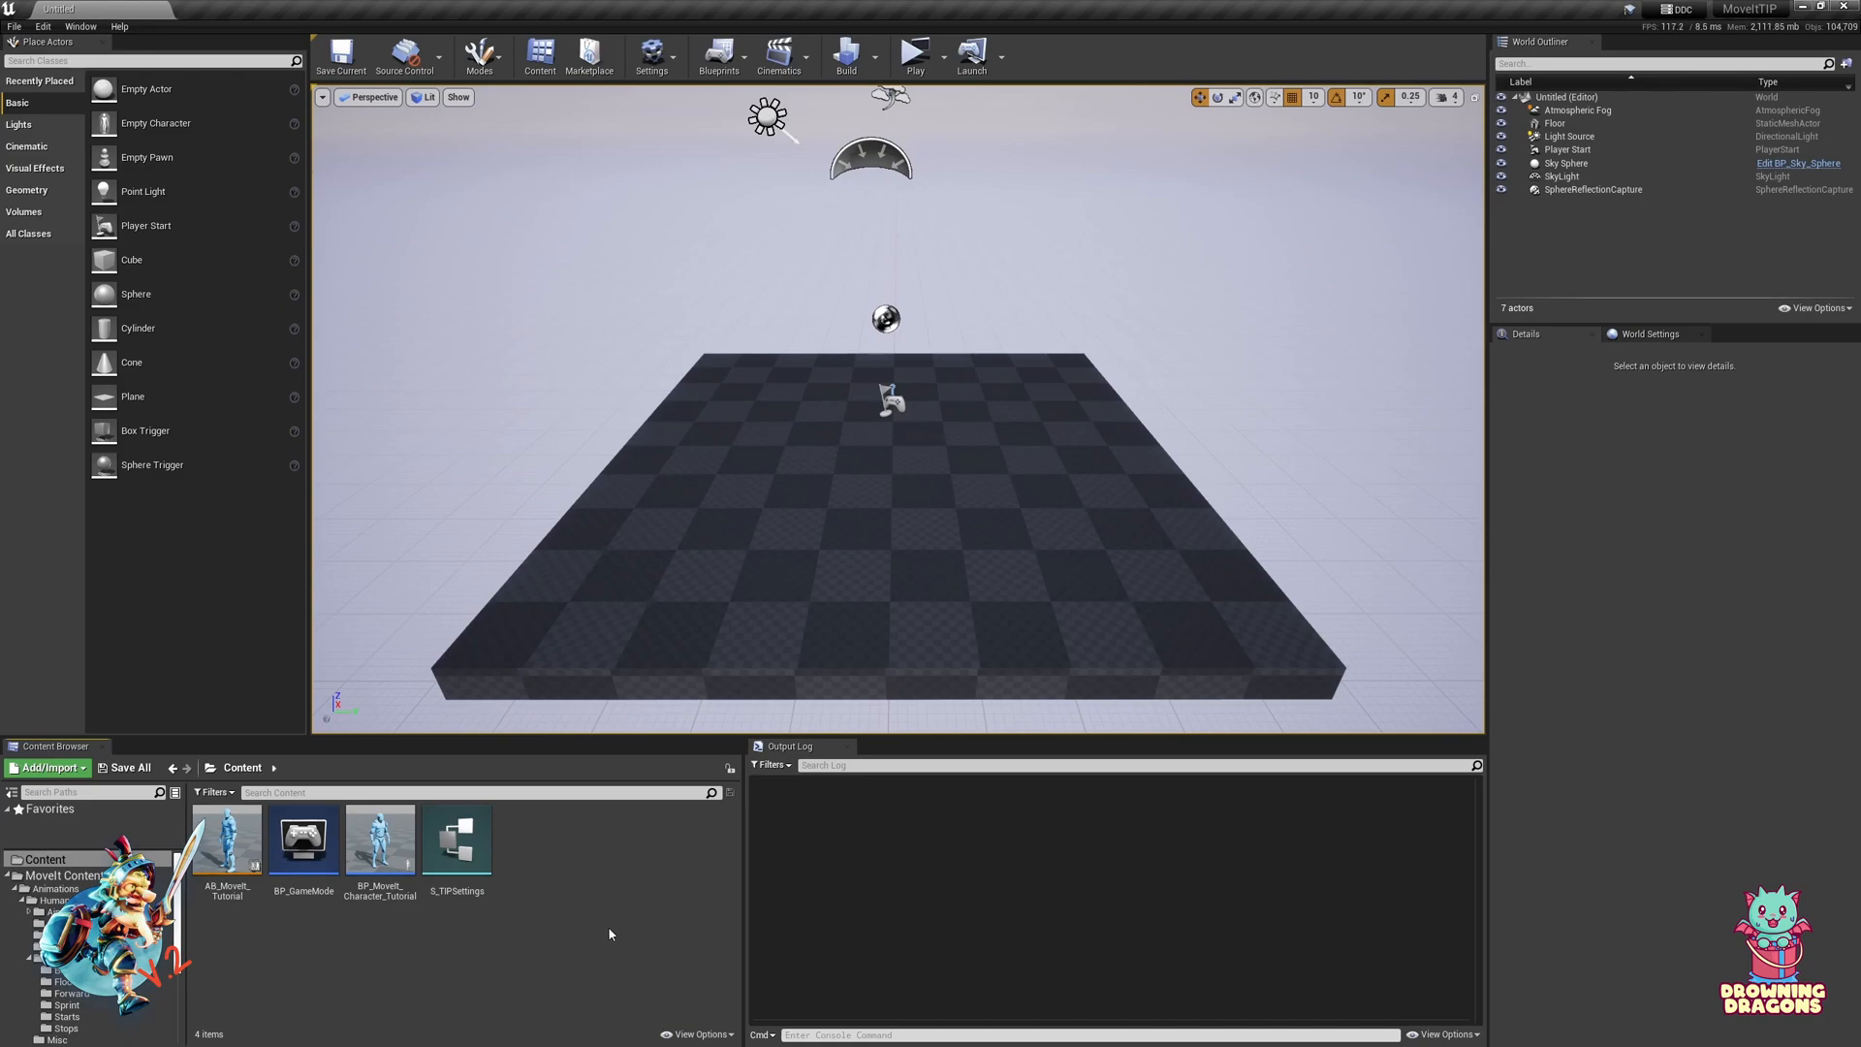
# Step: Open BP_MoveIt_Character_Tutorial from the Content Browser and view its Event Graph movement nodes
pyautogui.click(380, 837)
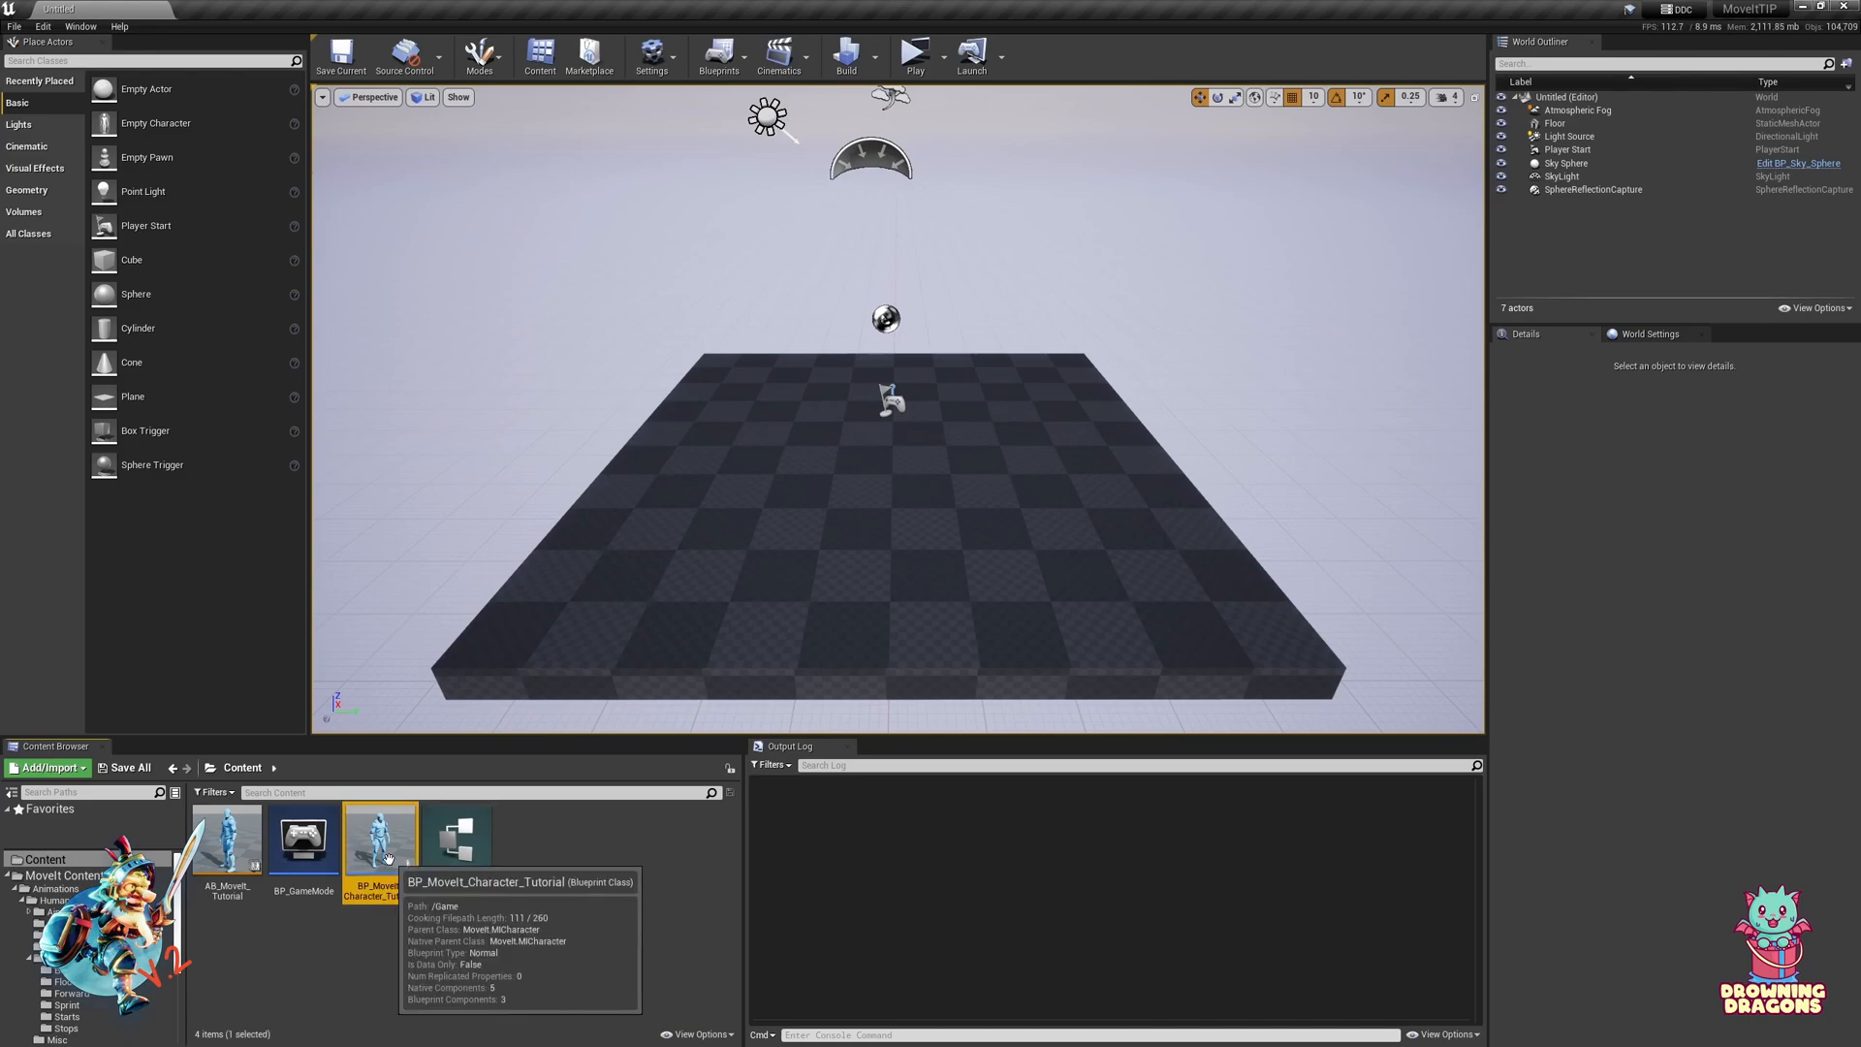
pyautogui.doubleClick(378, 838)
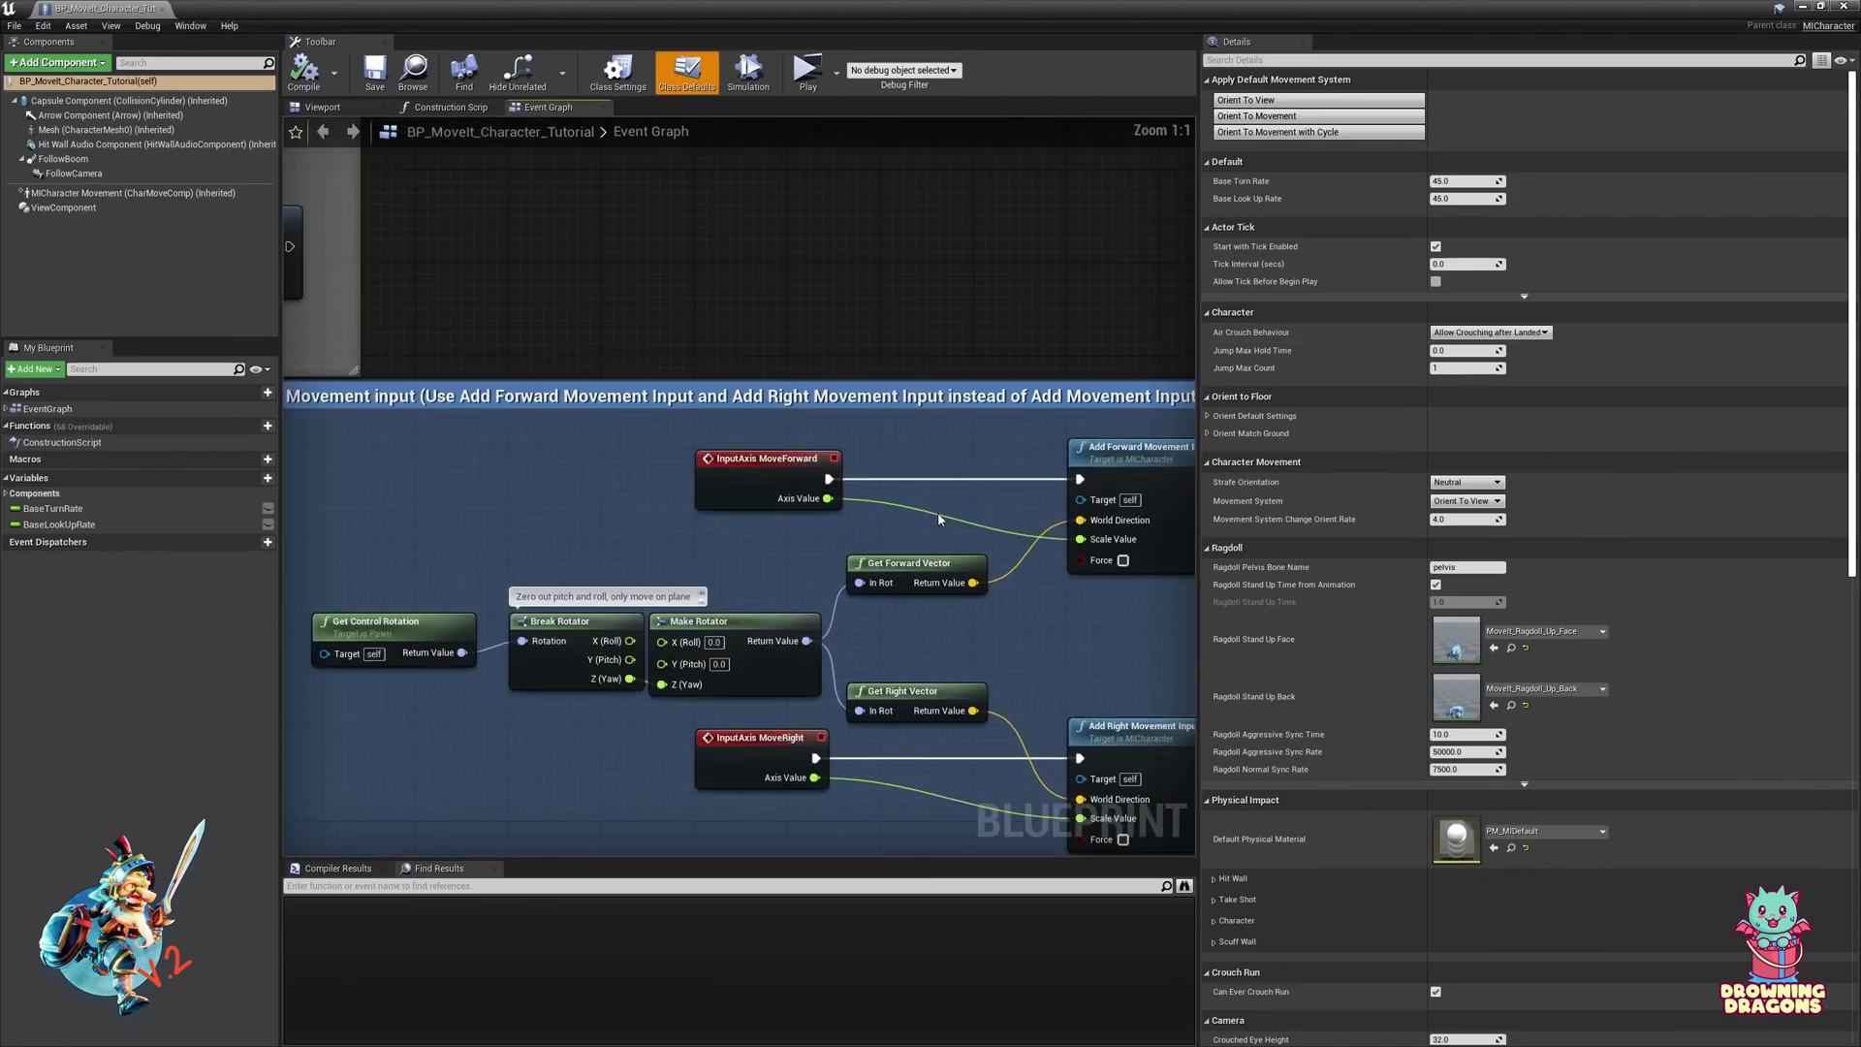
pyautogui.scroll(-3)
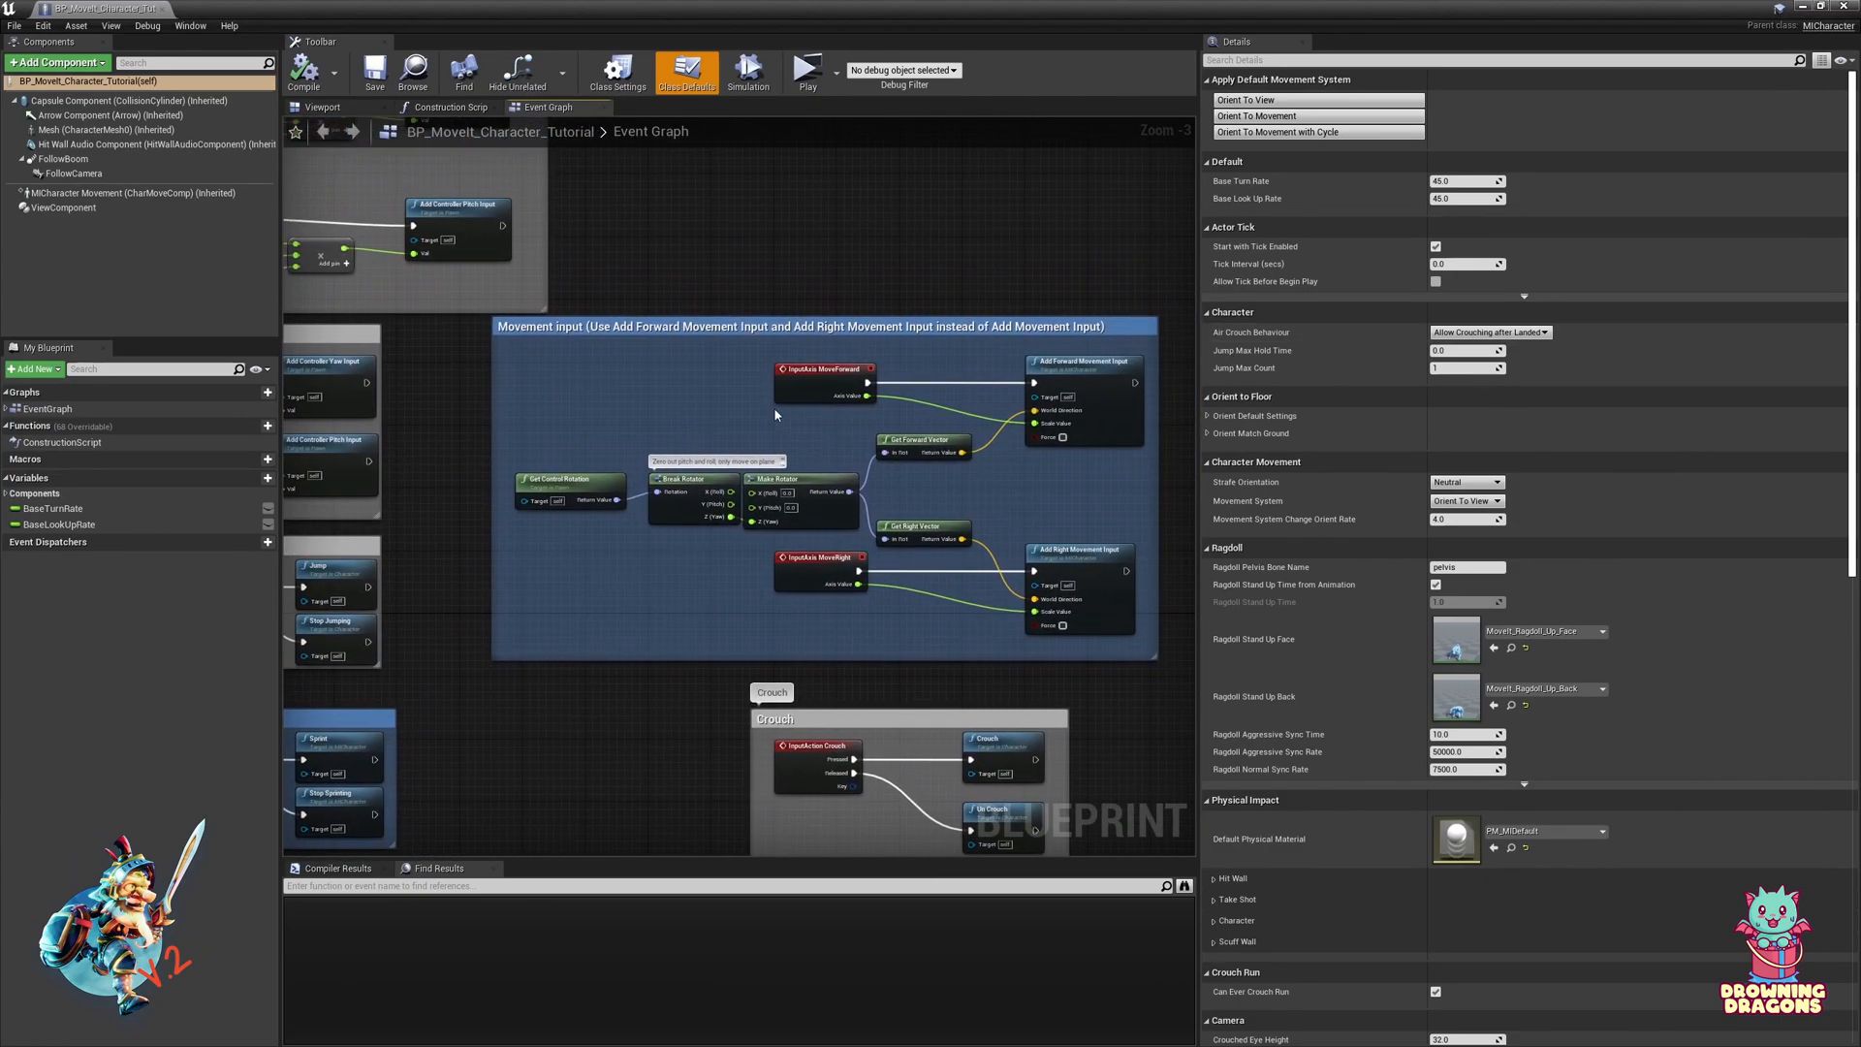
pyautogui.moveTo(807, 382)
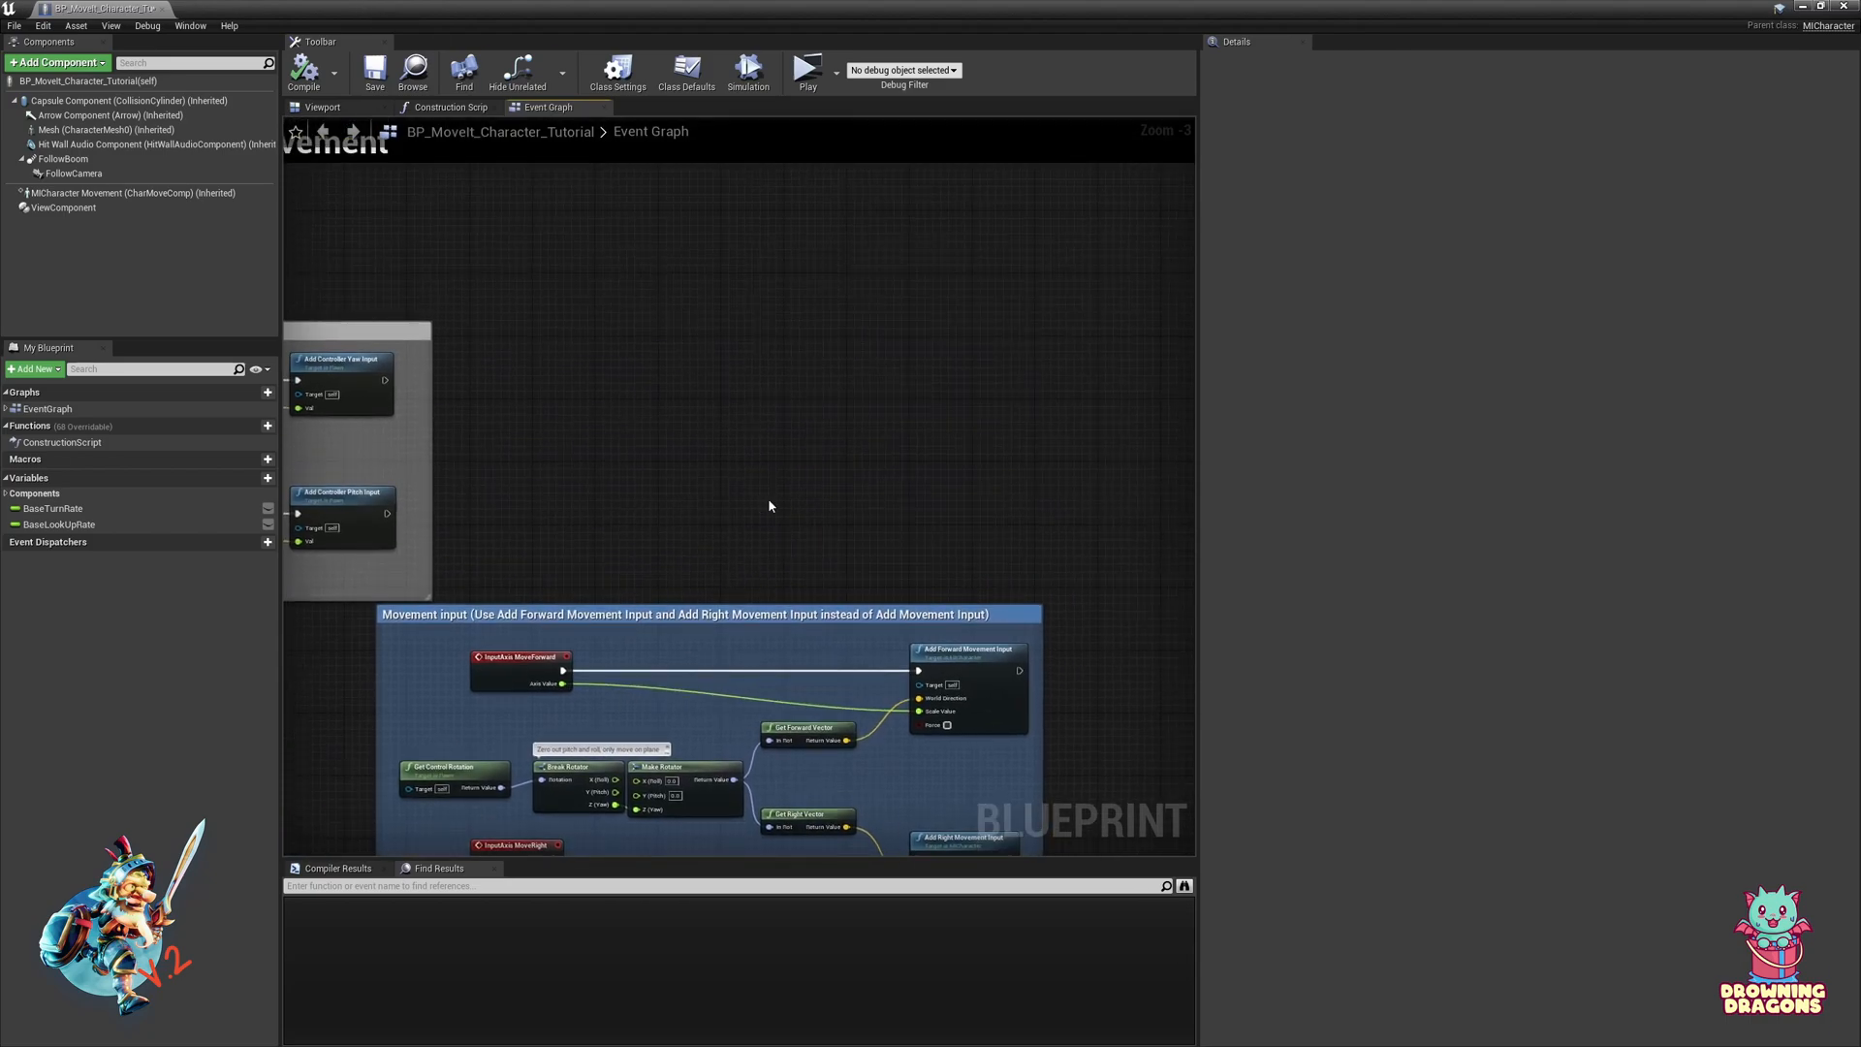
# Step: Add a Backslash key event that sets a new IsWalking boolean to NOT IsWalking
pyautogui.rightClick(770, 506)
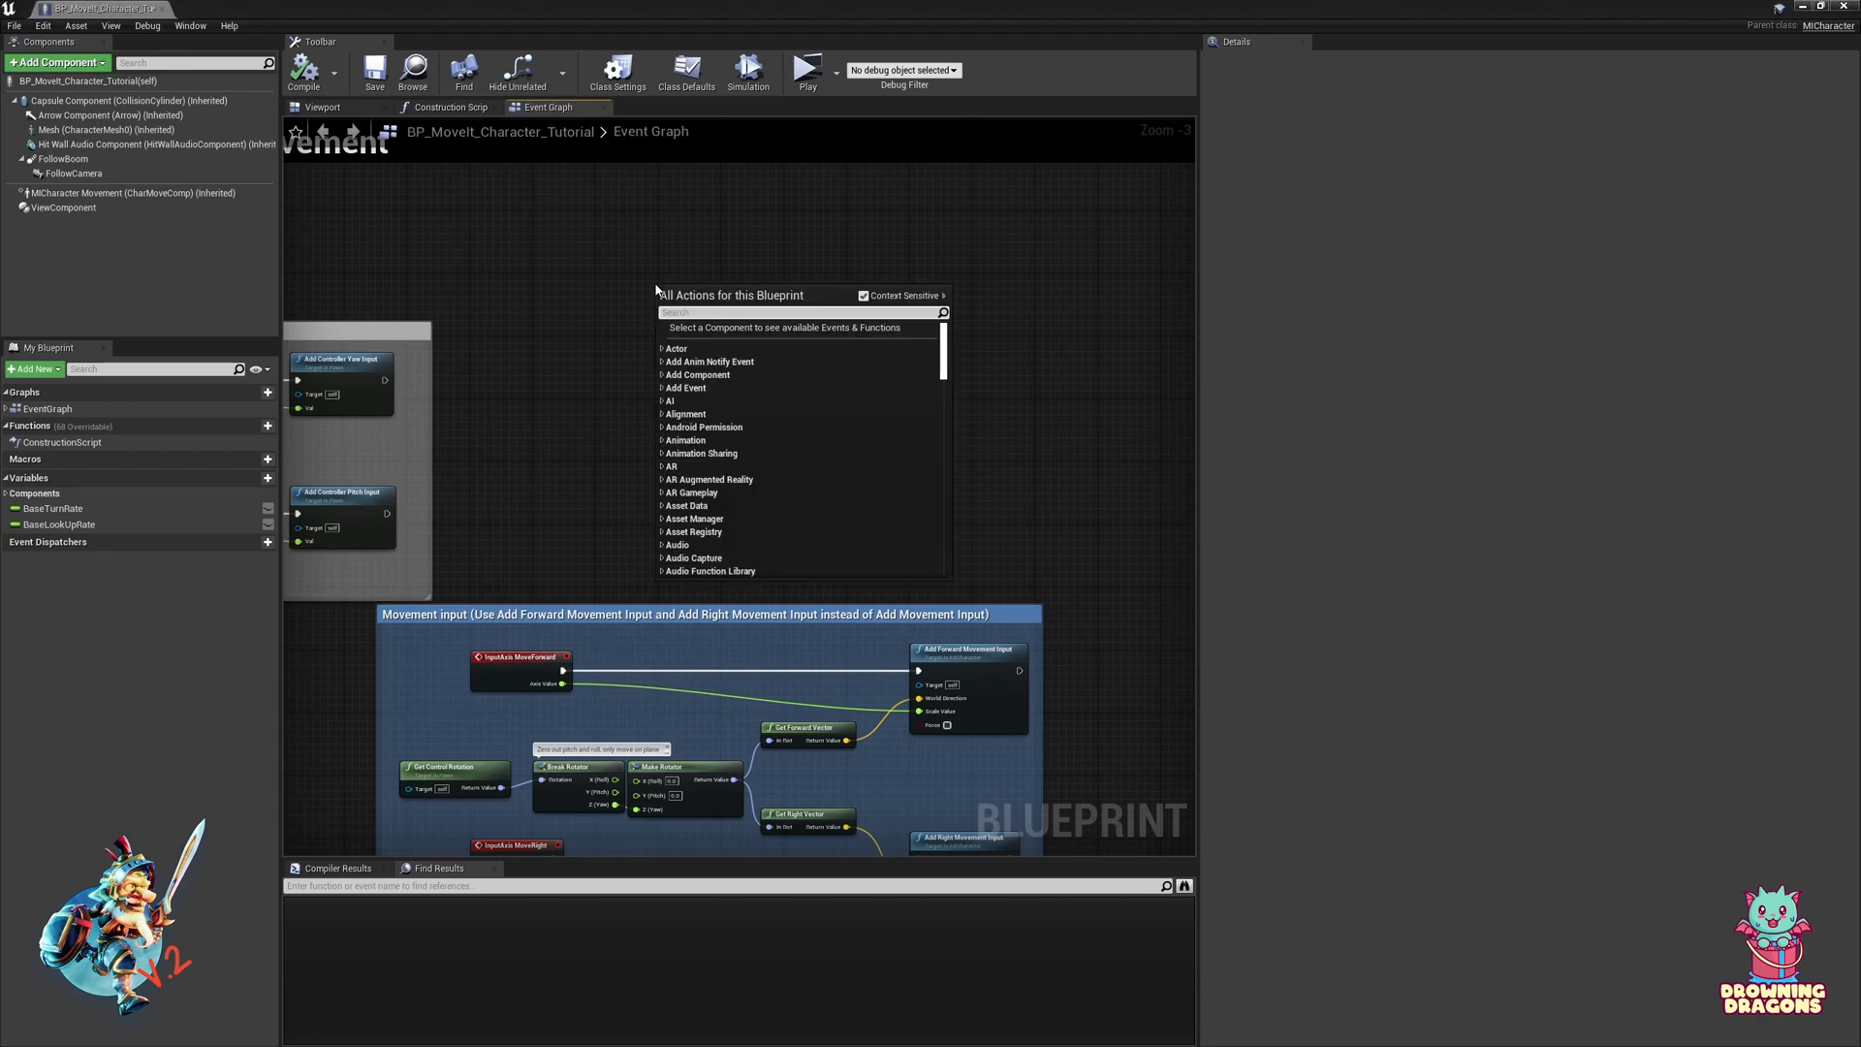
pyautogui.click(657, 286)
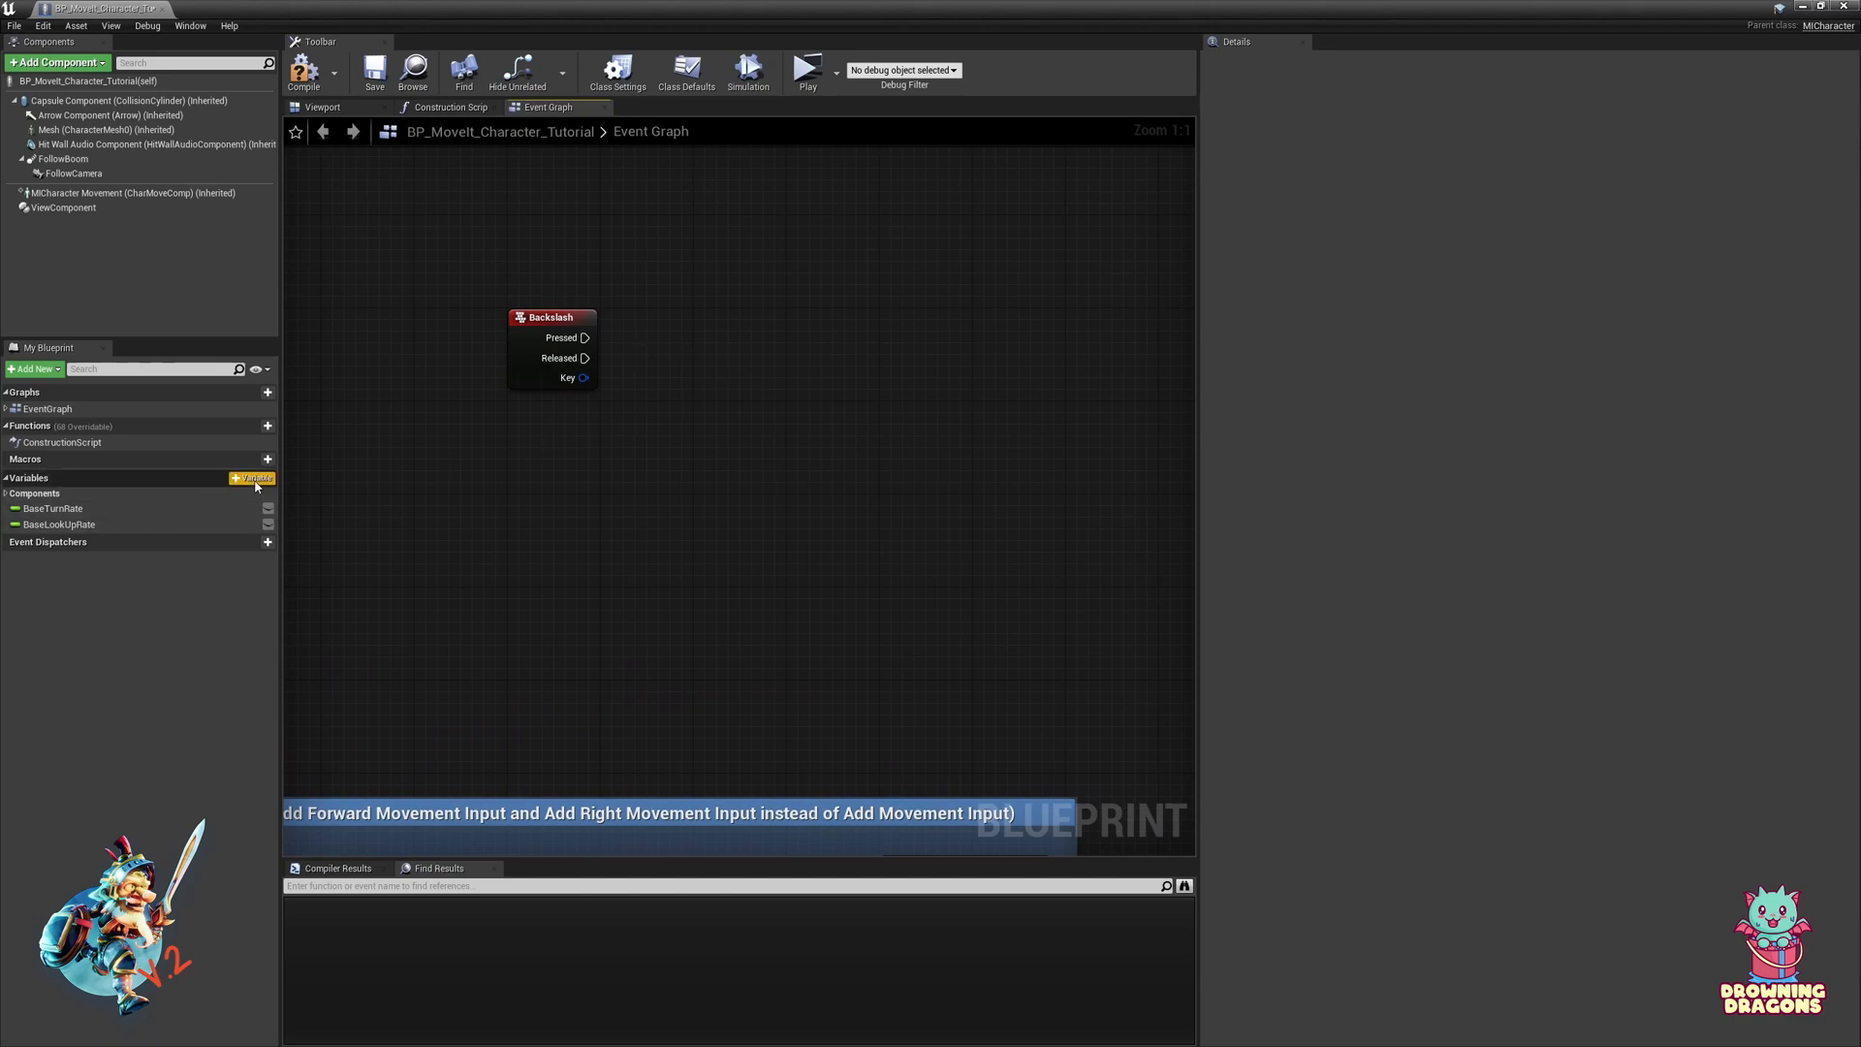
pyautogui.click(252, 477)
pyautogui.write('IsWalking')
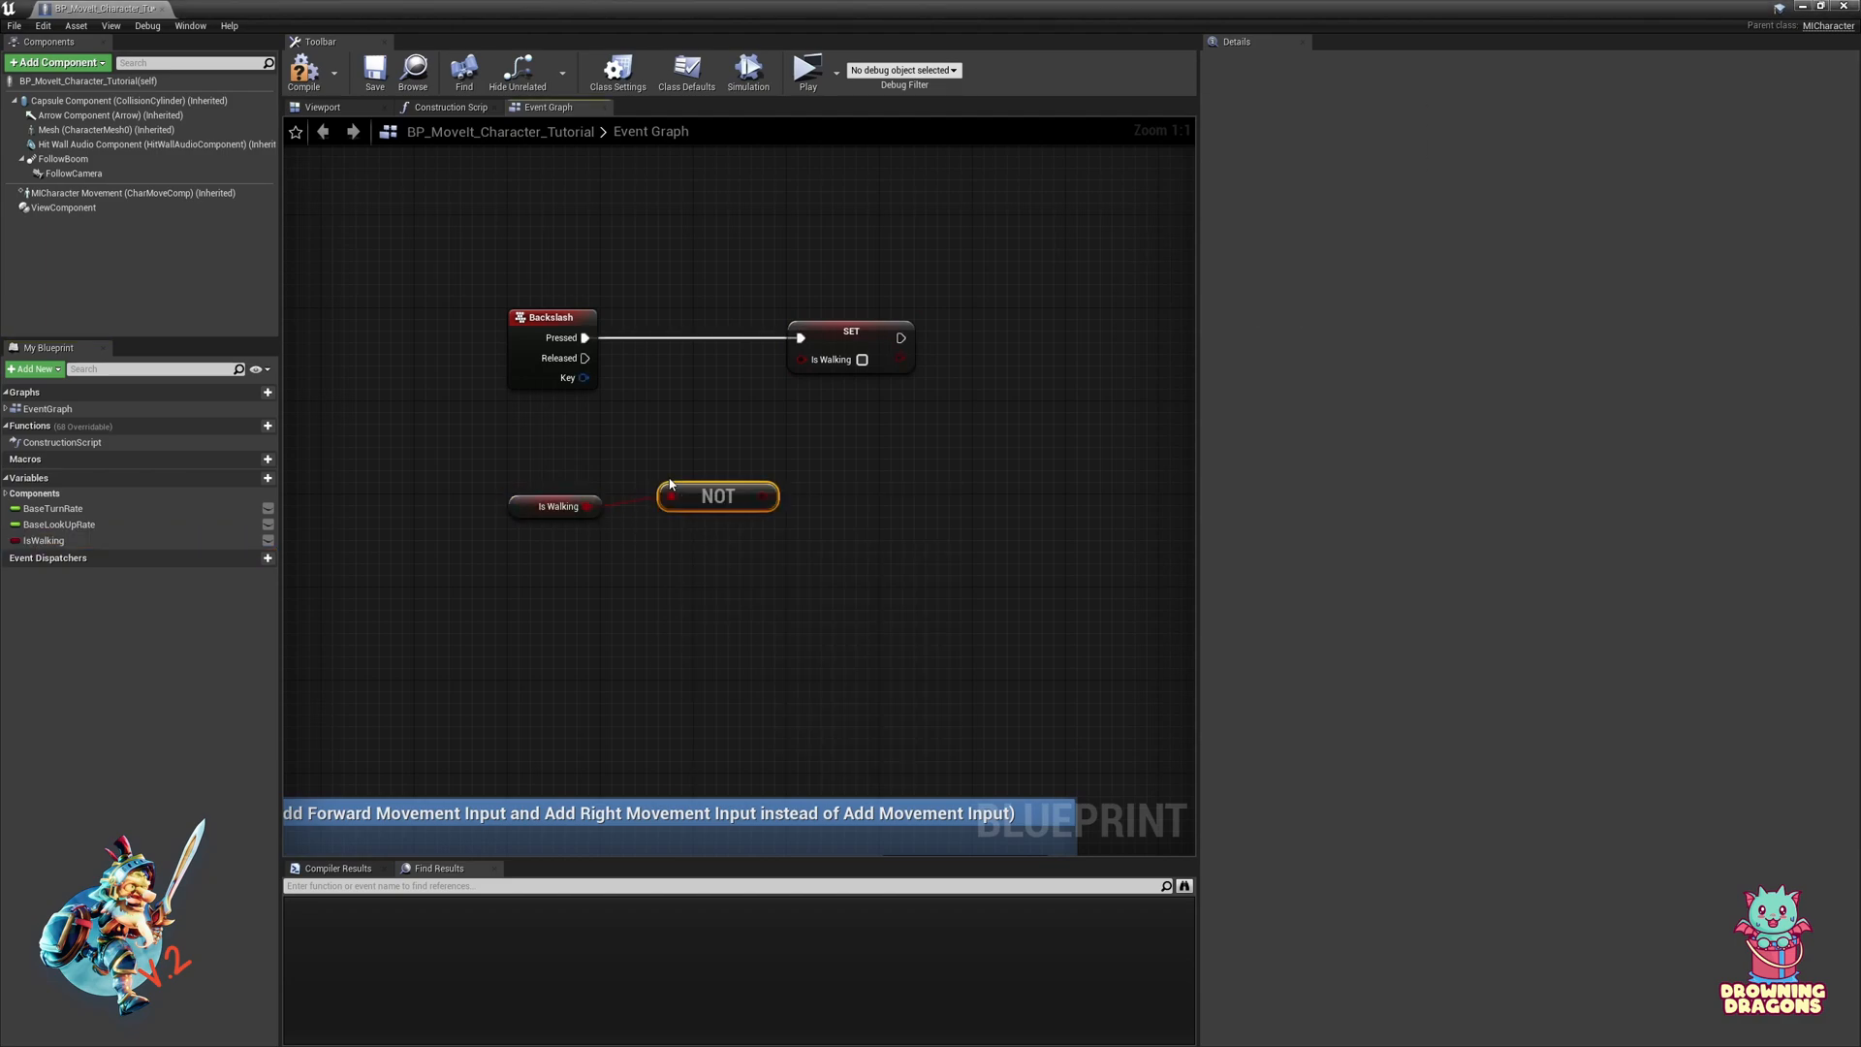
pyautogui.scroll(-3)
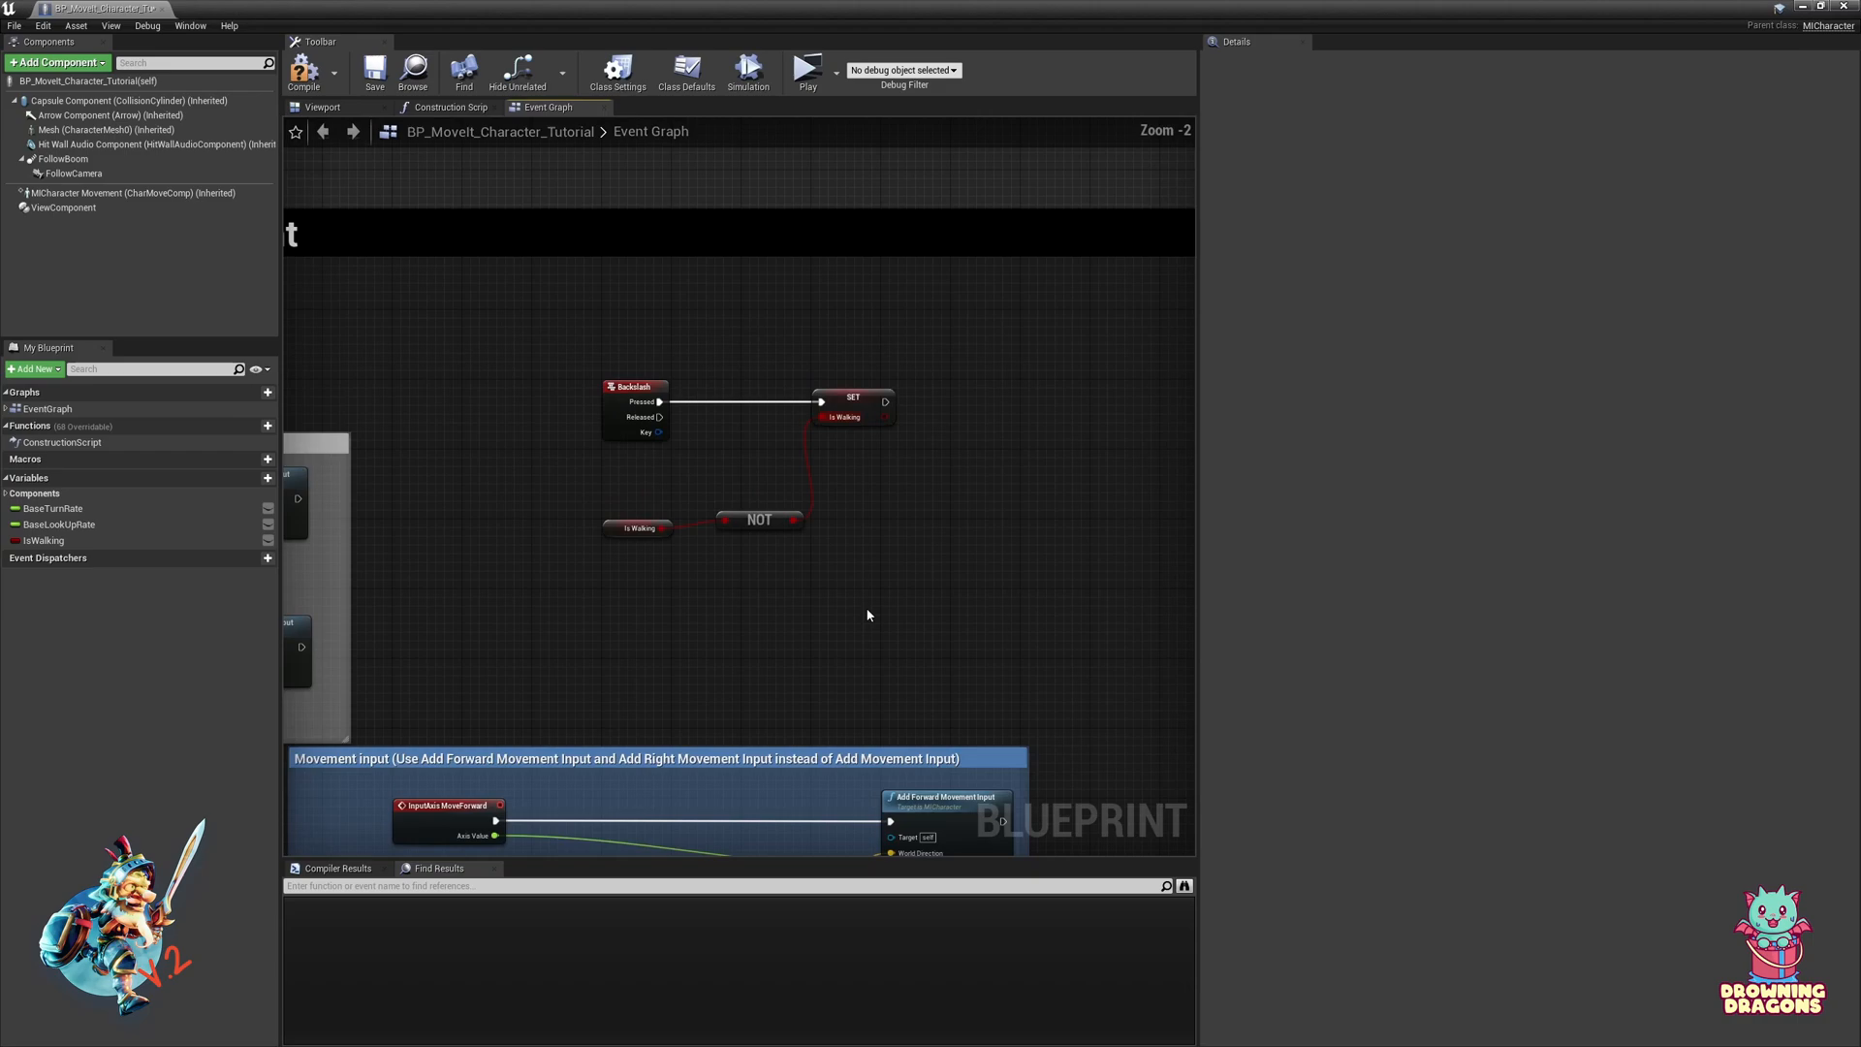
pyautogui.scroll(-3)
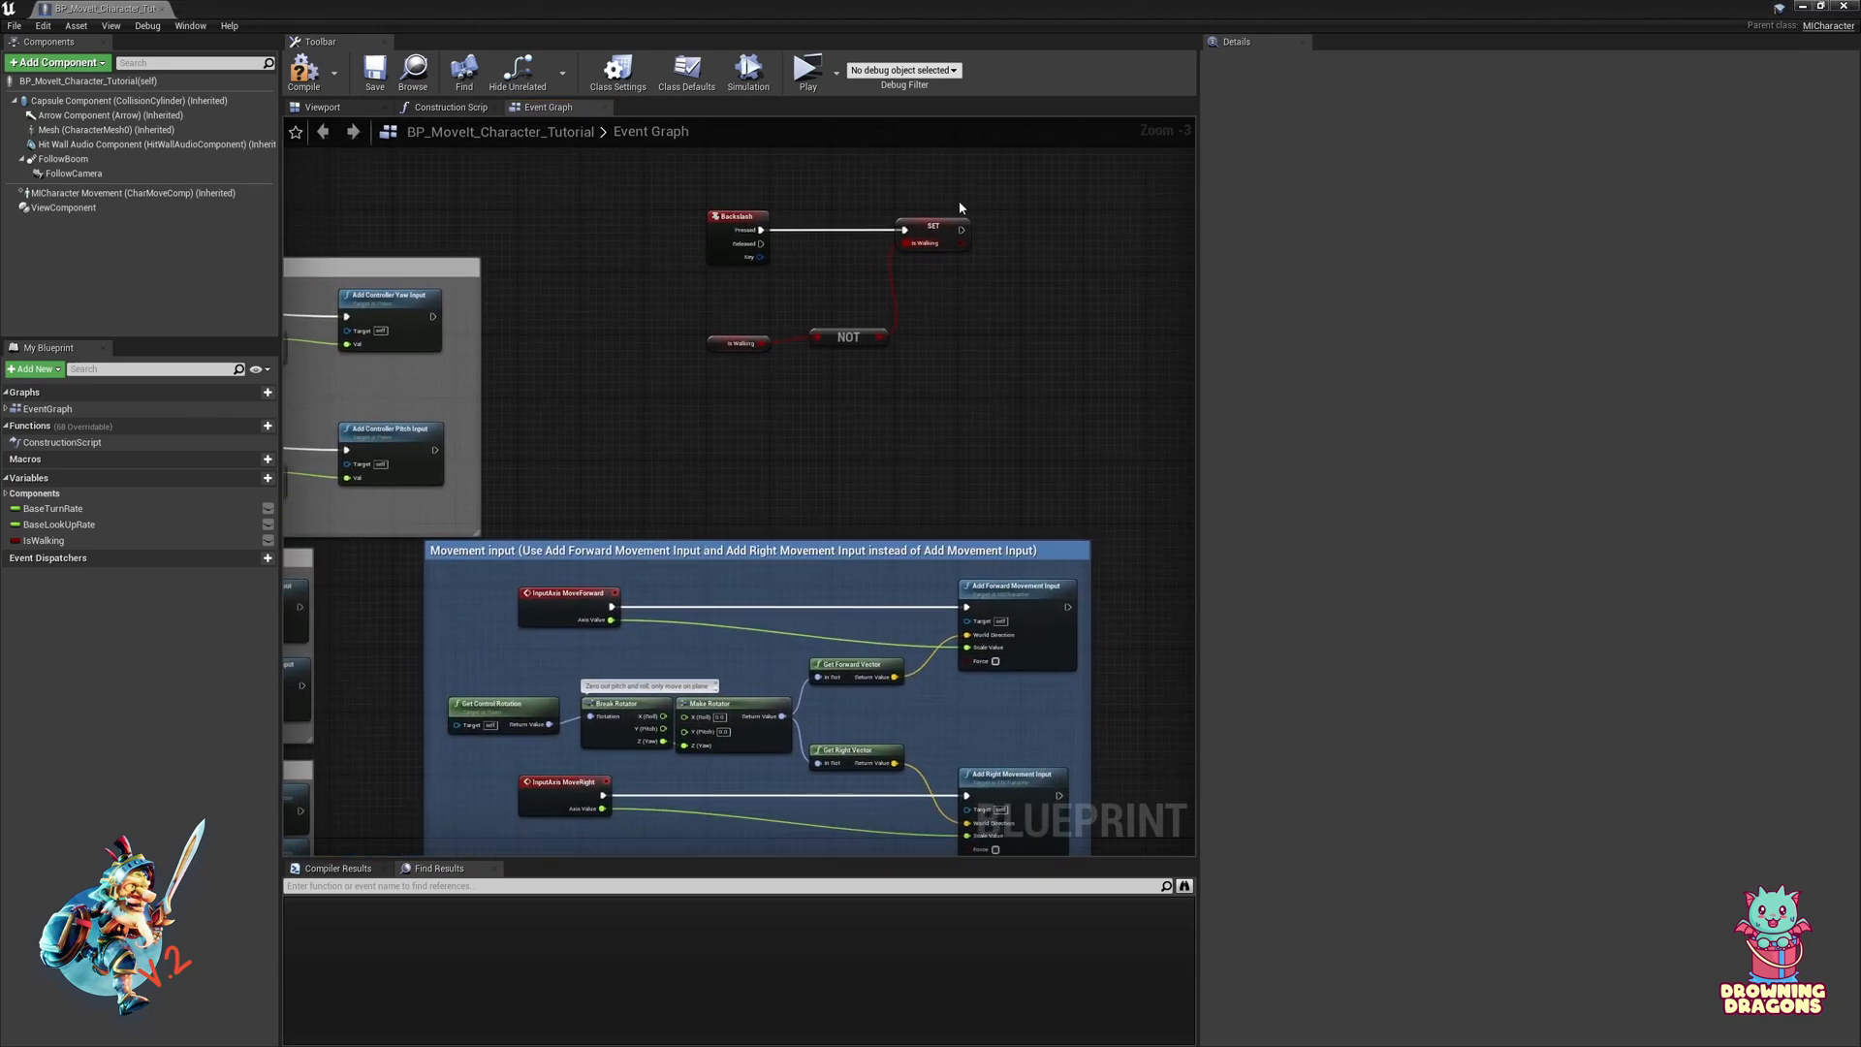
pyautogui.click(305, 72)
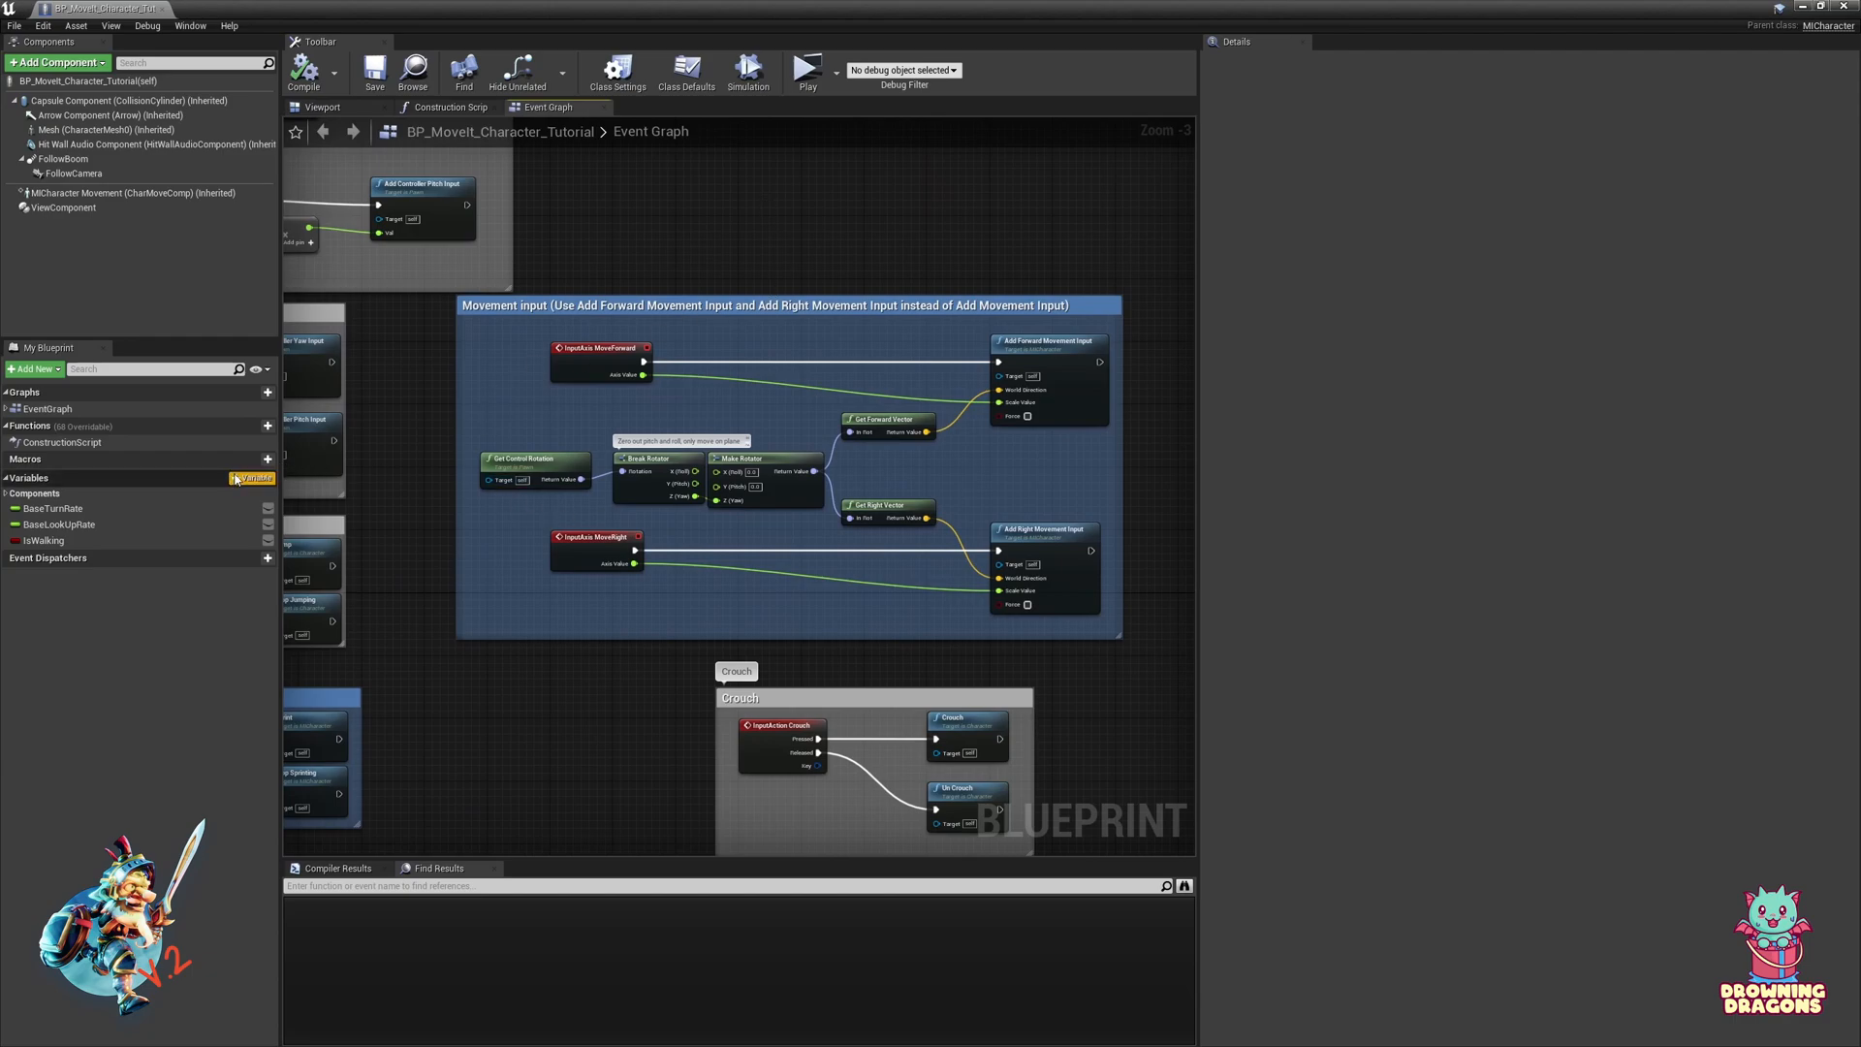
# Step: Add function GetAxisValue with float input AxisValue, float output ReturnValue, marked Pure
pyautogui.click(268, 424)
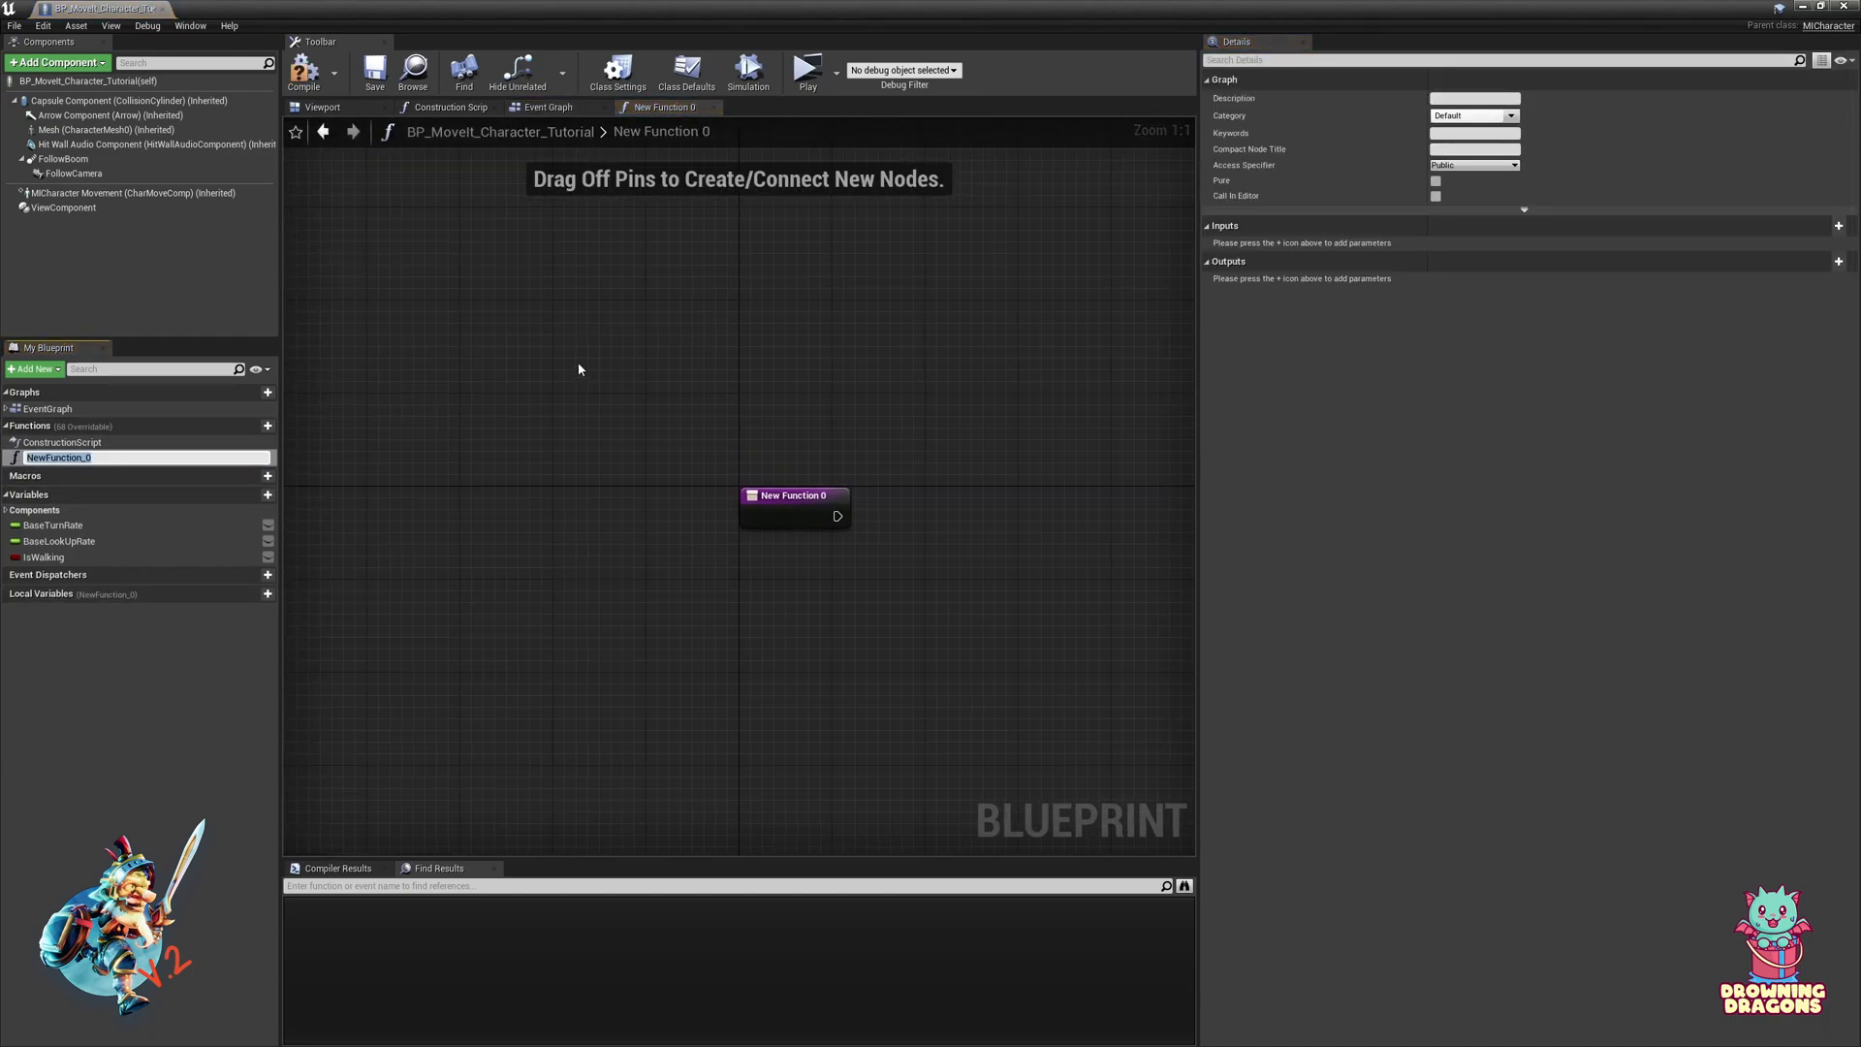
pyautogui.write('GetAxisValue')
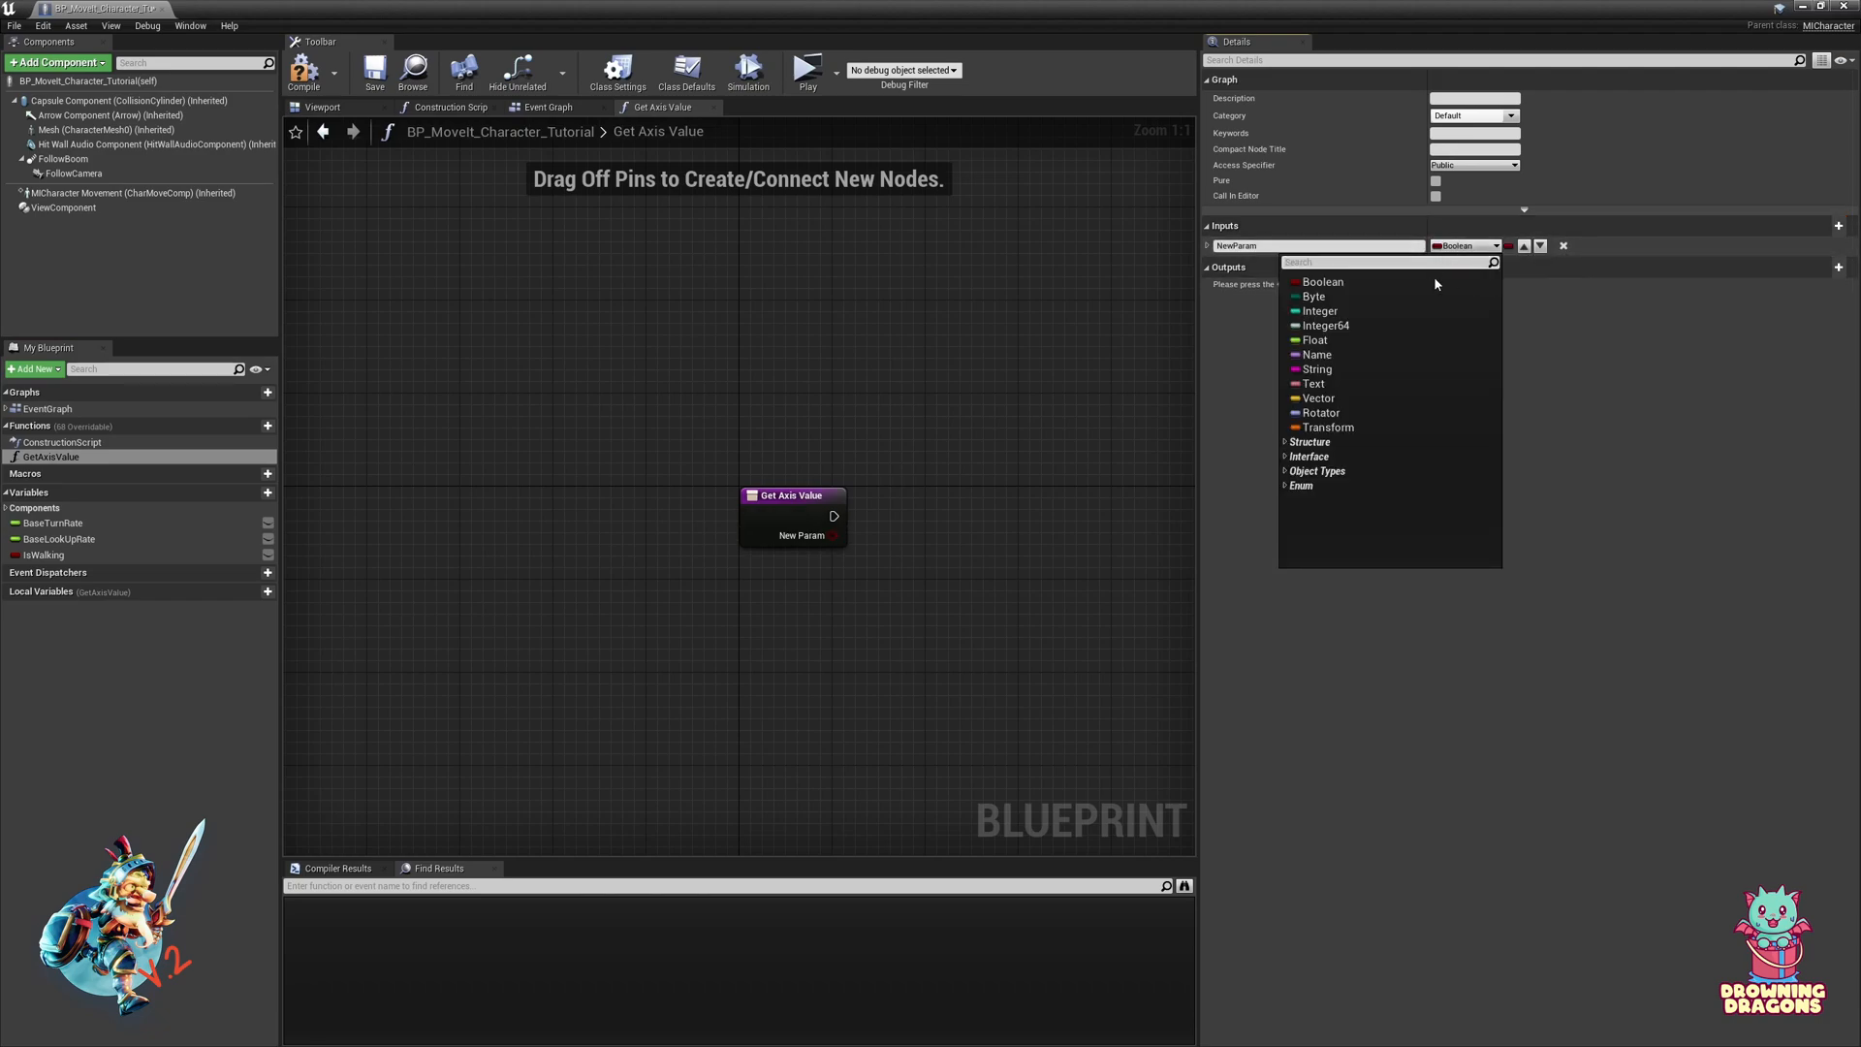
pyautogui.click(1315, 340)
pyautogui.write('AxisValue')
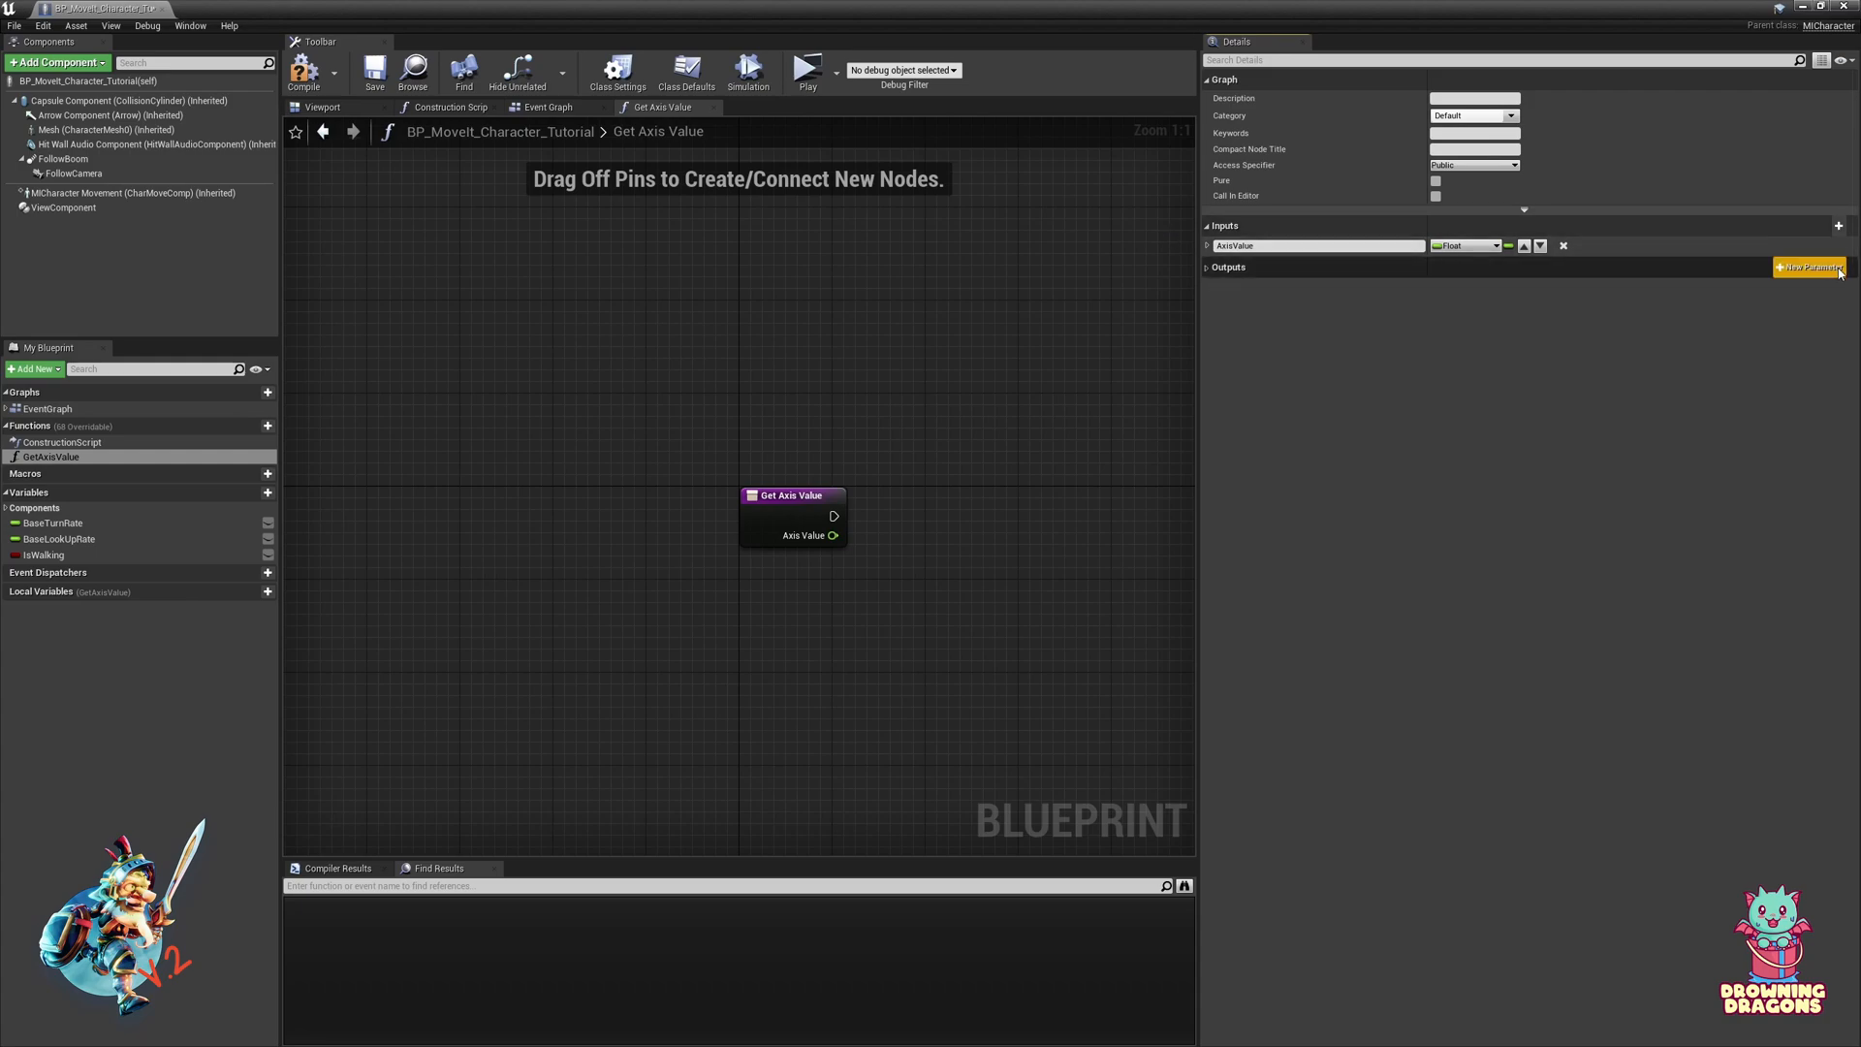
pyautogui.click(1808, 268)
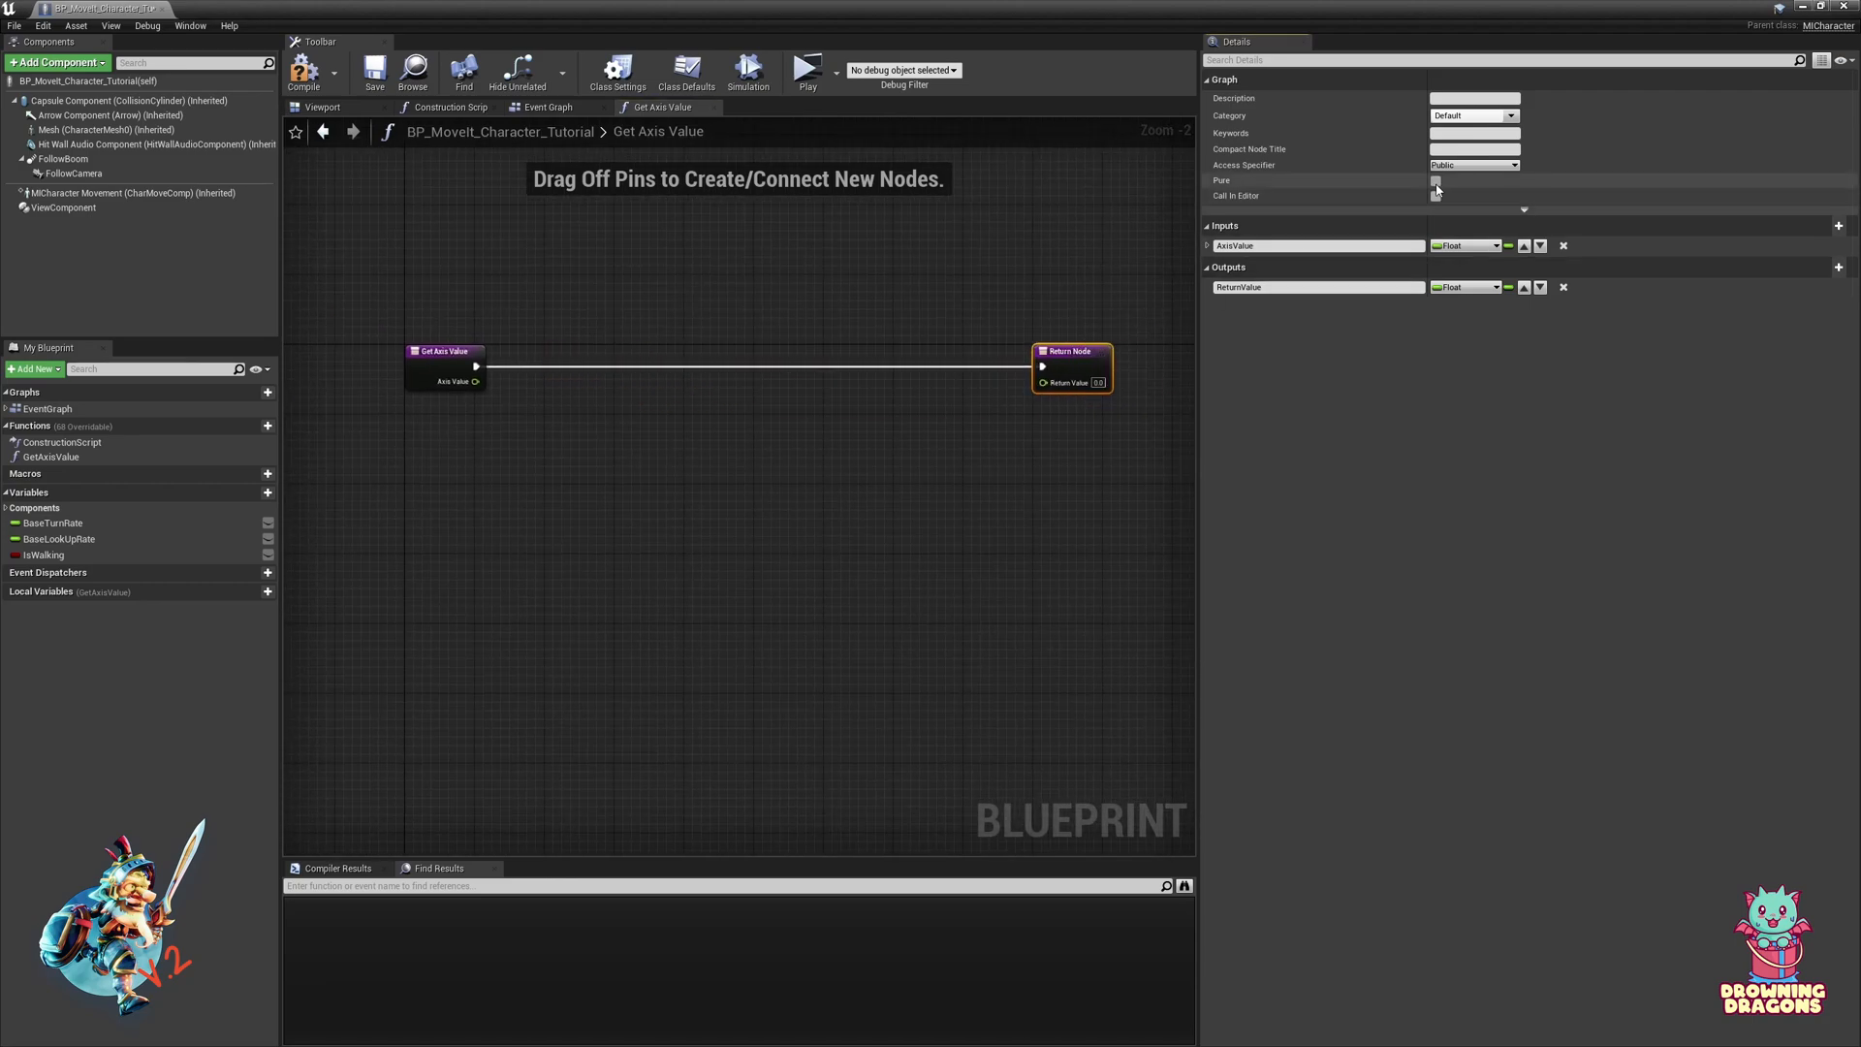
pyautogui.click(1435, 180)
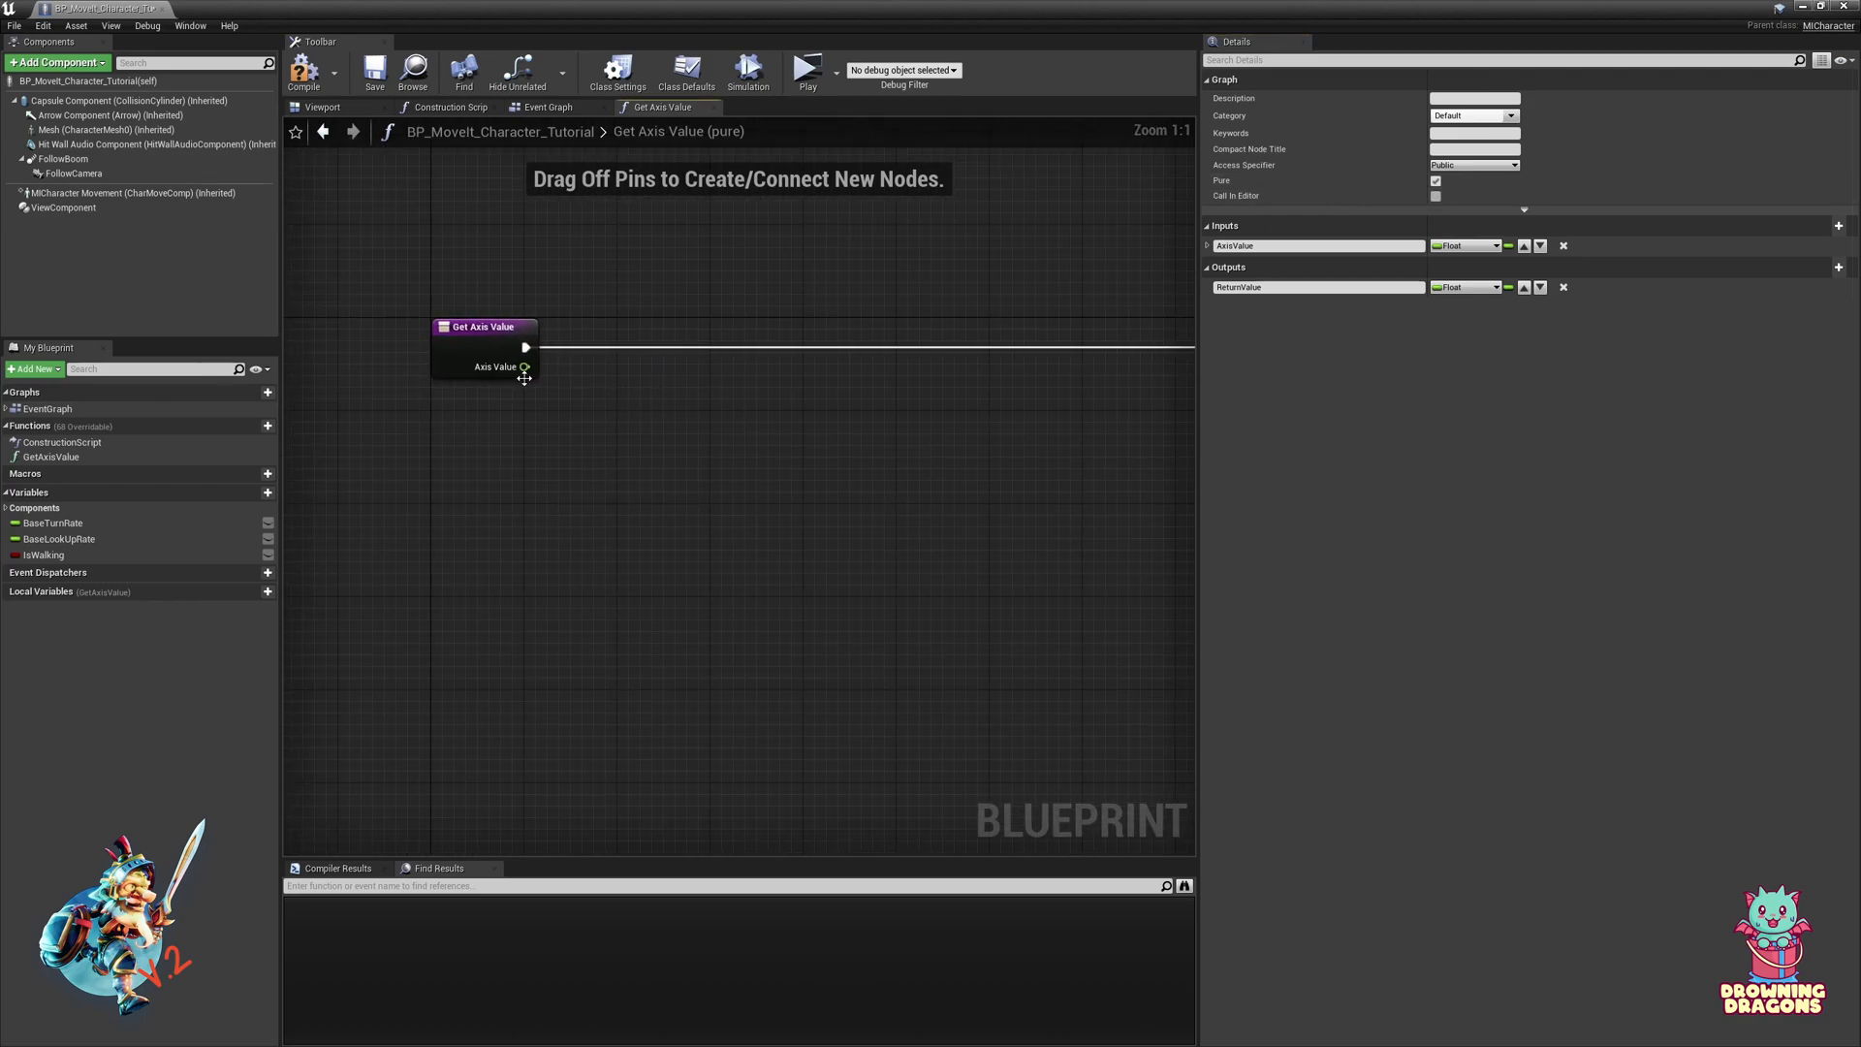
pyautogui.moveTo(523, 367); pyautogui.dragTo(605, 419)
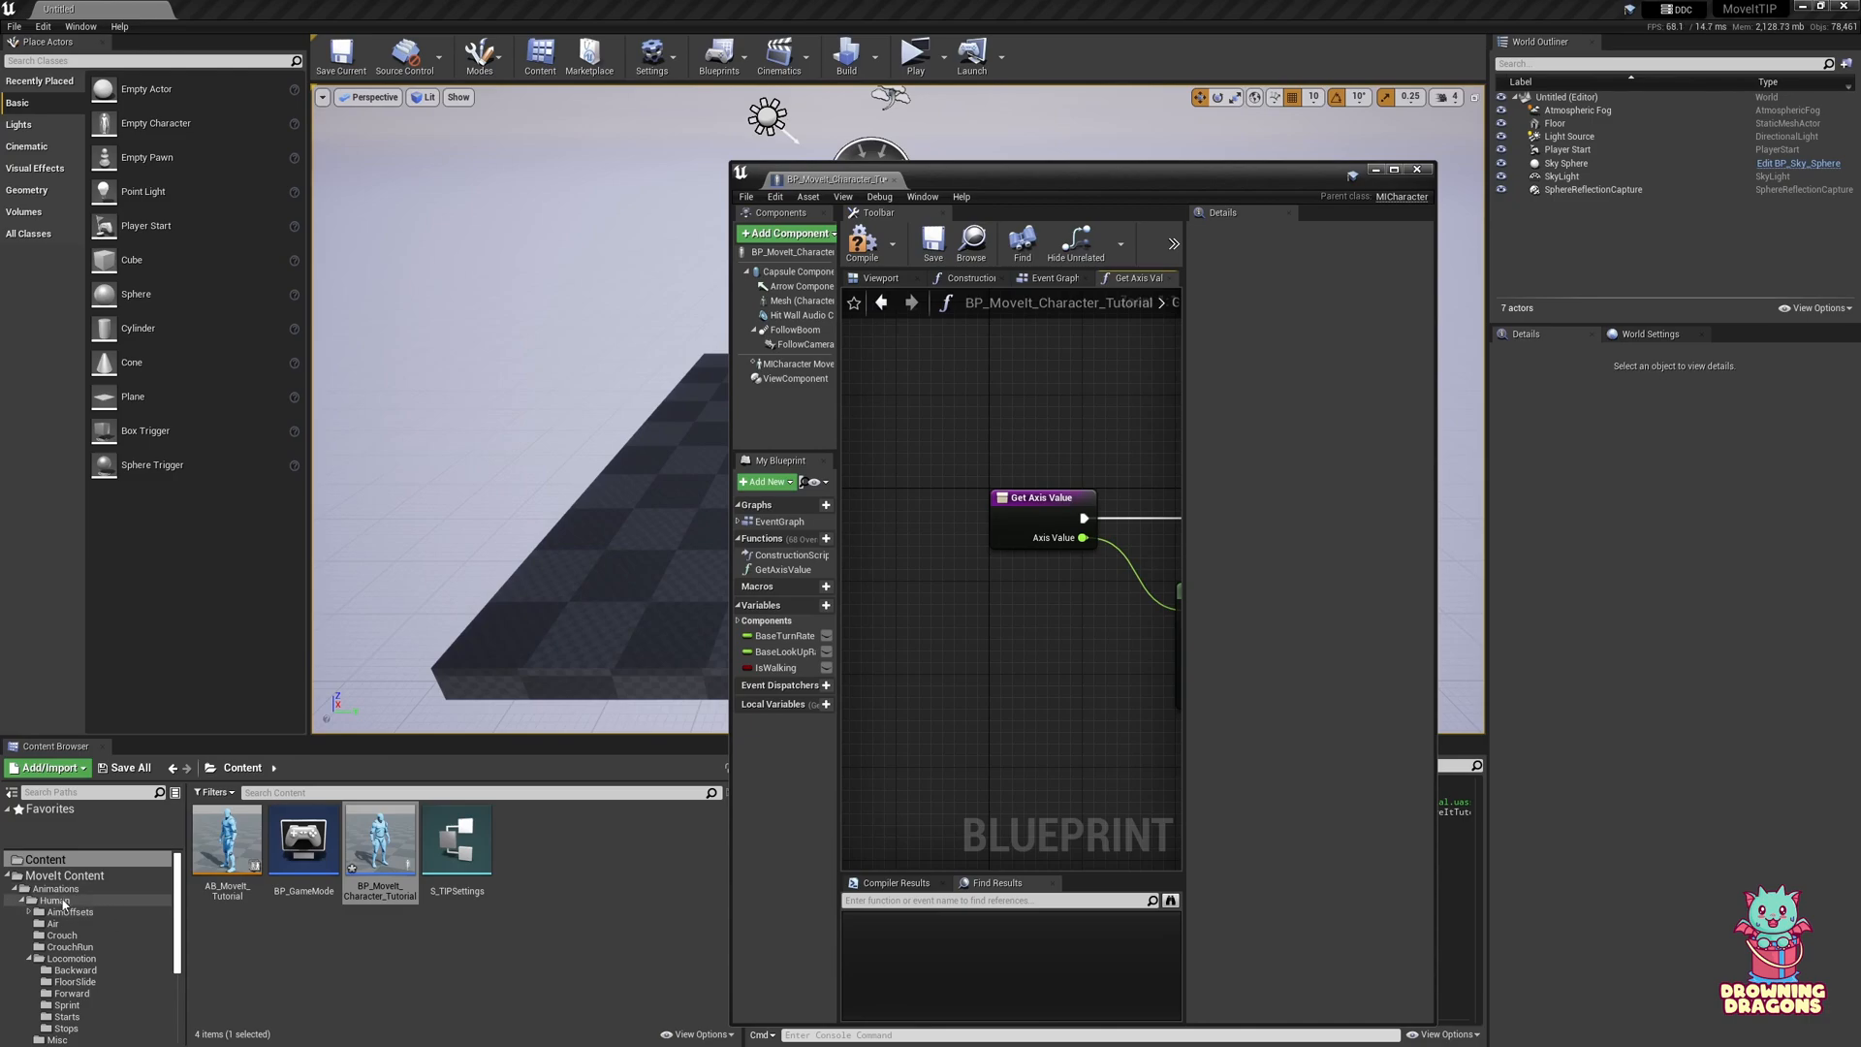
# Step: Check walk speeds in the BLS_MoveIt_Move_F blend space, then return to the character blueprint
pyautogui.doubleClick(54, 888)
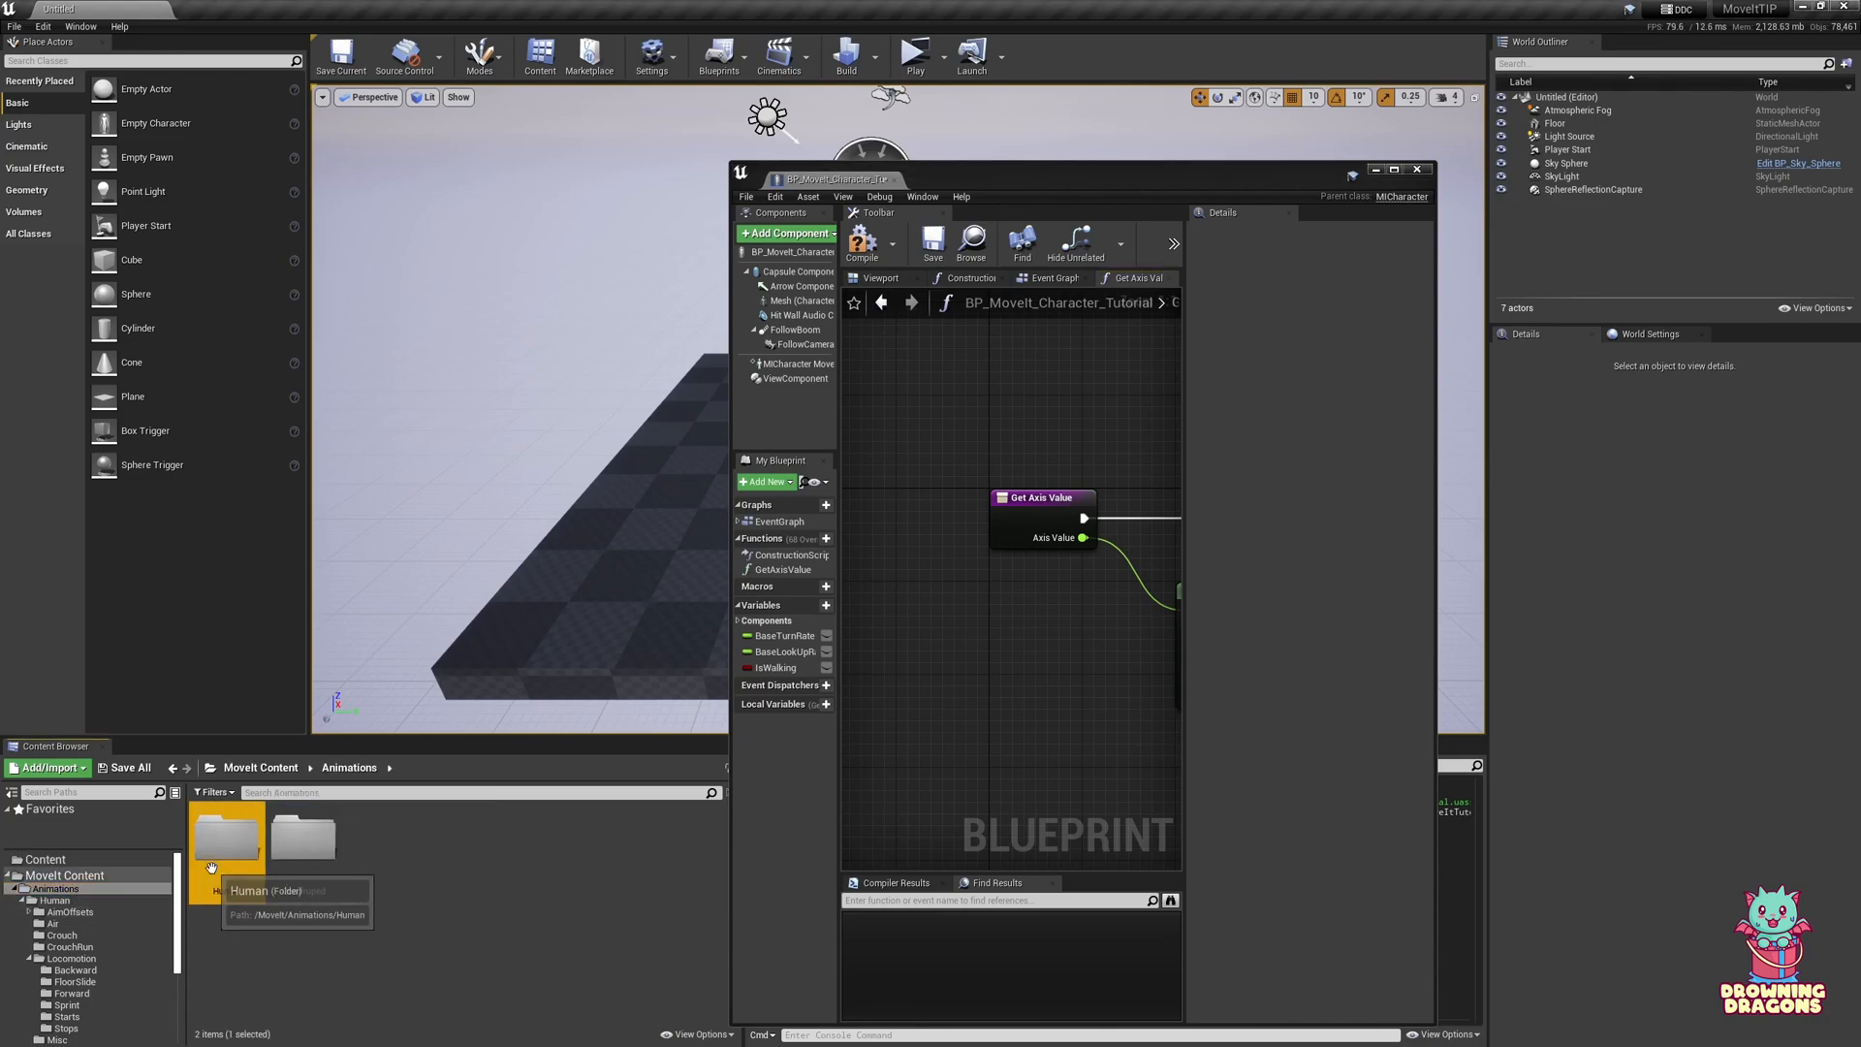
pyautogui.doubleClick(70, 958)
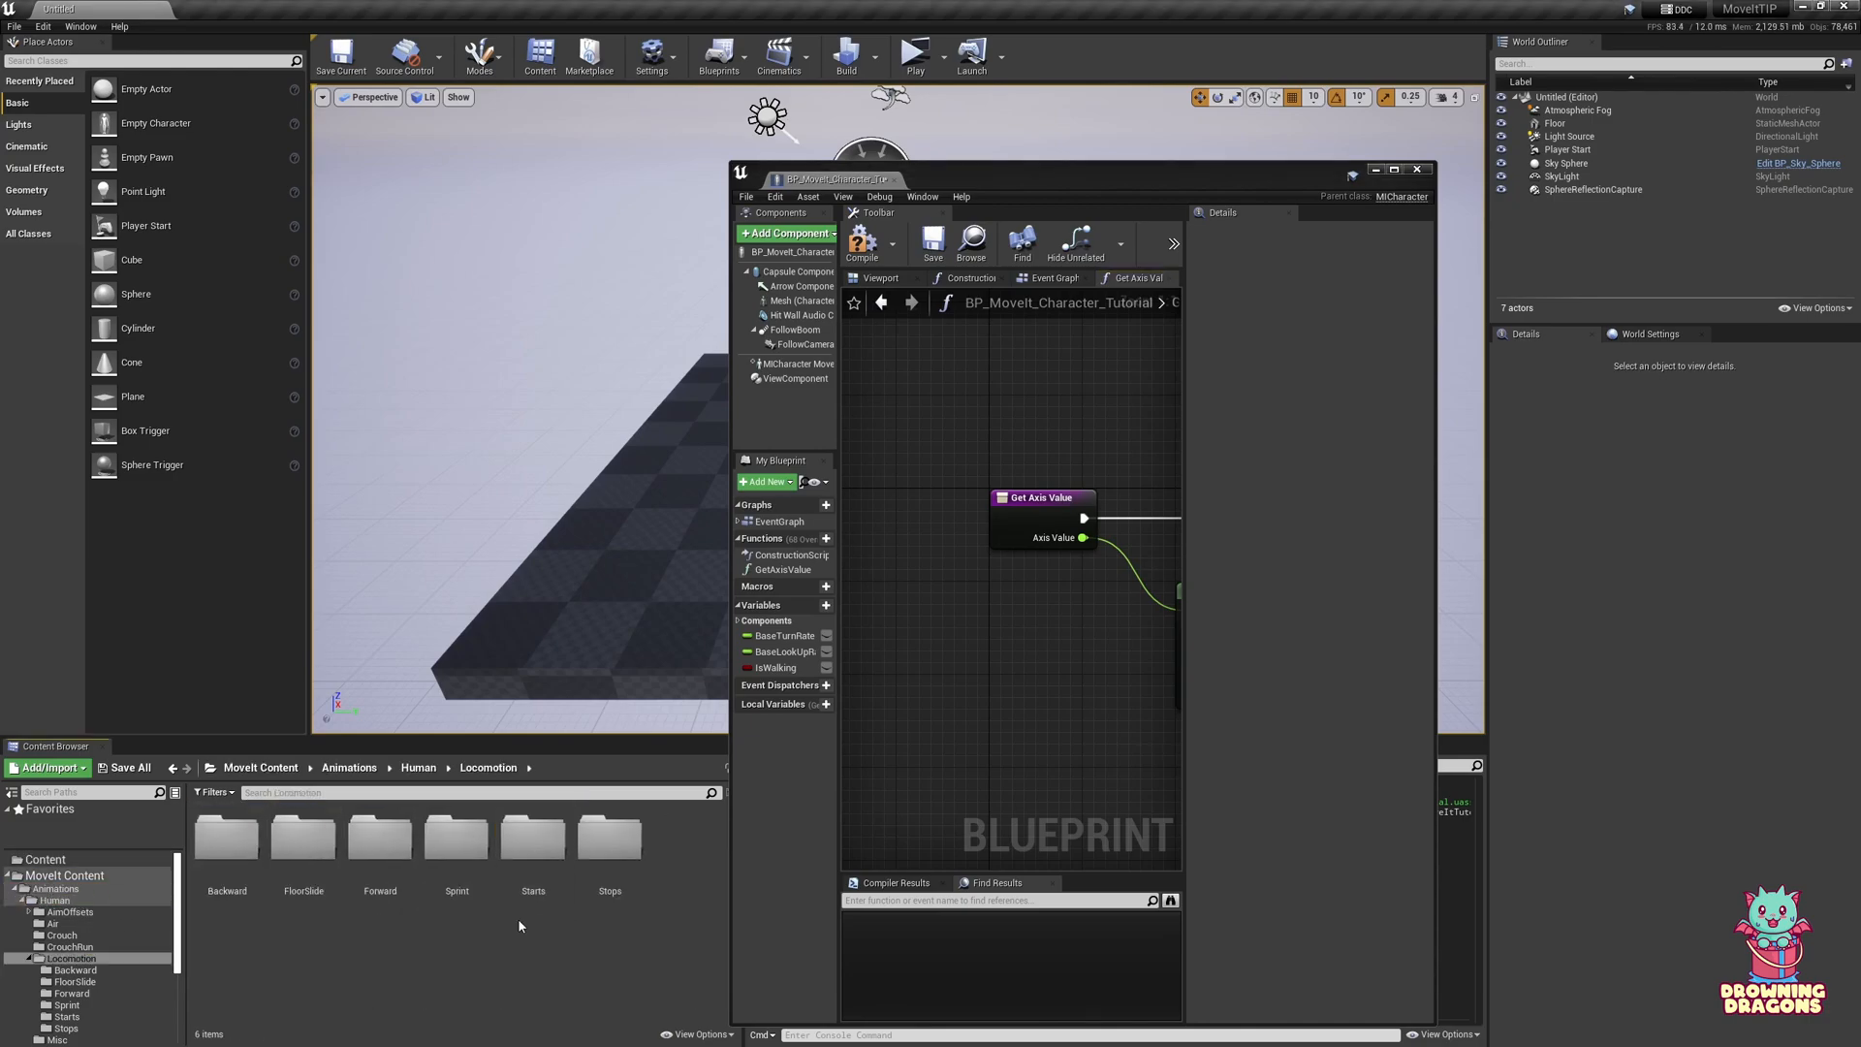
pyautogui.doubleClick(380, 838)
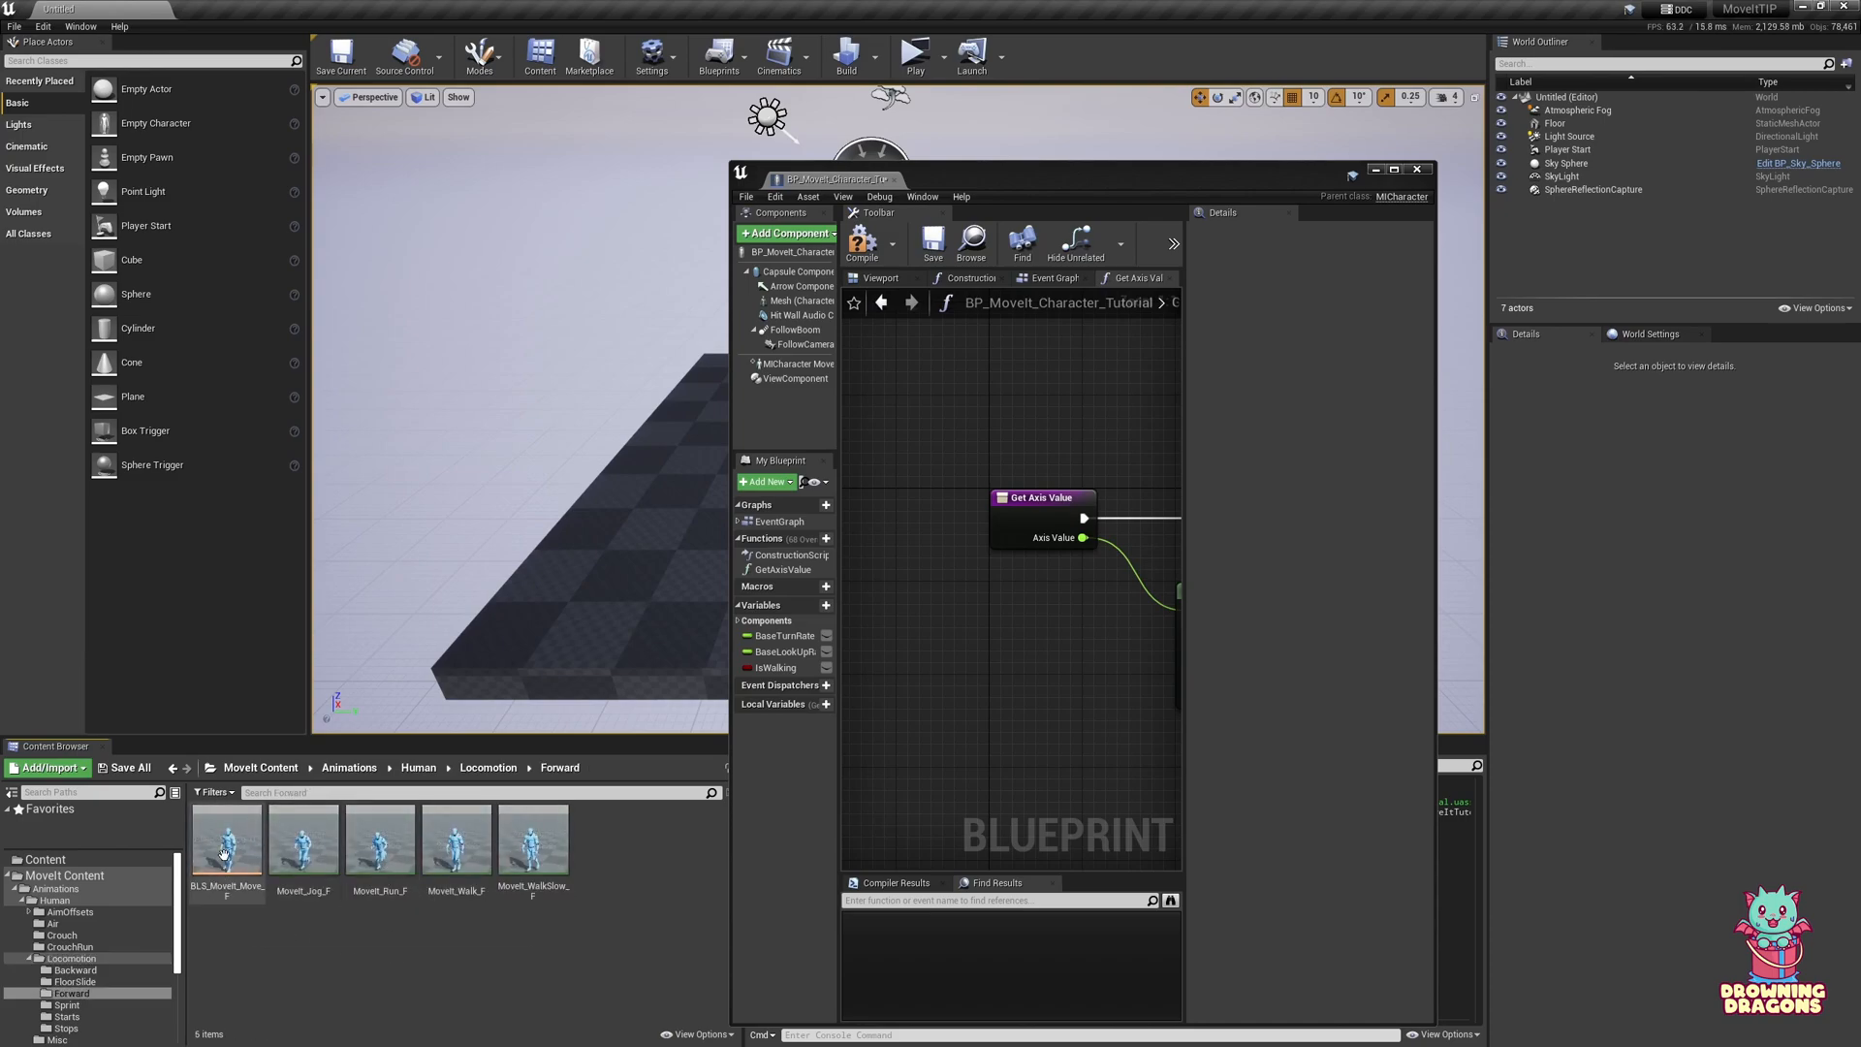
pyautogui.doubleClick(225, 840)
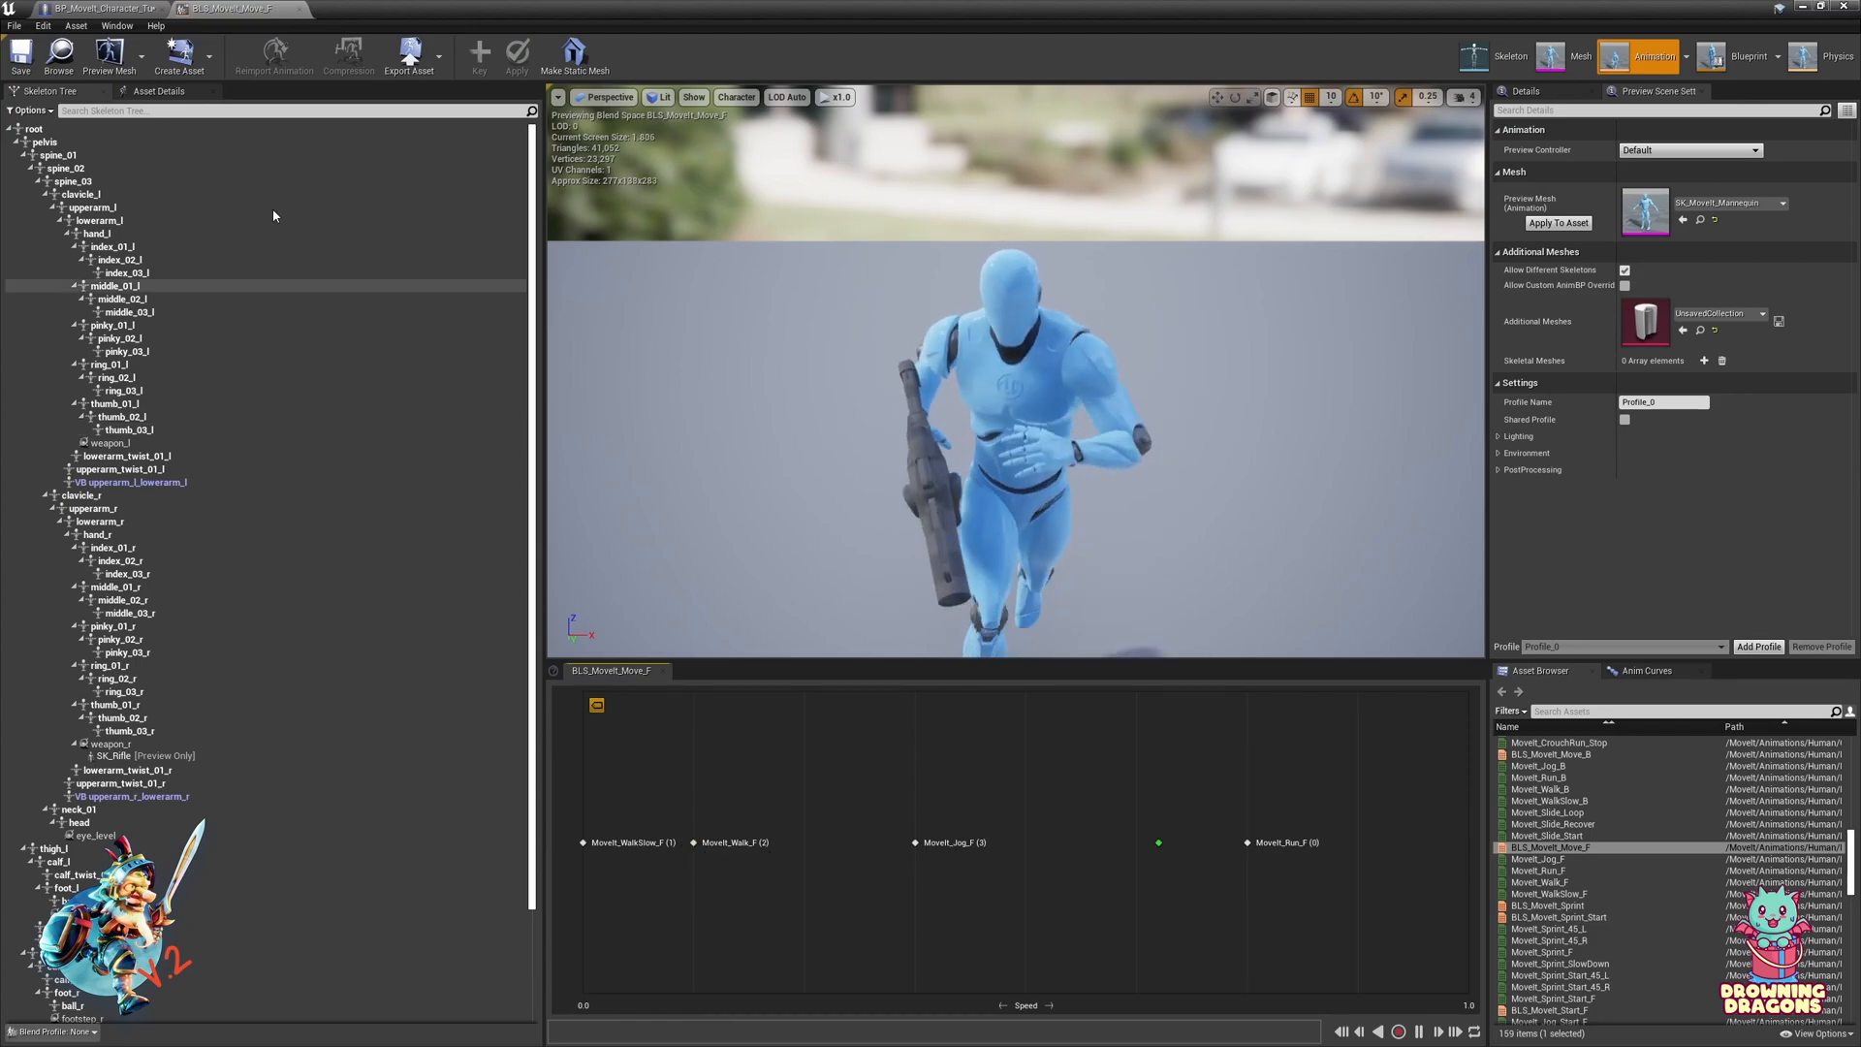
pyautogui.click(101, 7)
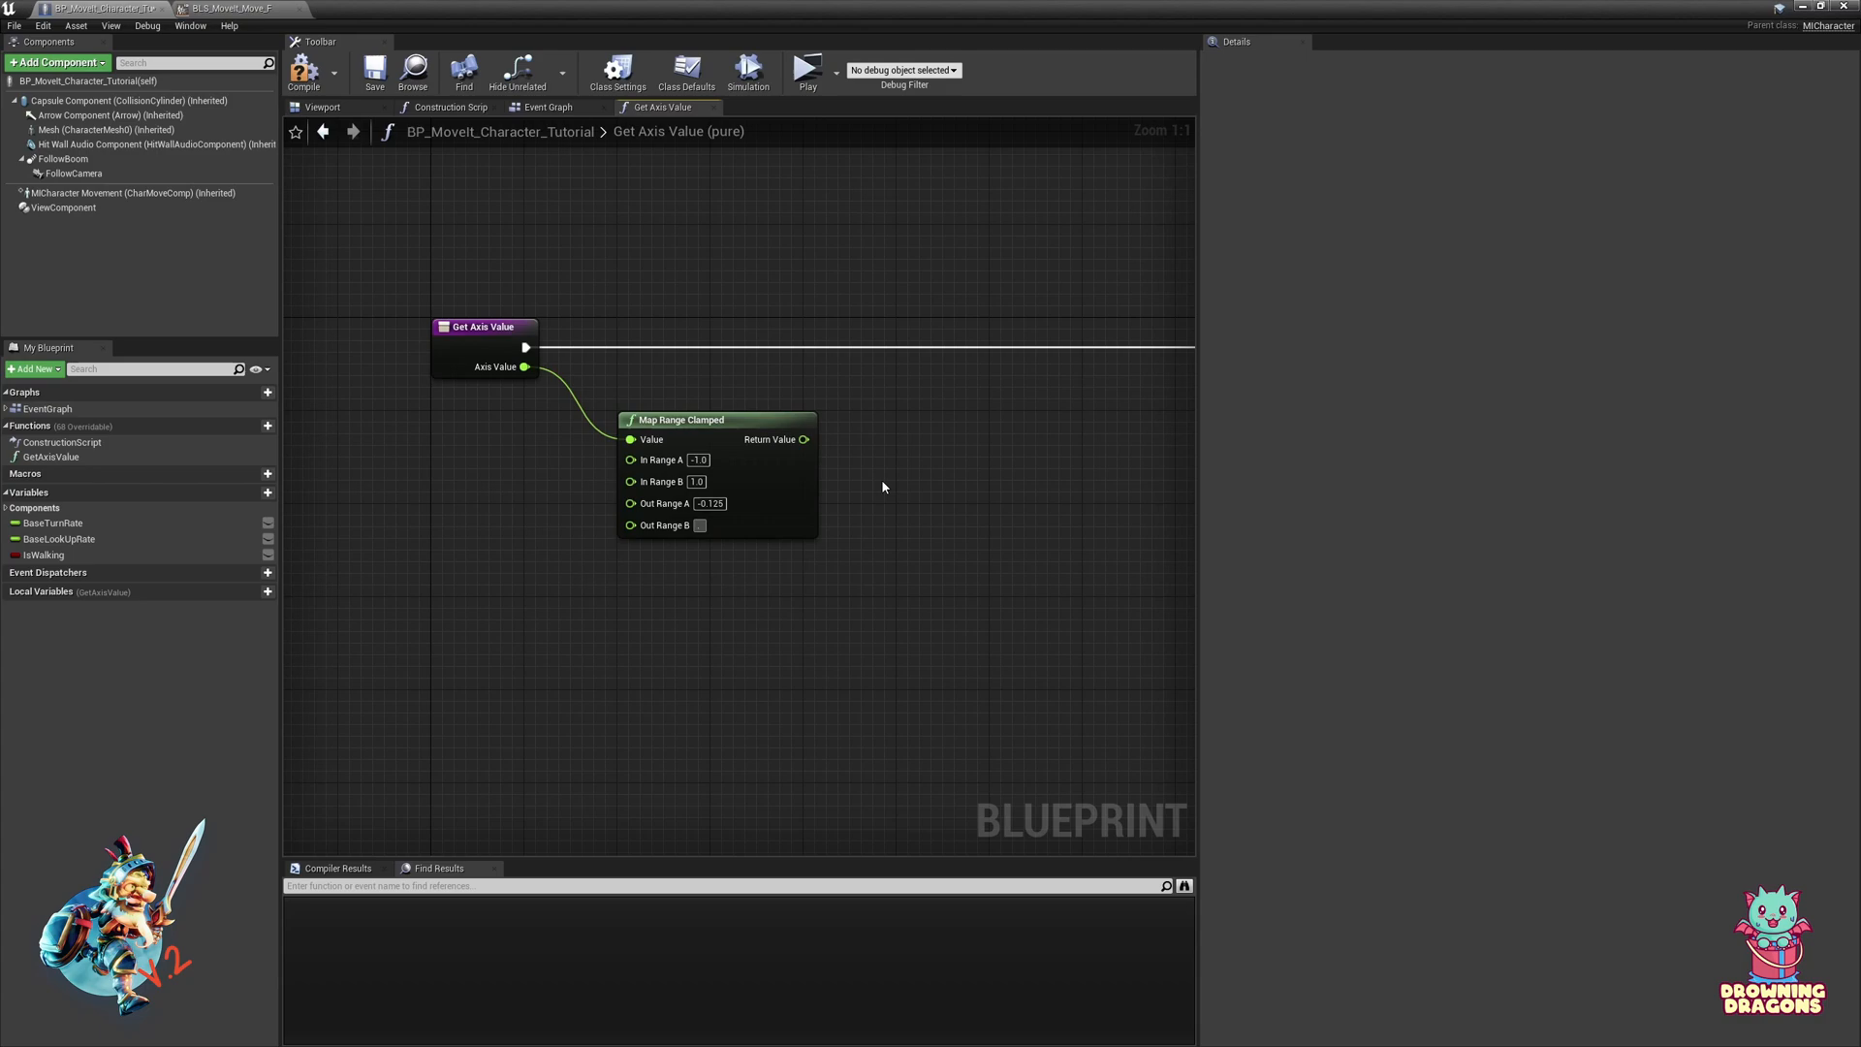
# Step: Return the Map Range Clamped result (-0.125 to 0.125) from GetAxisValue
pyautogui.scroll(-3)
pyautogui.write('0.125')
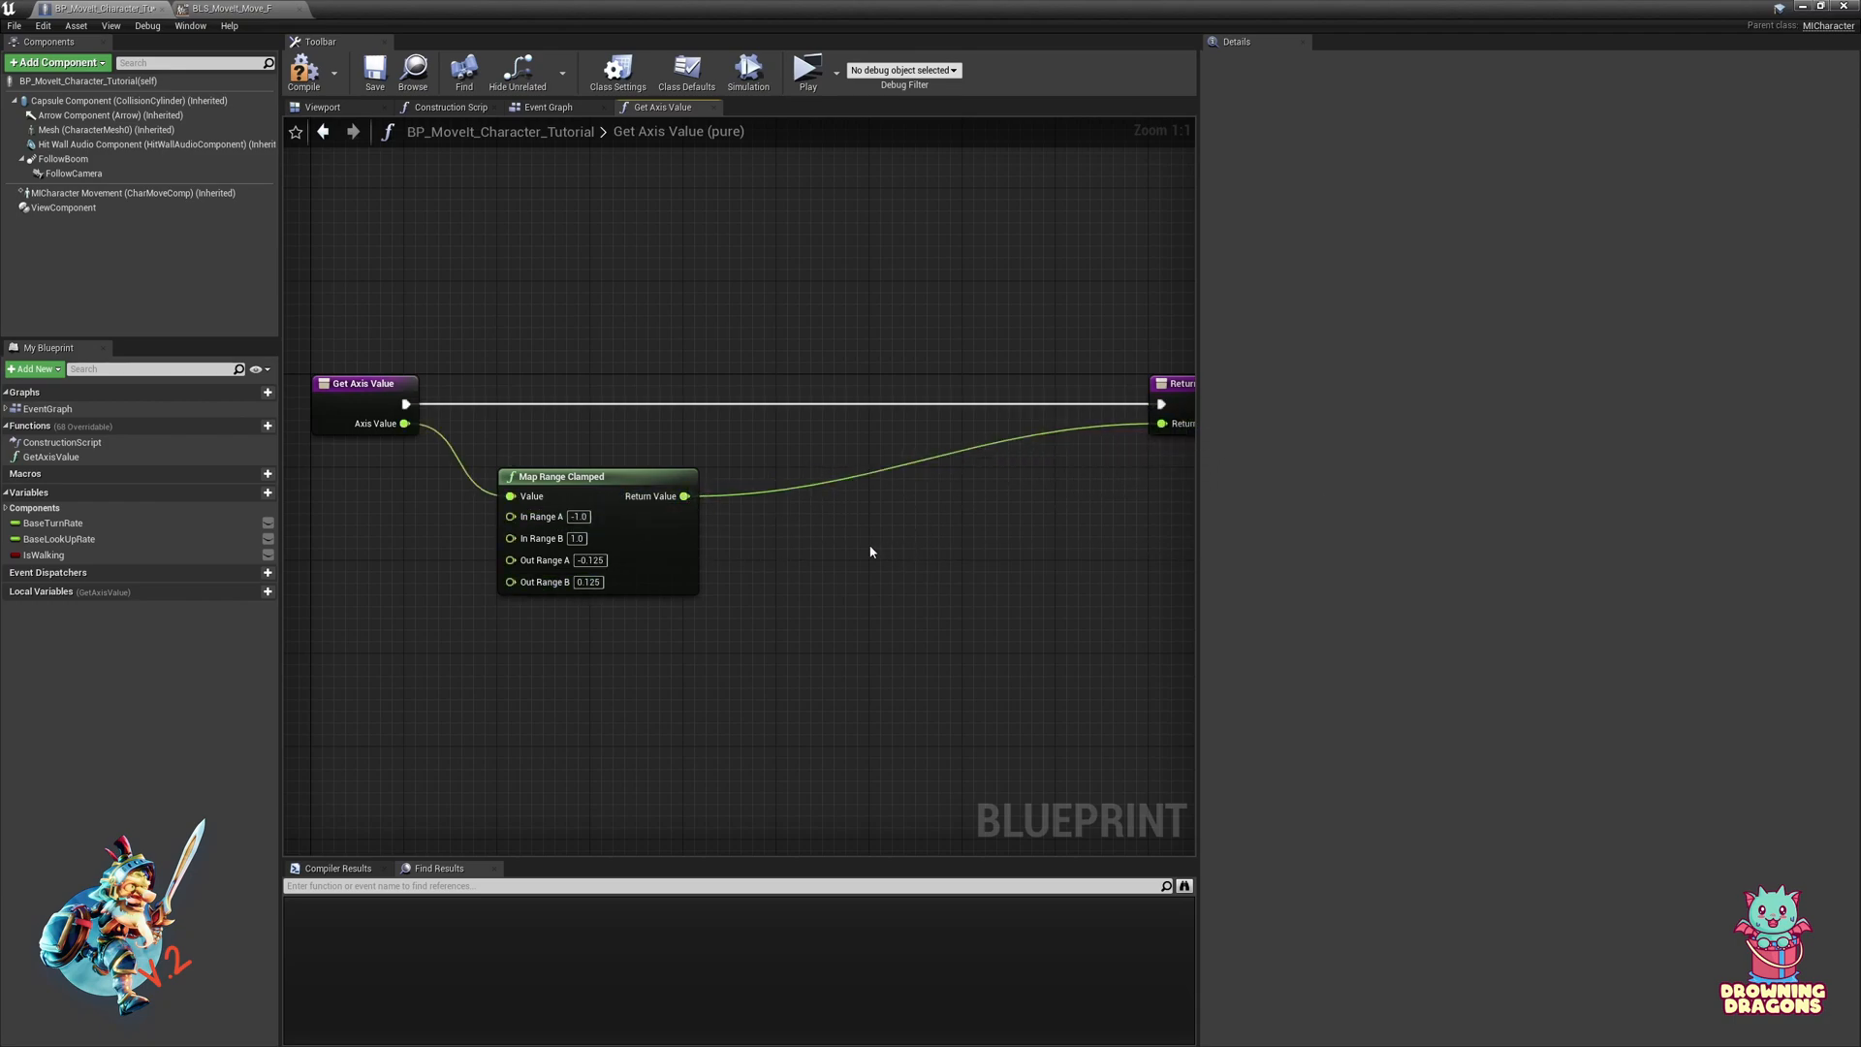
pyautogui.moveTo(848, 564)
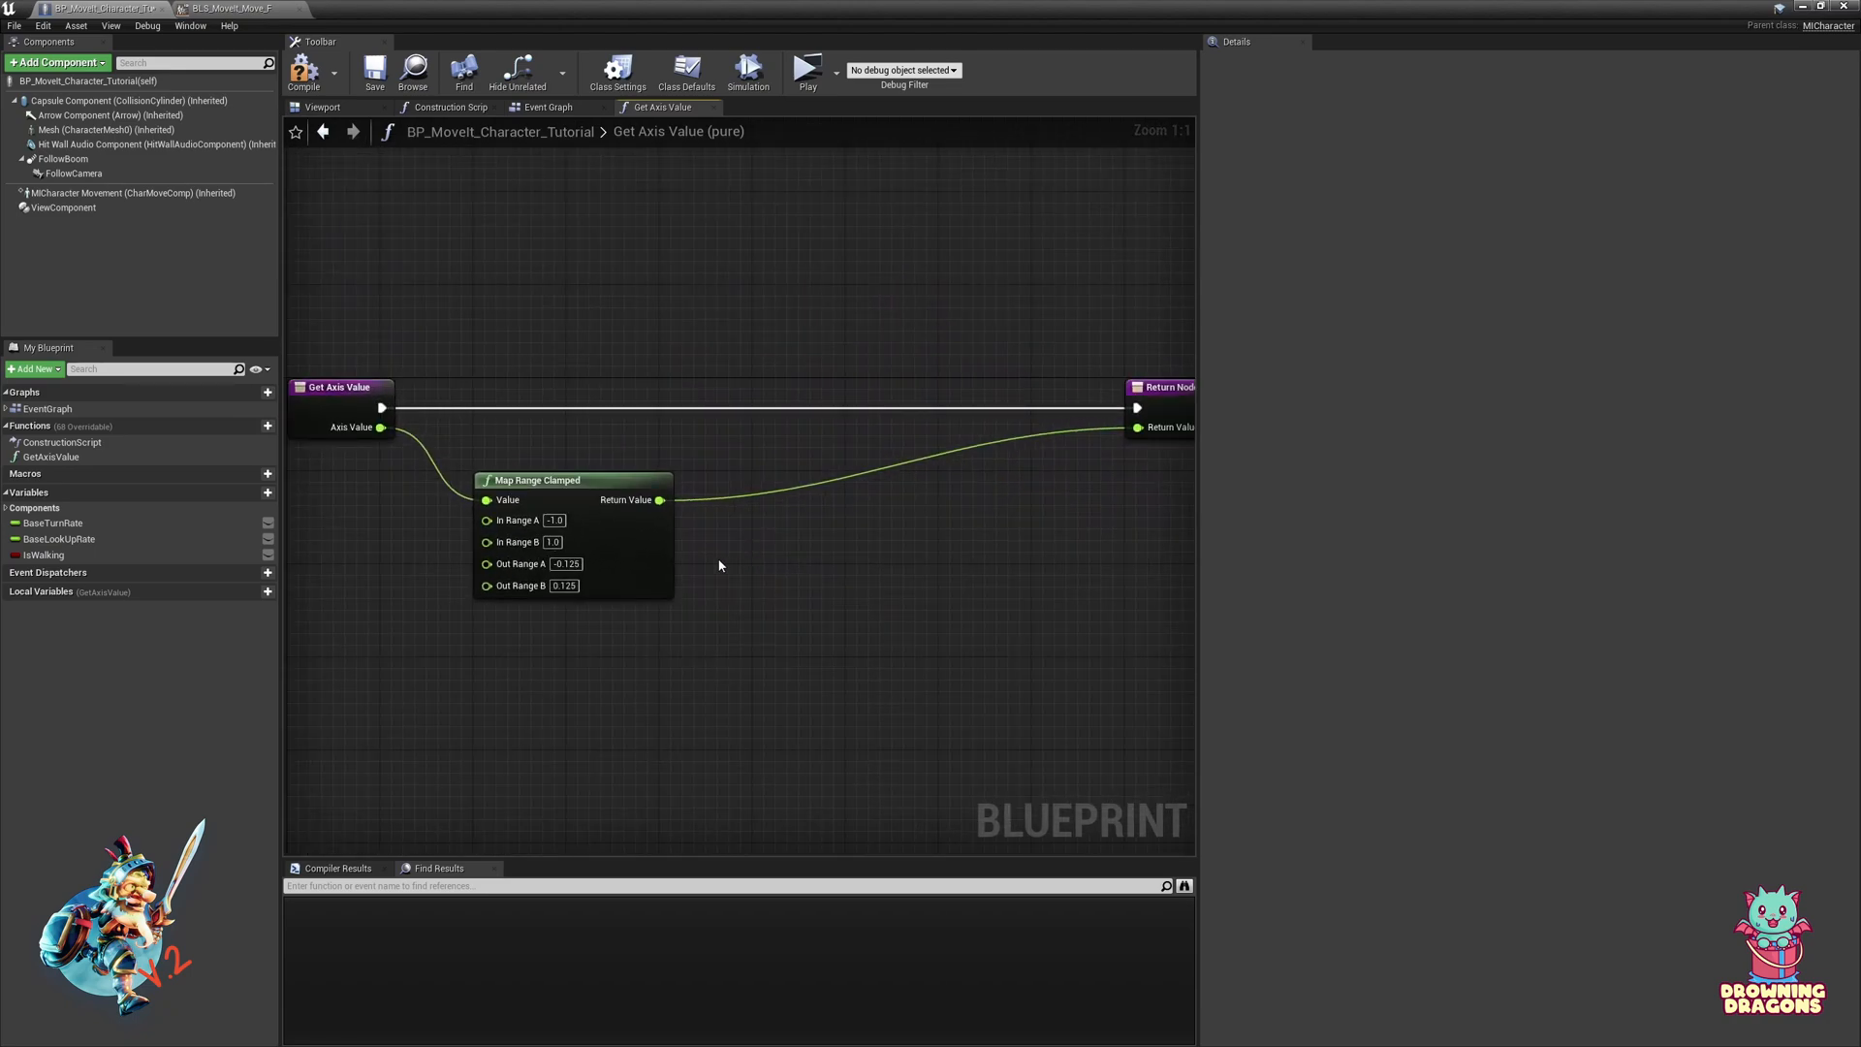
pyautogui.moveTo(745, 551)
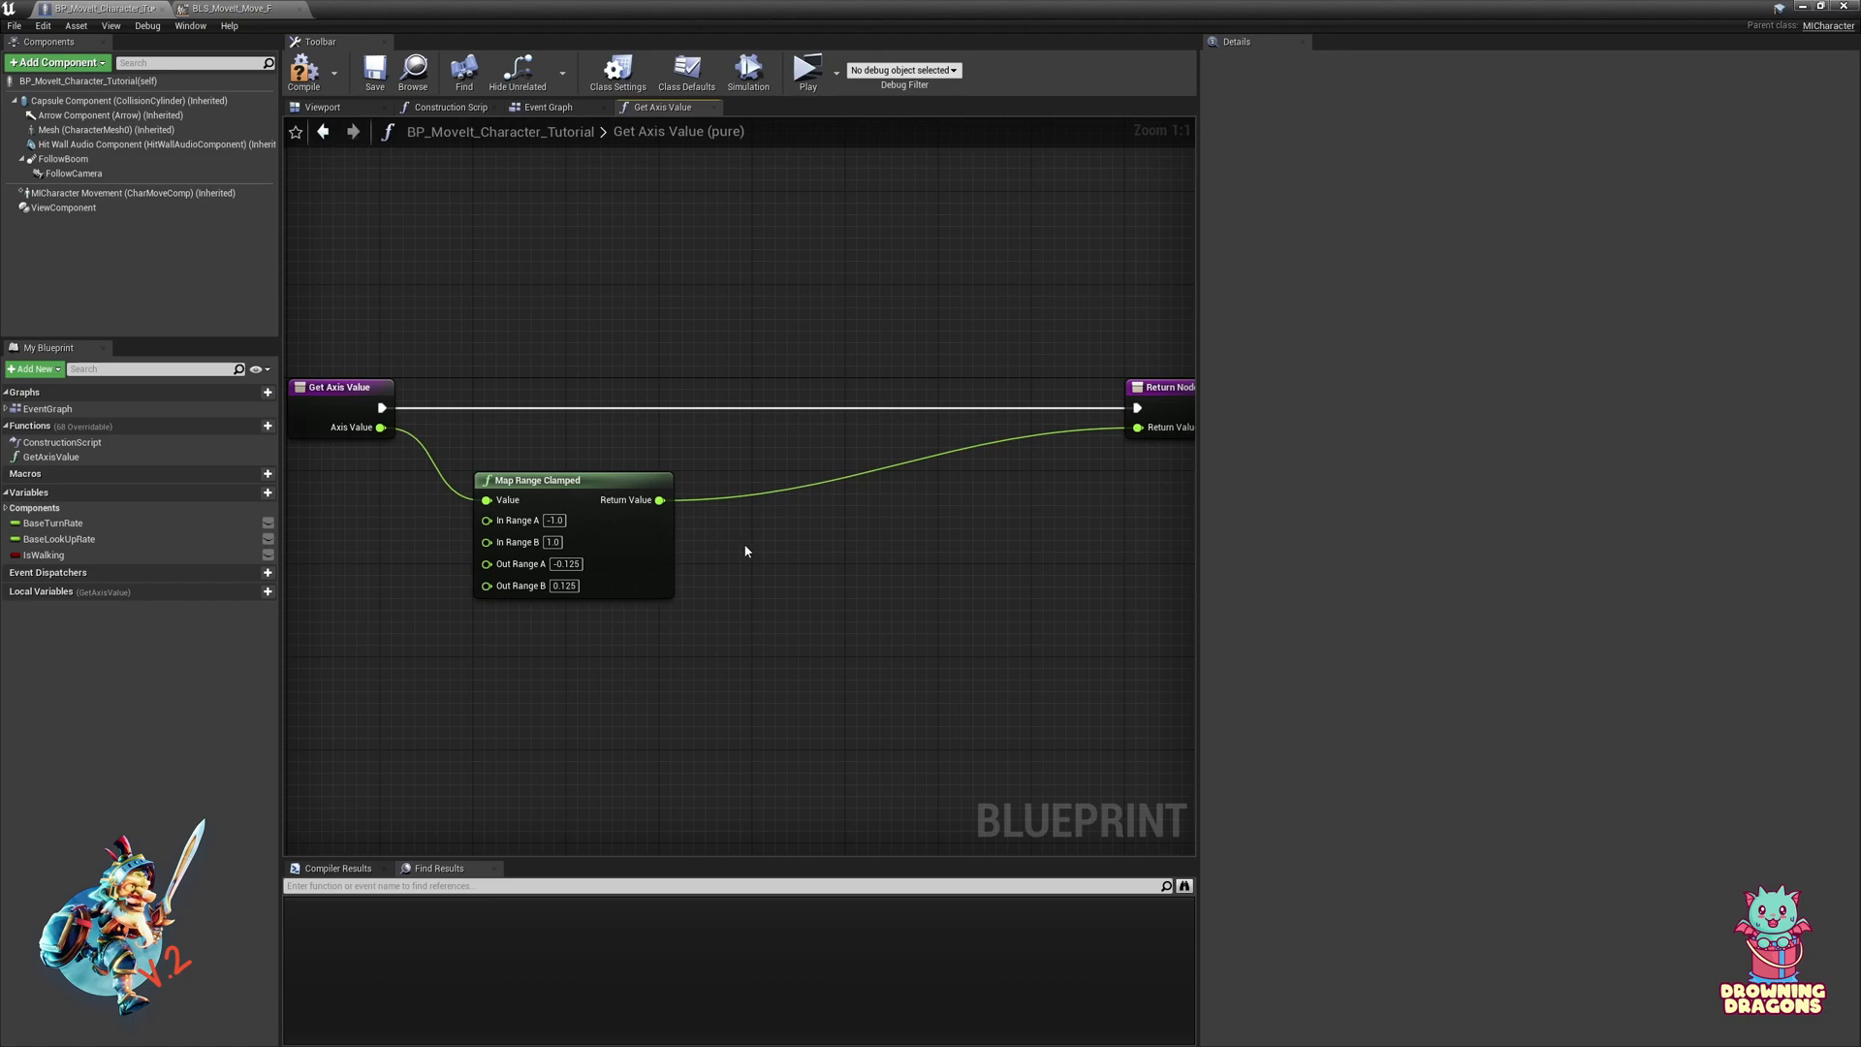
pyautogui.moveTo(659, 500)
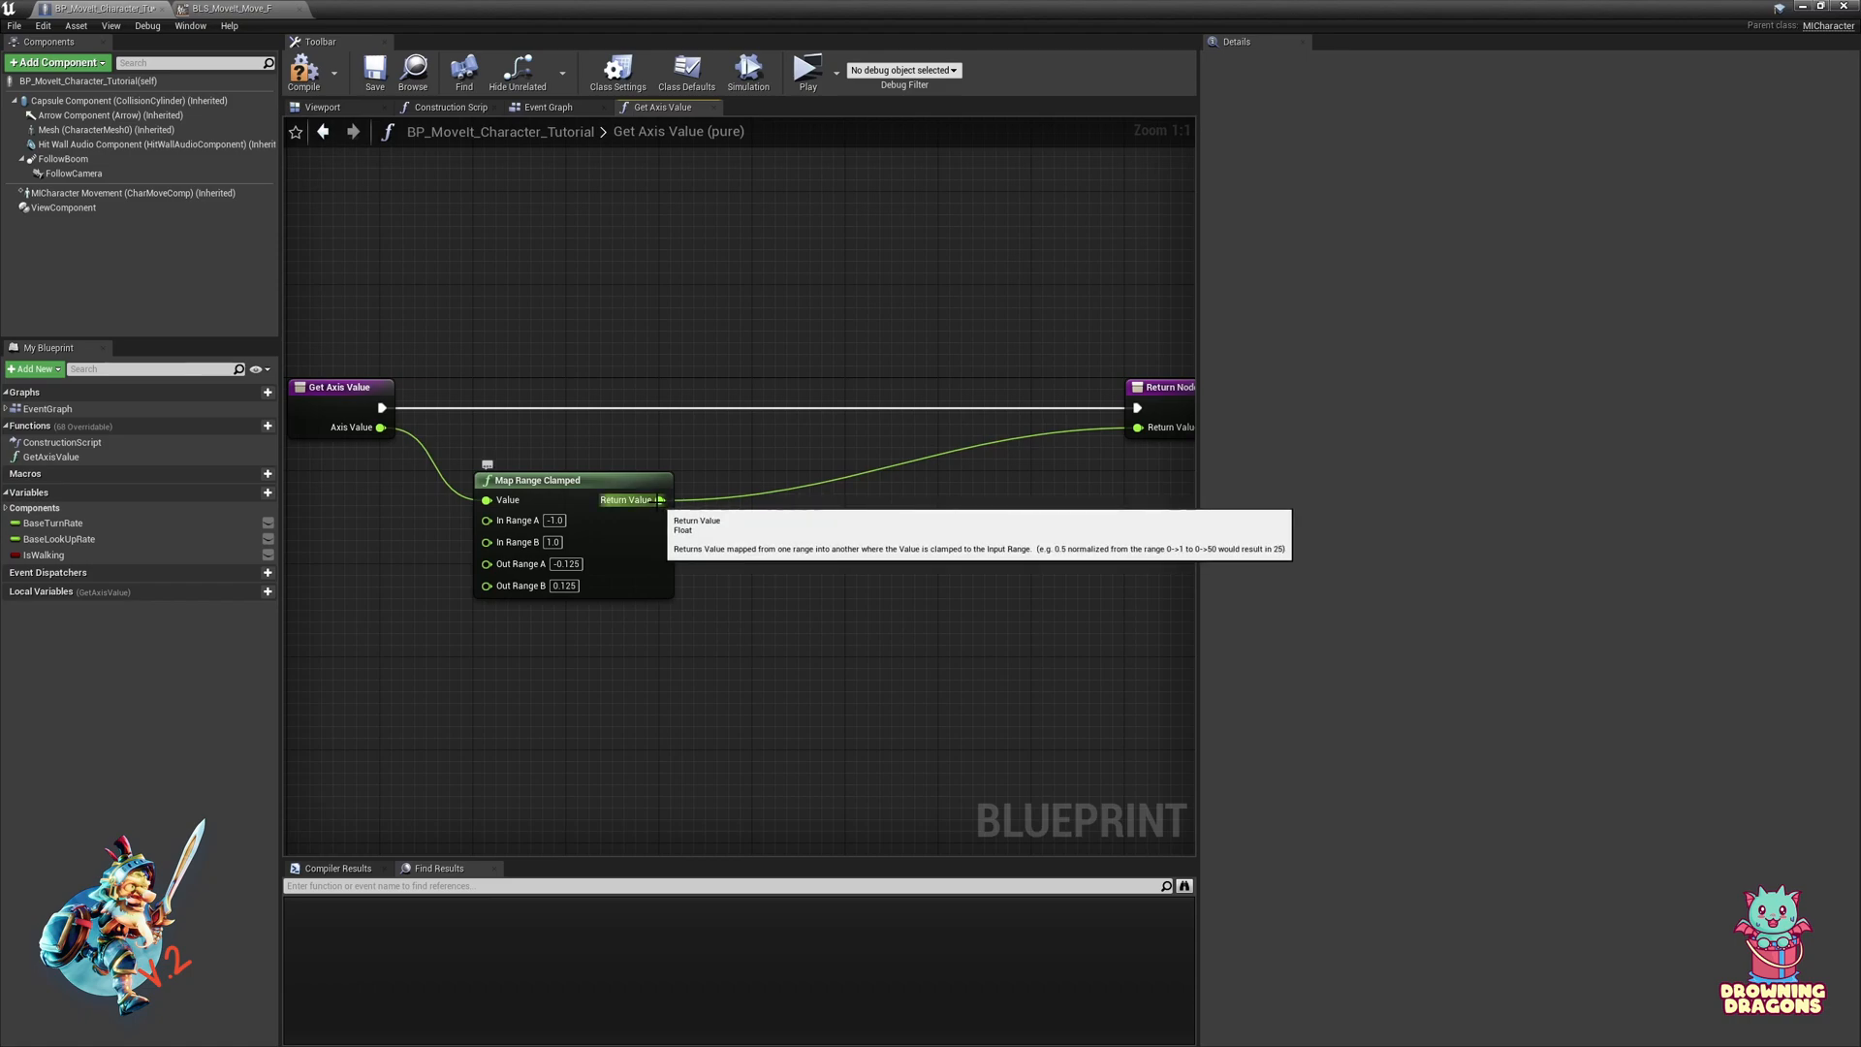
pyautogui.click(546, 107)
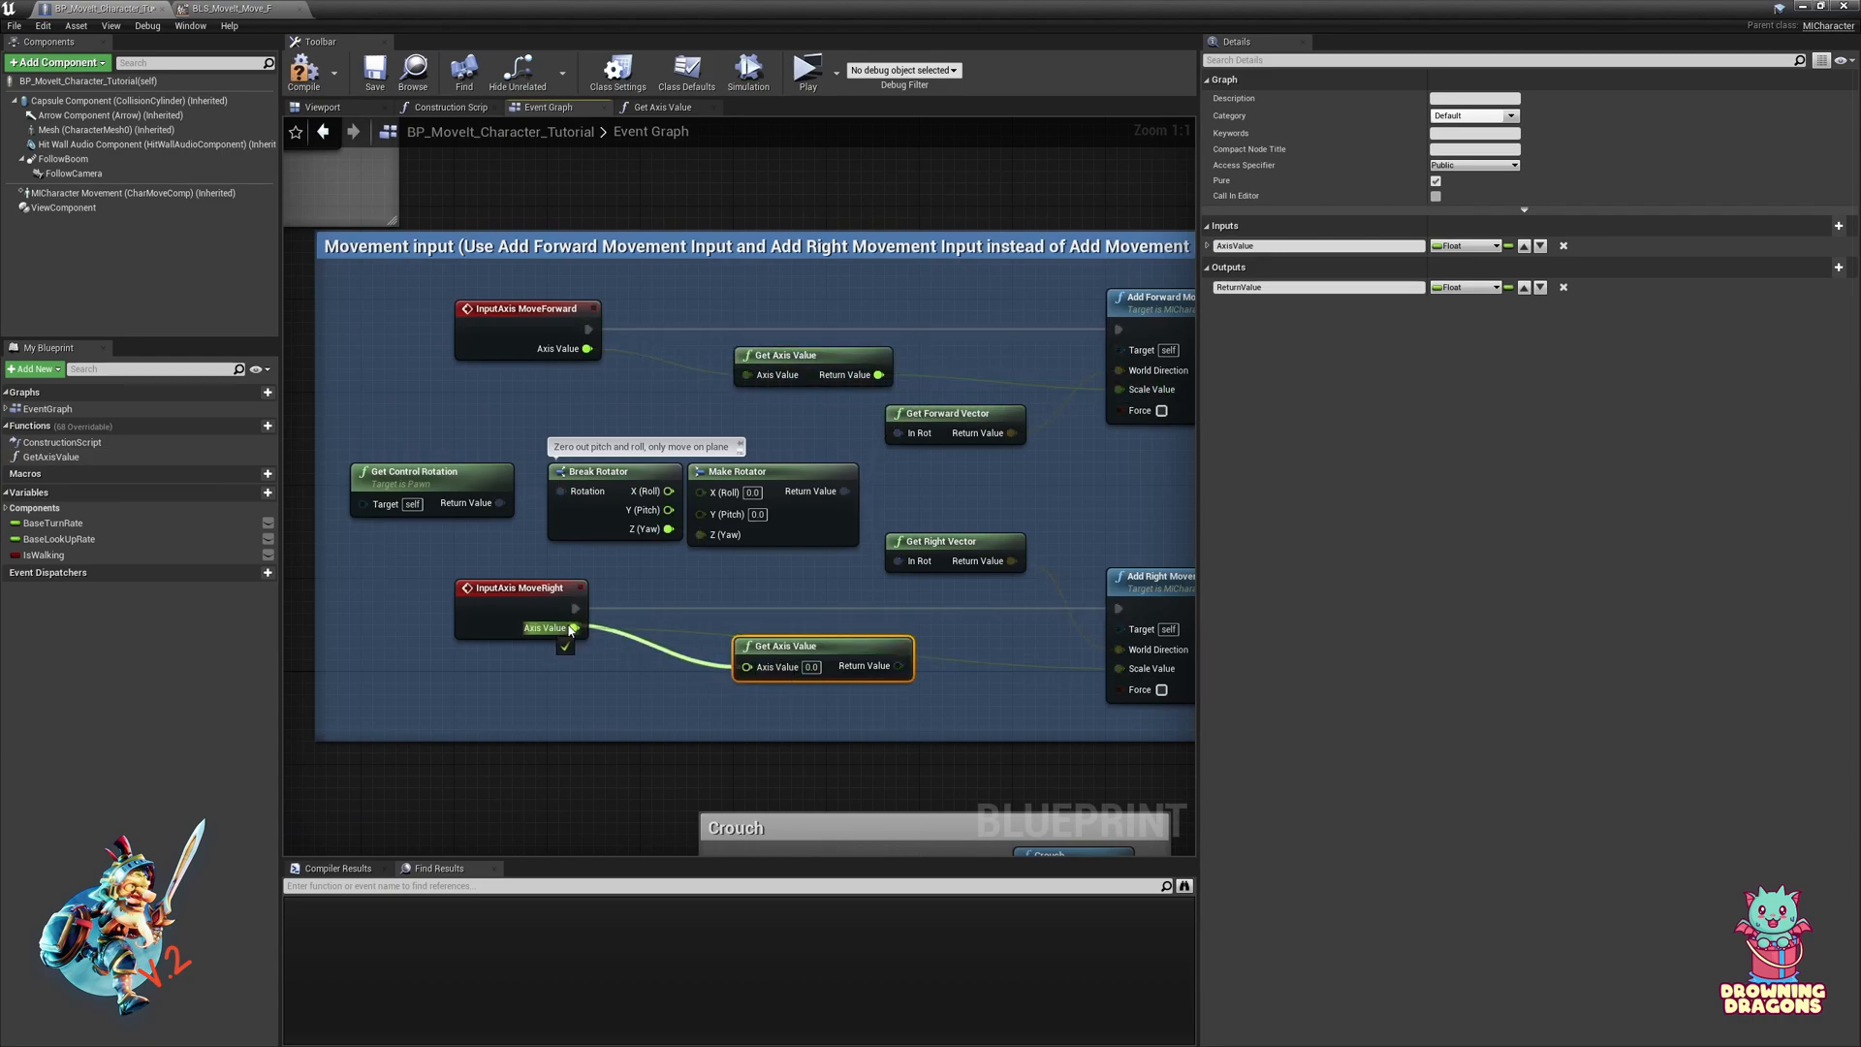
# Step: Wire Get Axis Value into MoveForward and MoveRight Scale Value, then play-test and stop
pyautogui.scroll(-3)
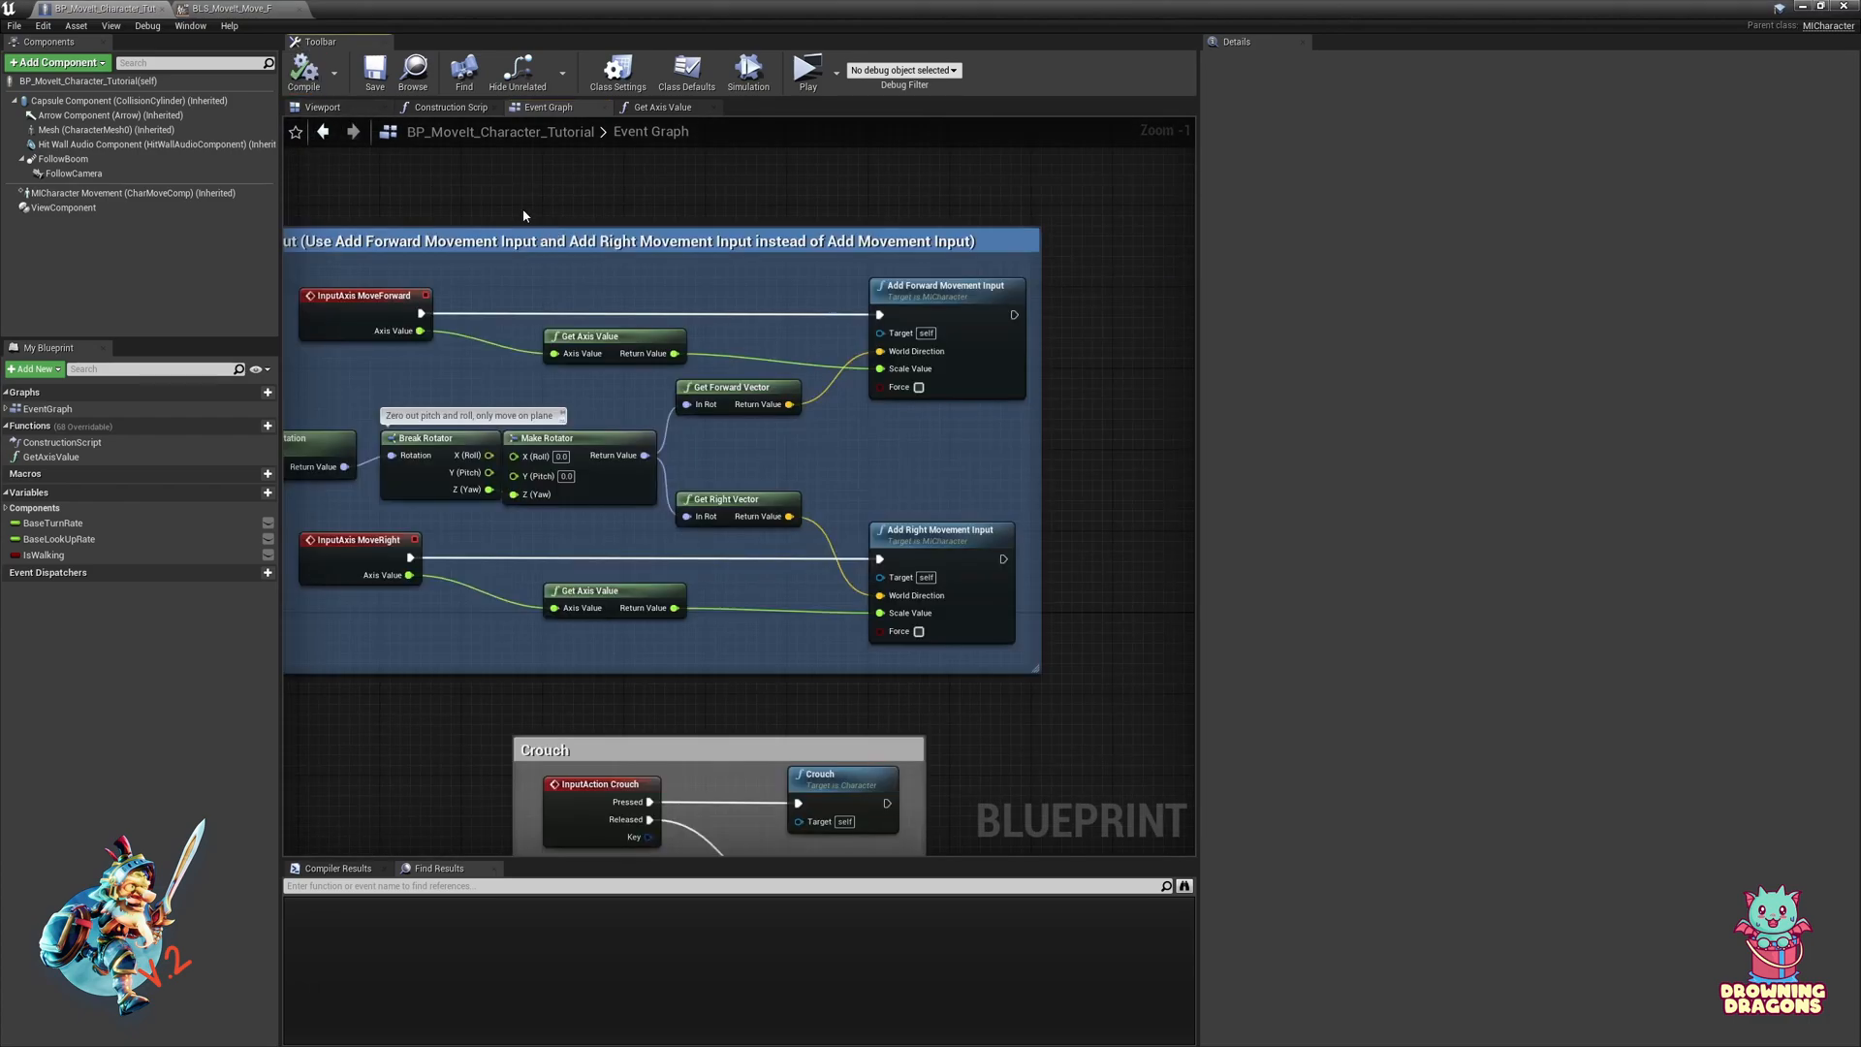
pyautogui.scroll(-3)
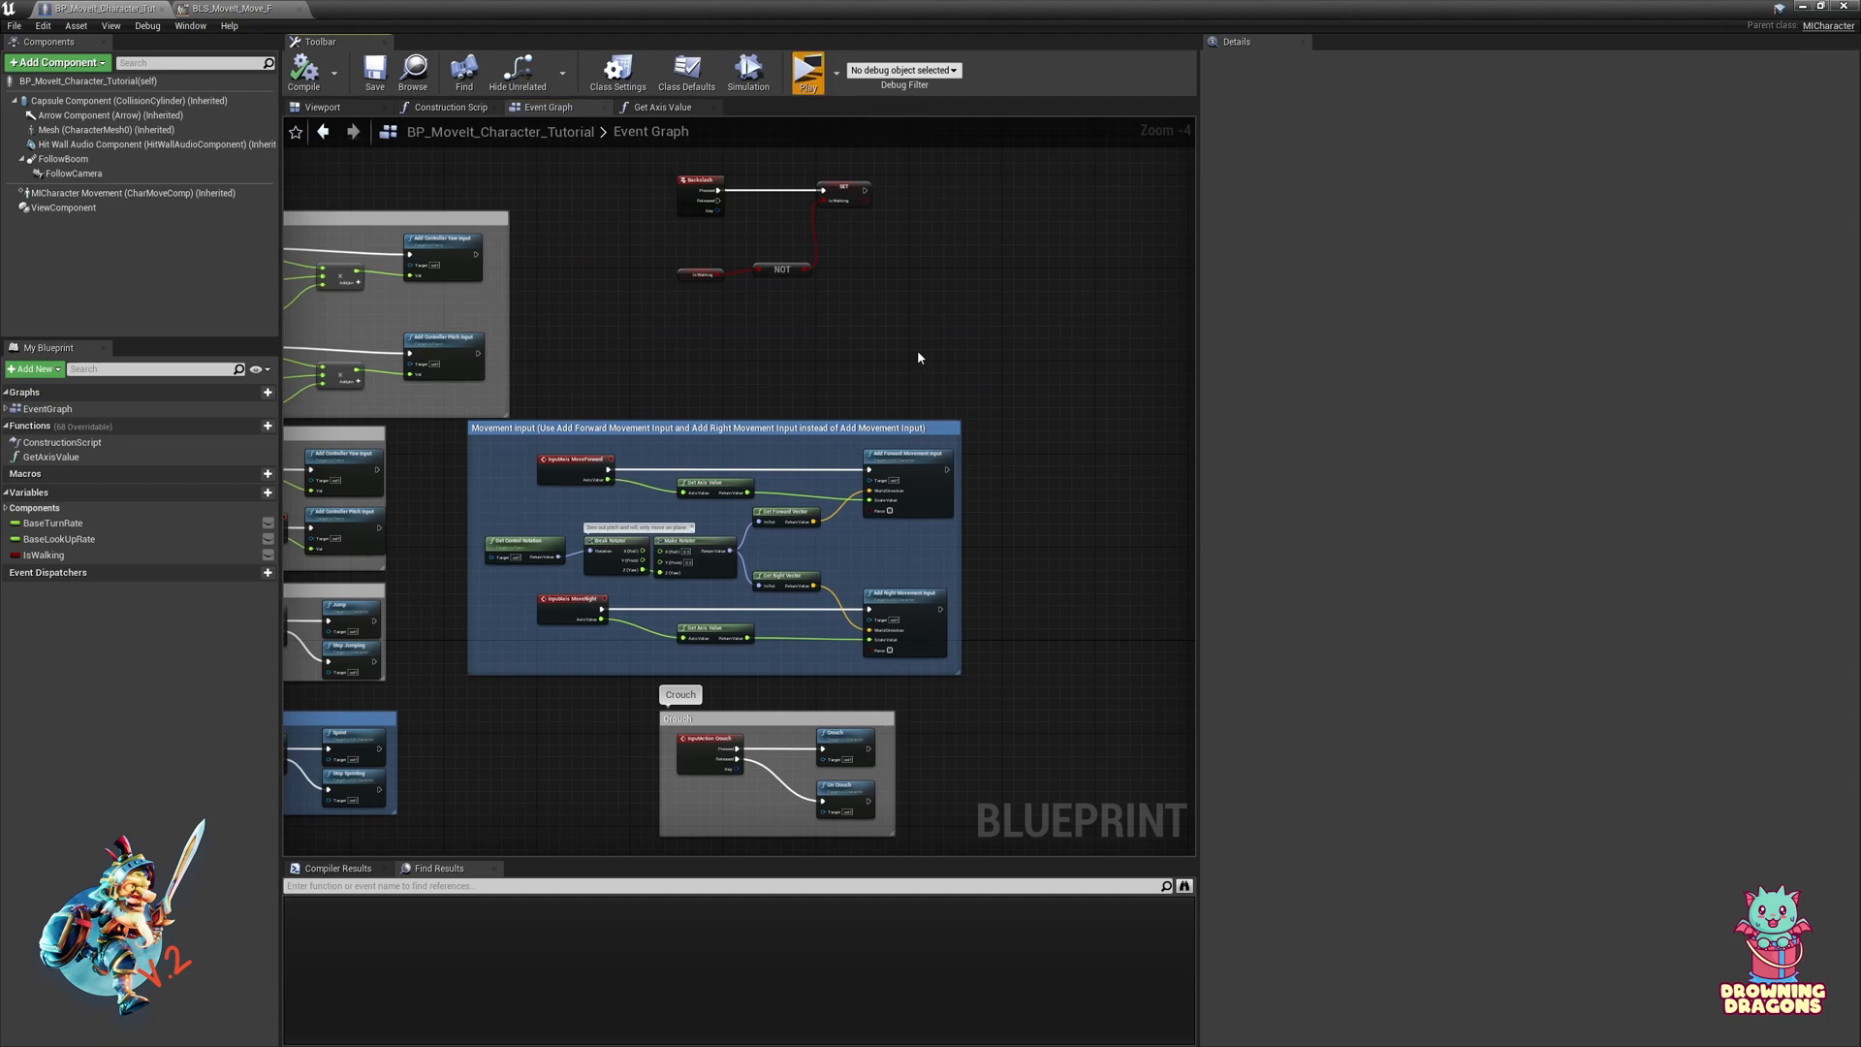
pyautogui.click(807, 68)
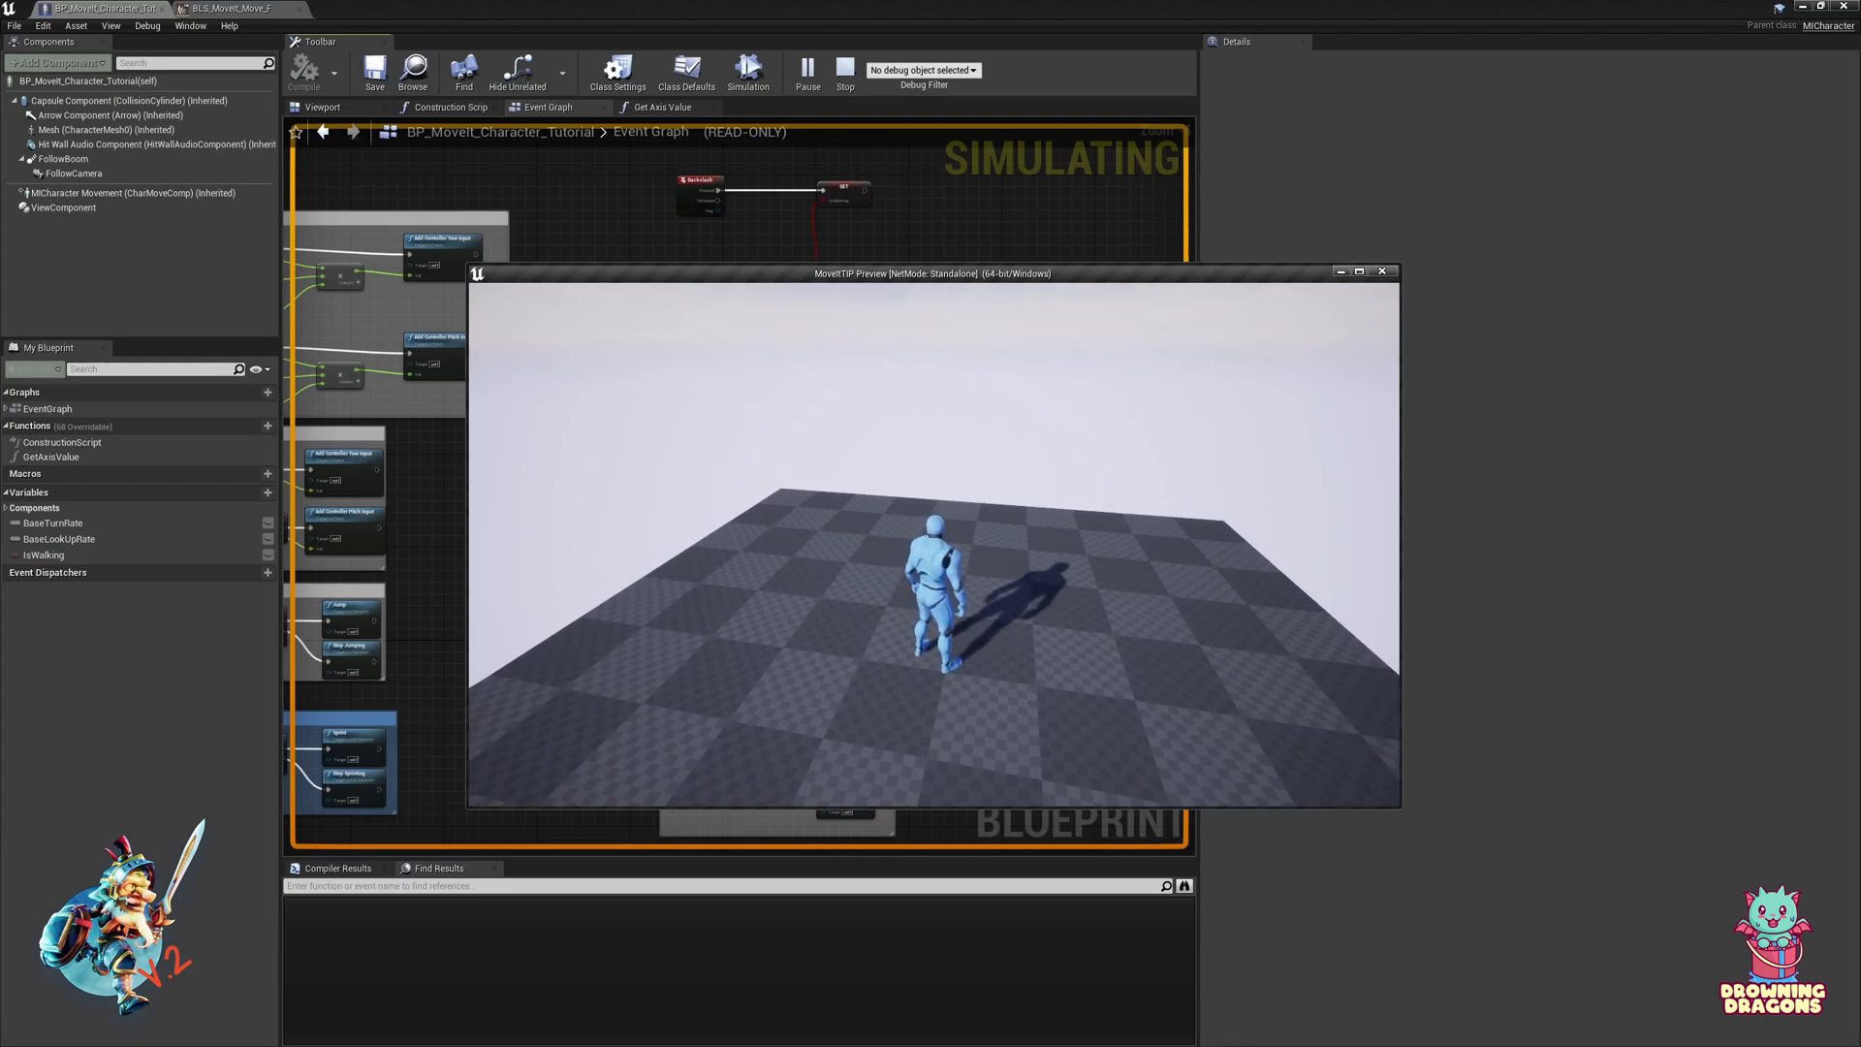
pyautogui.click(843, 67)
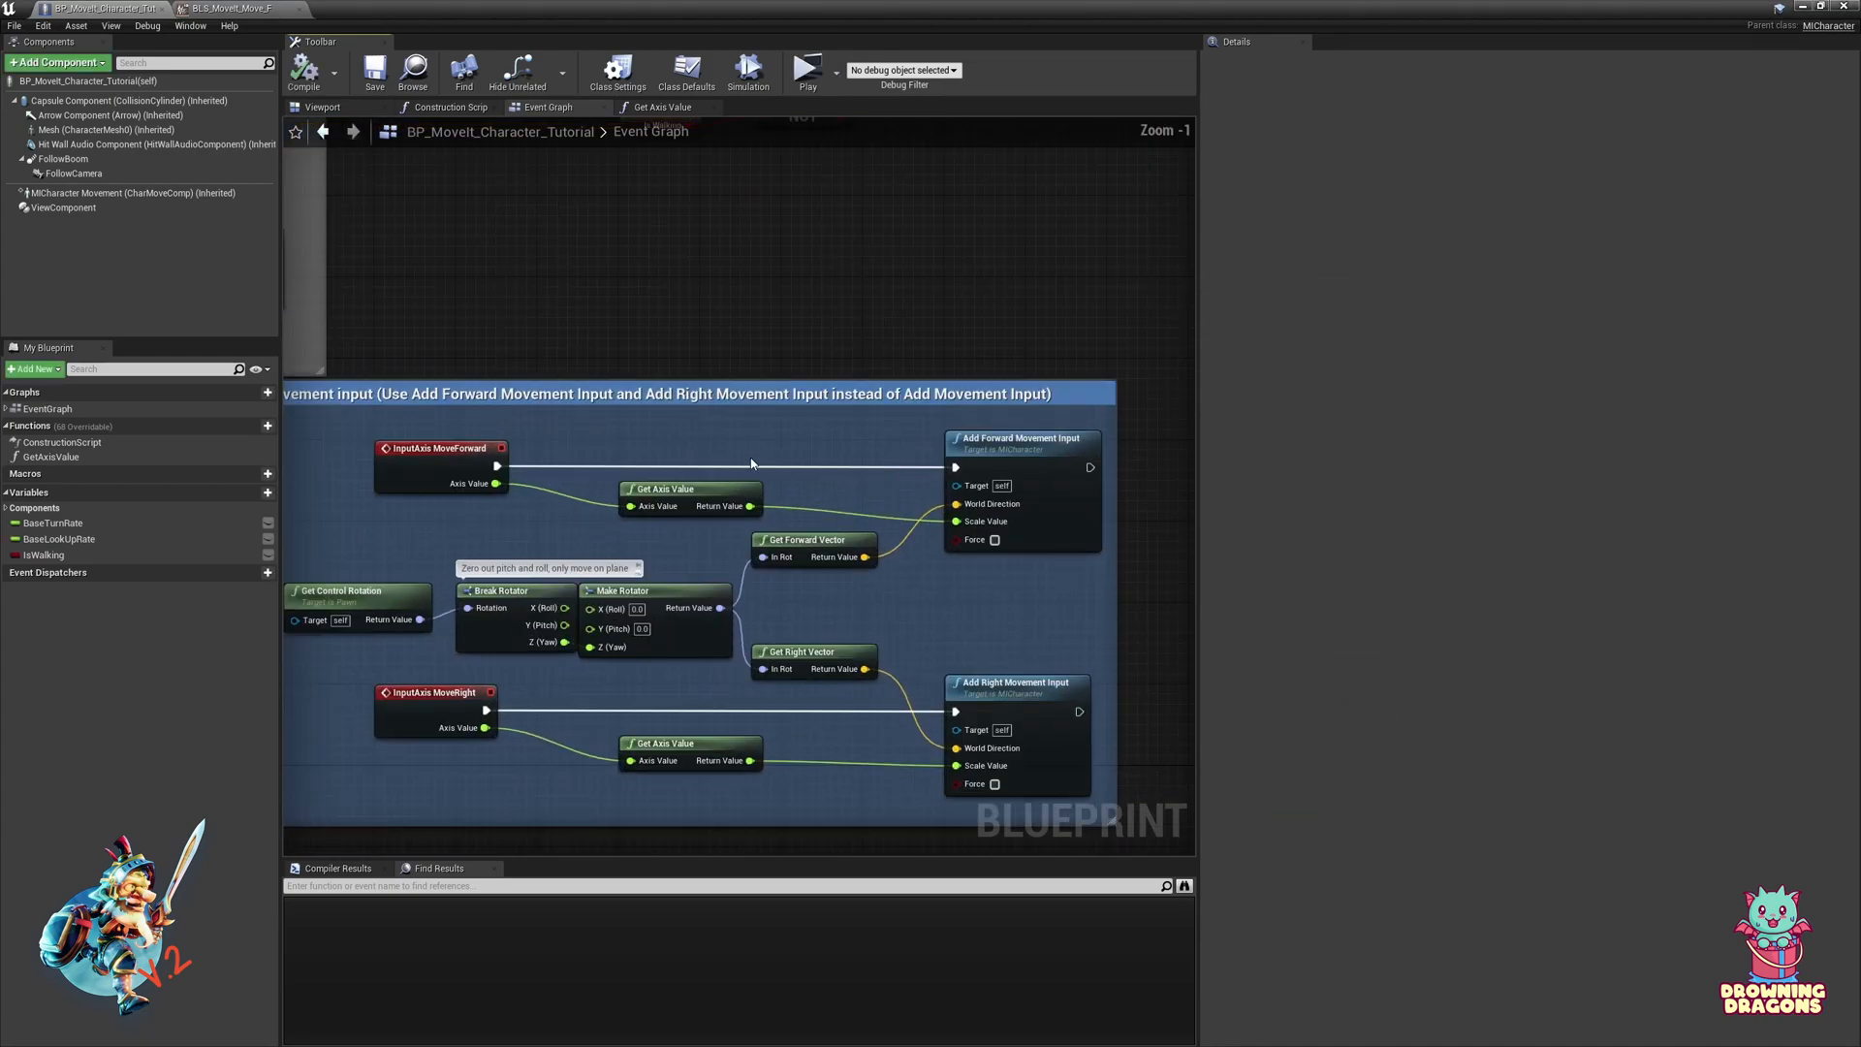
# Step: Select the remapped value when IsWalking is true, raw Axis Value otherwise, and start a play test
pyautogui.click(663, 107)
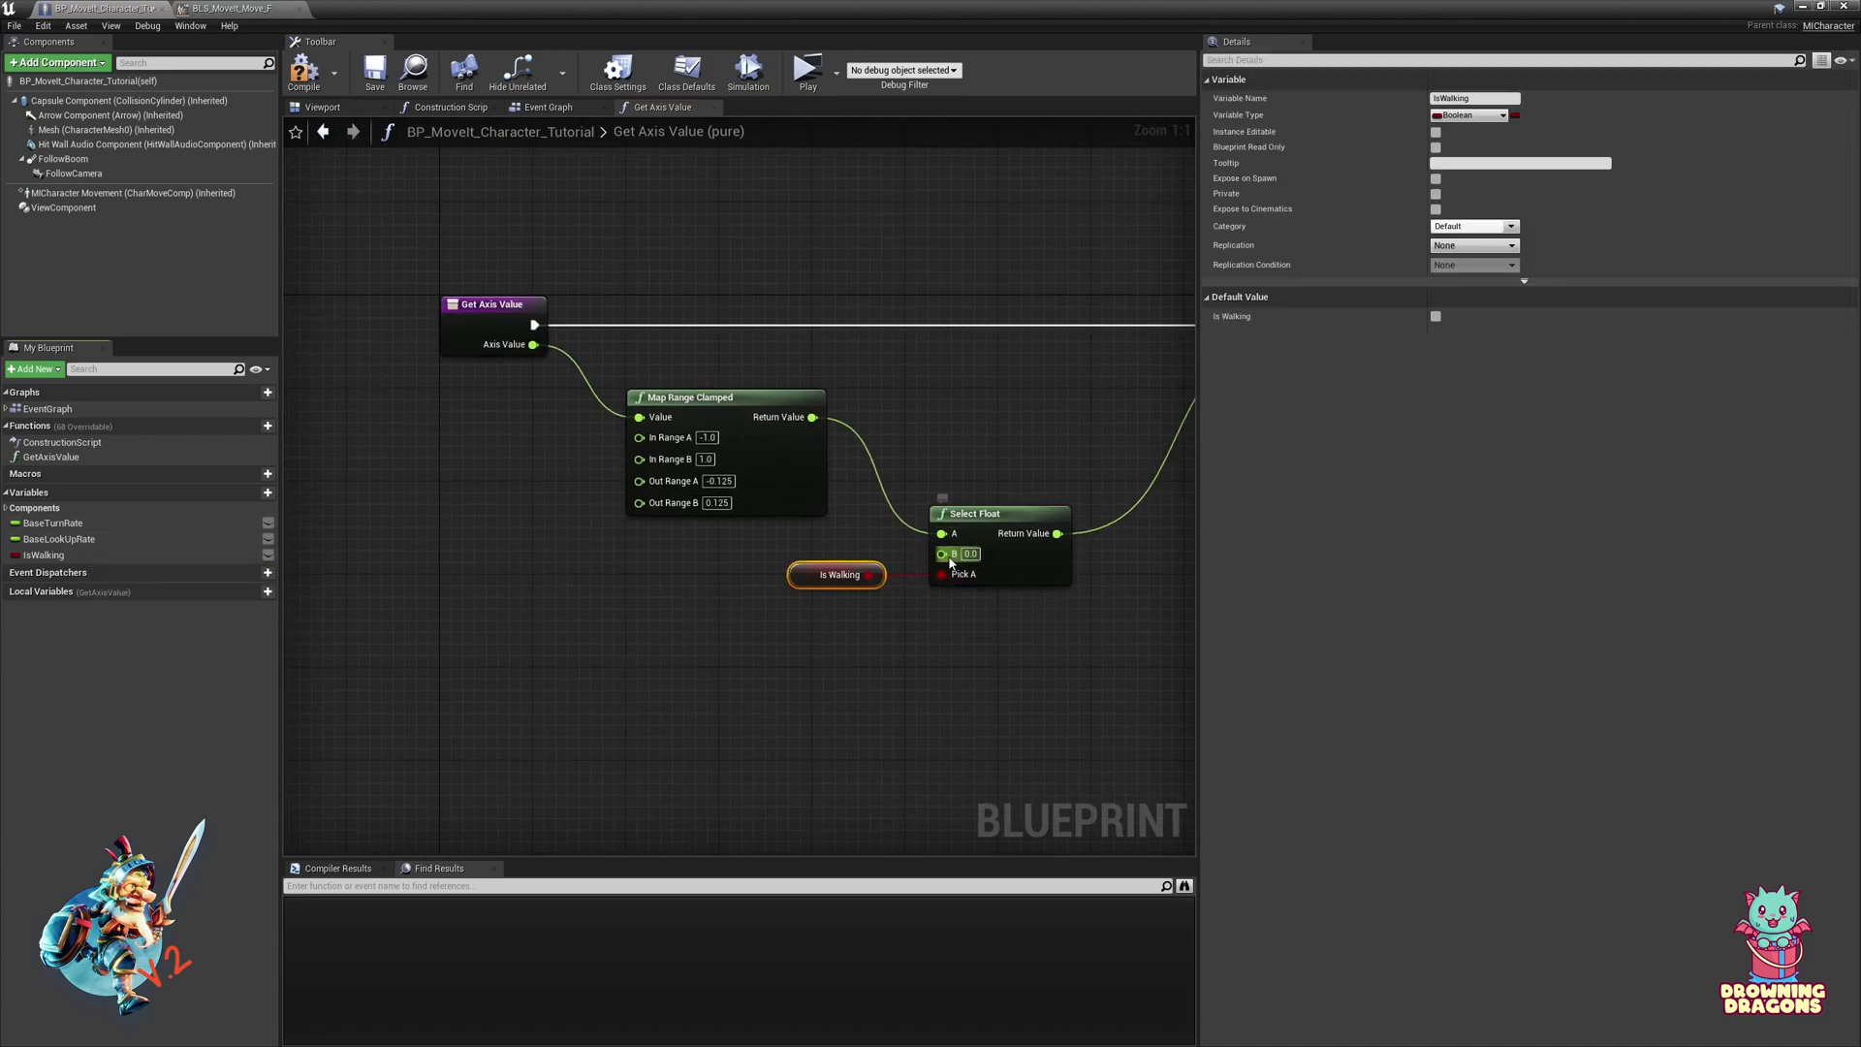
pyautogui.click(971, 573)
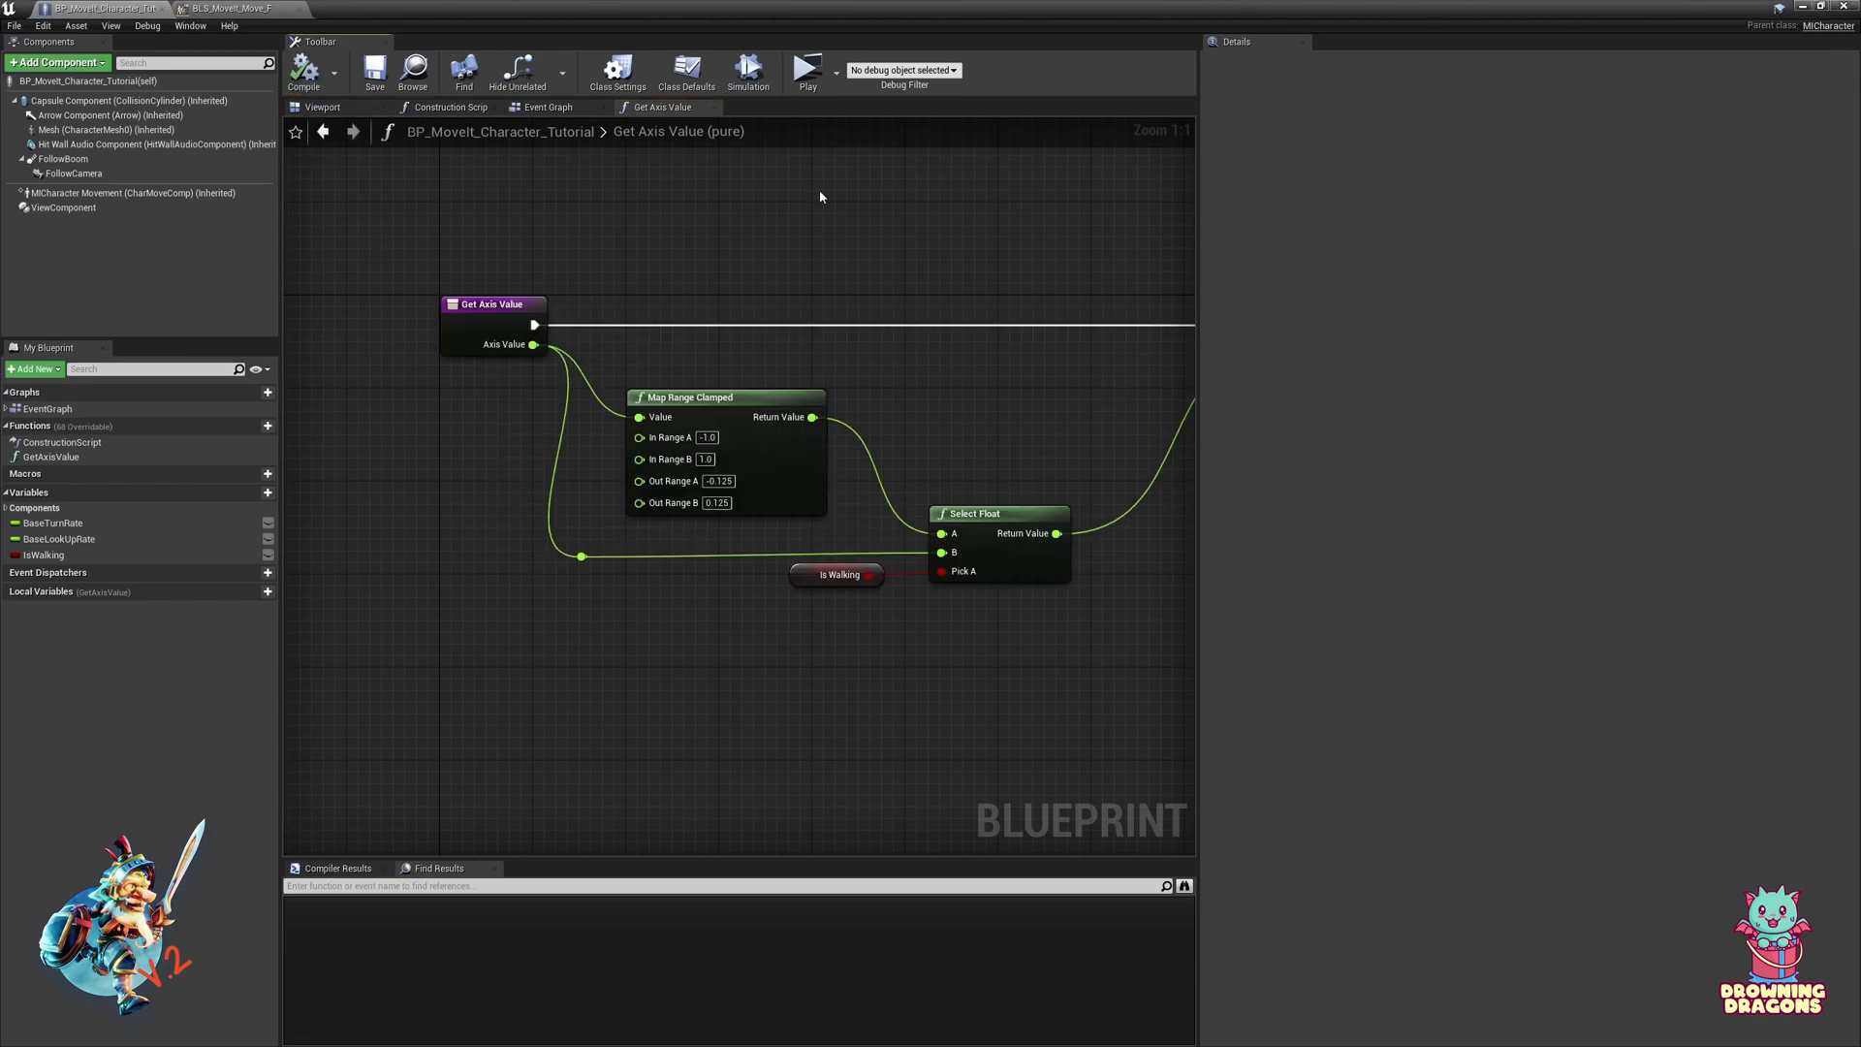
pyautogui.click(806, 70)
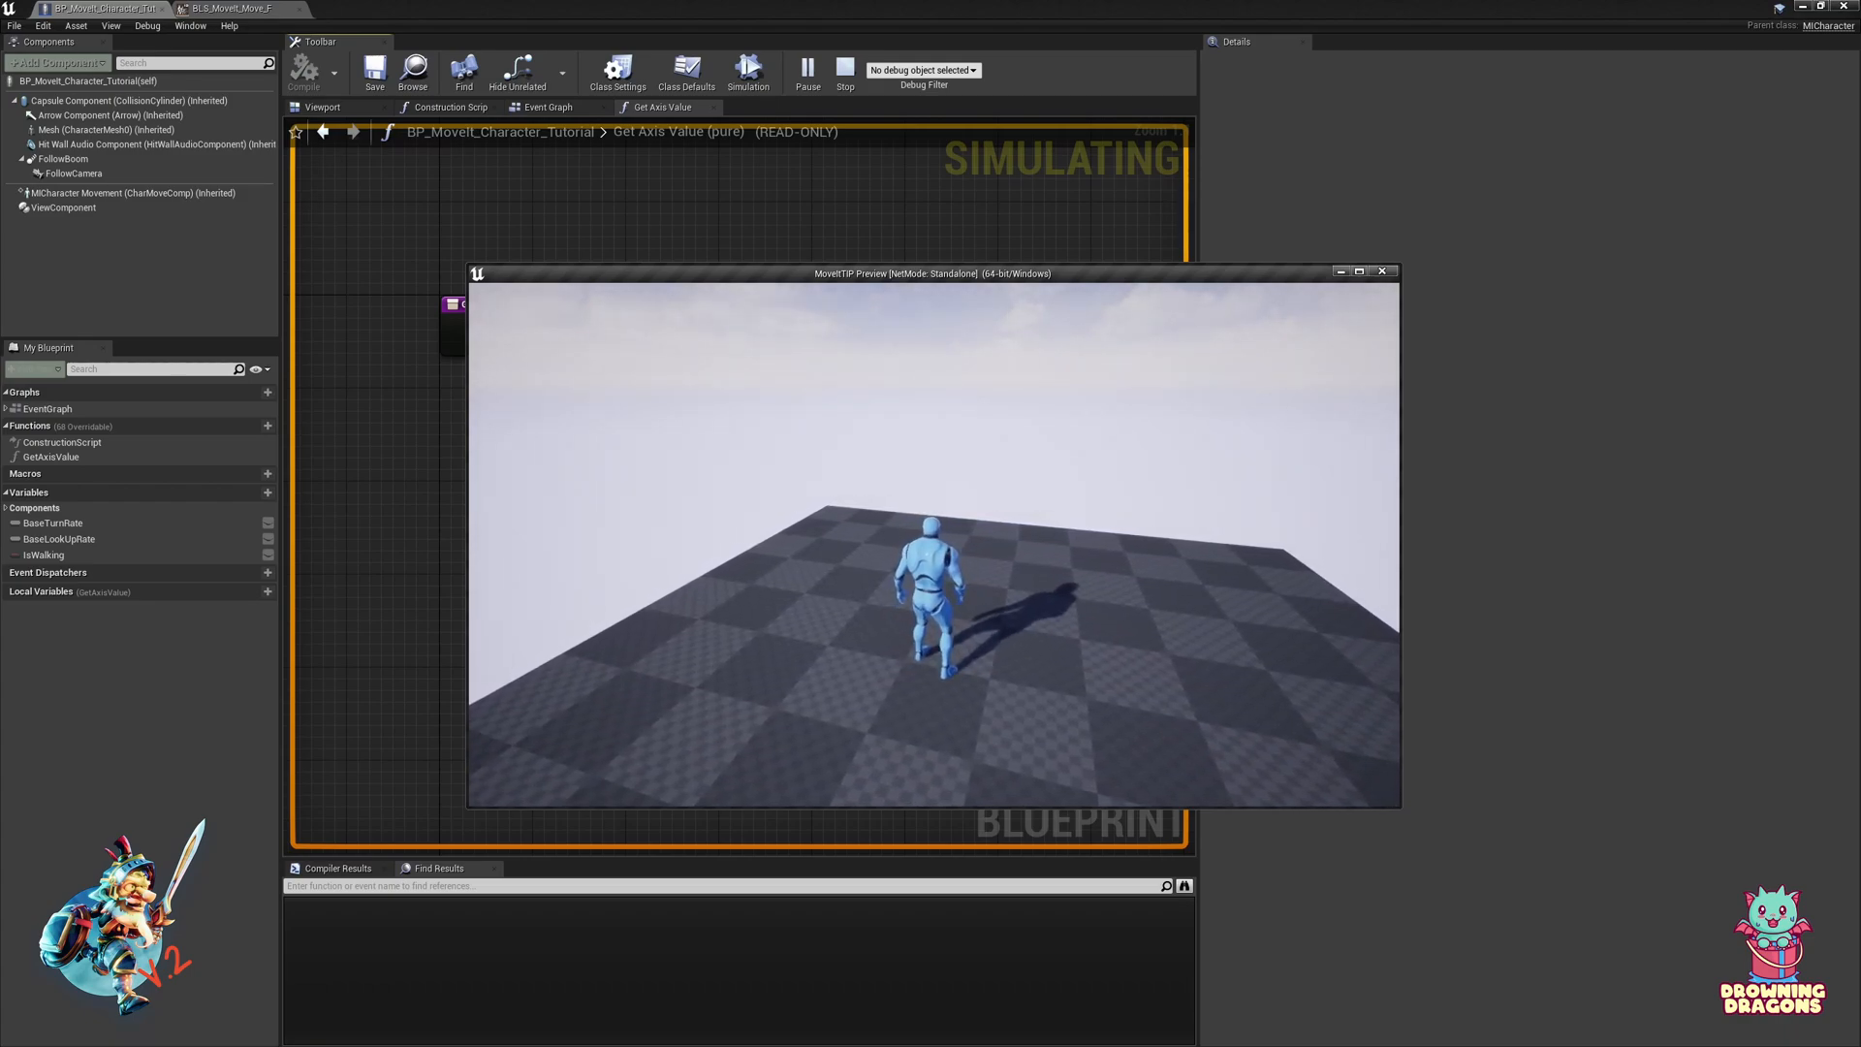
# Step: Stop the play test of the IsWalking movement and return to the level editor
pyautogui.click(843, 71)
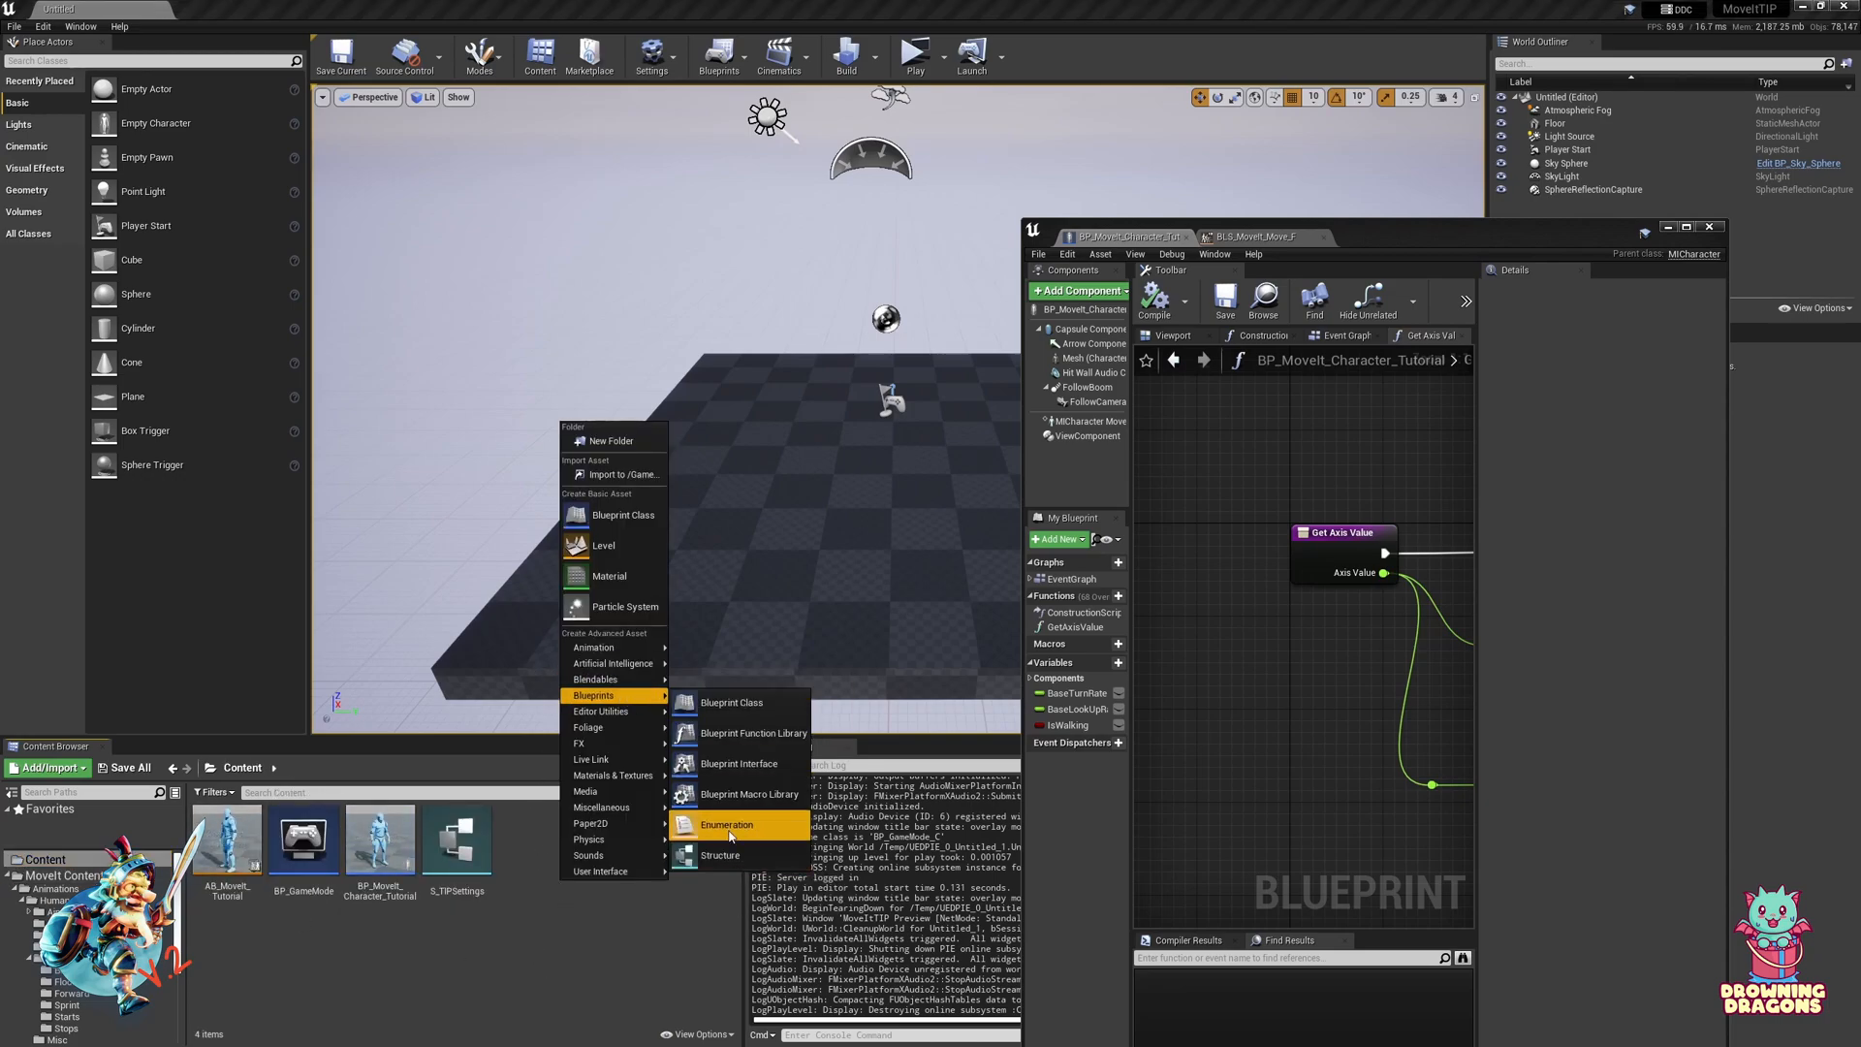
# Step: Create enumeration LocoState with three entries, naming the first two Walk and Jog
pyautogui.click(725, 825)
pyautogui.write('LocoState')
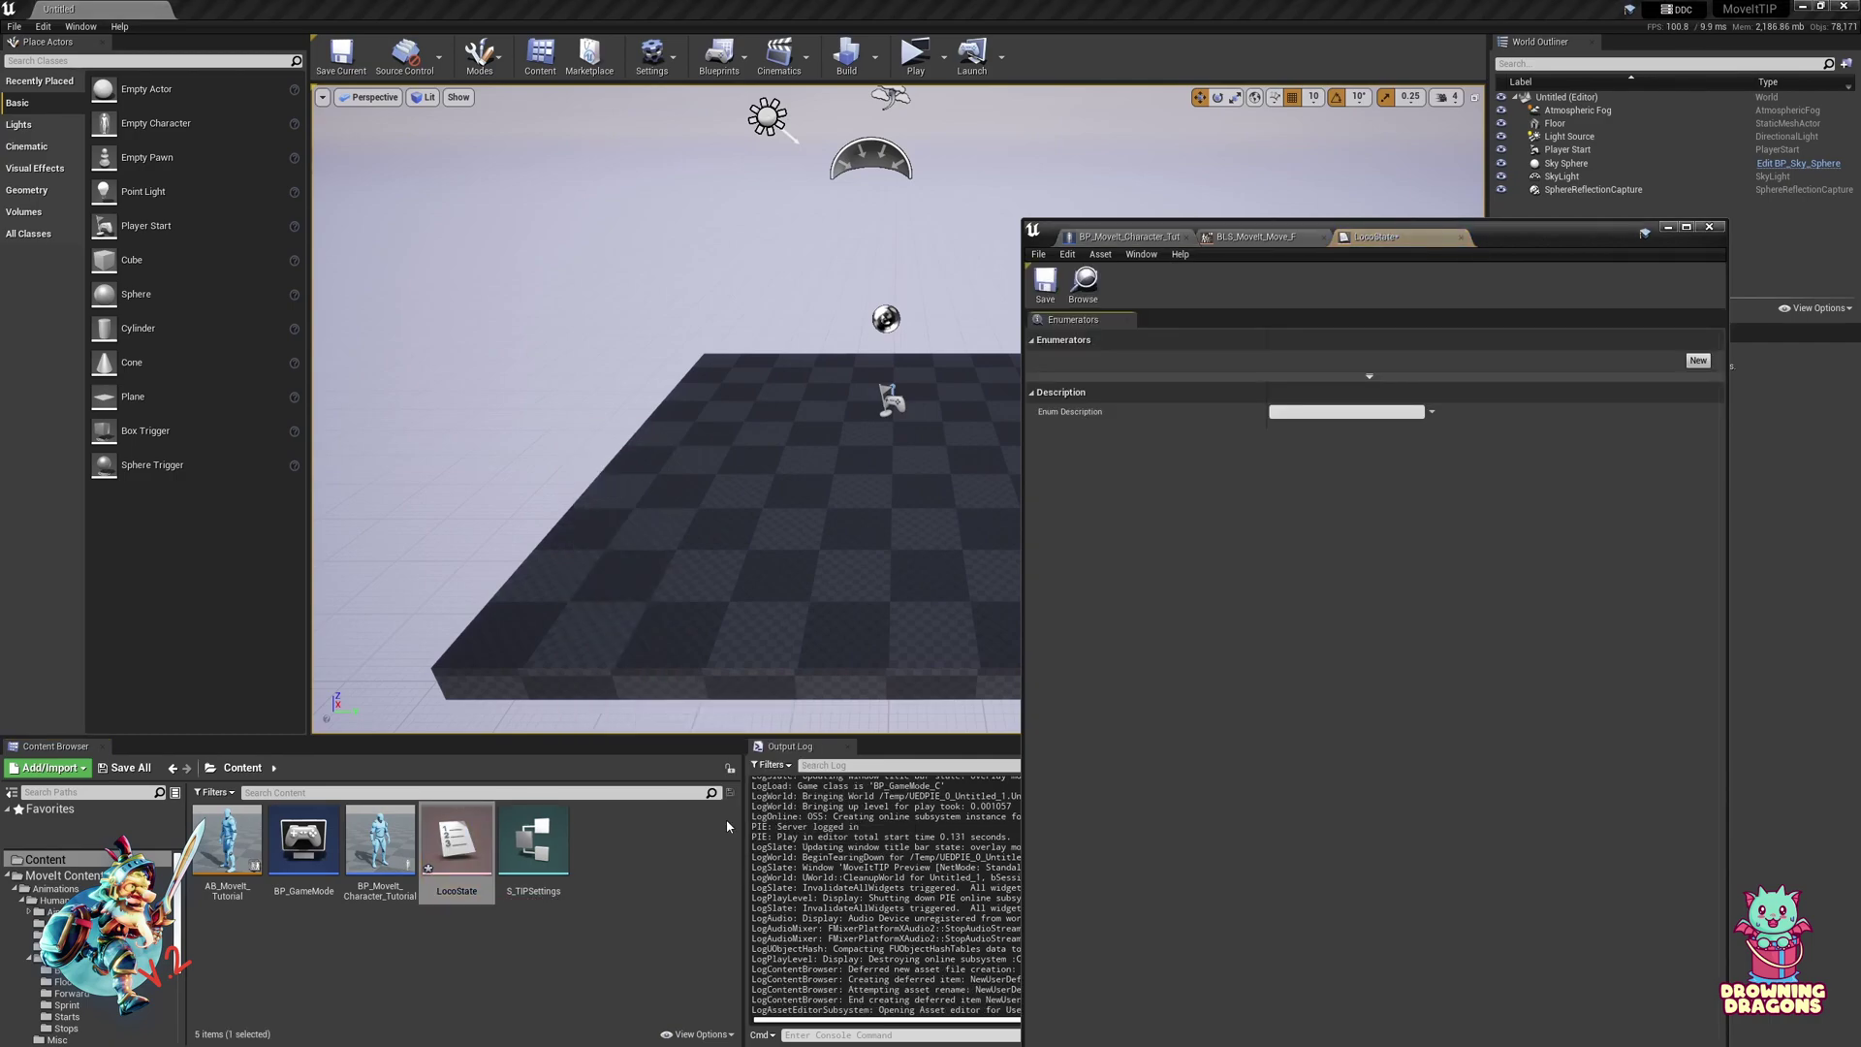
pyautogui.click(1699, 361)
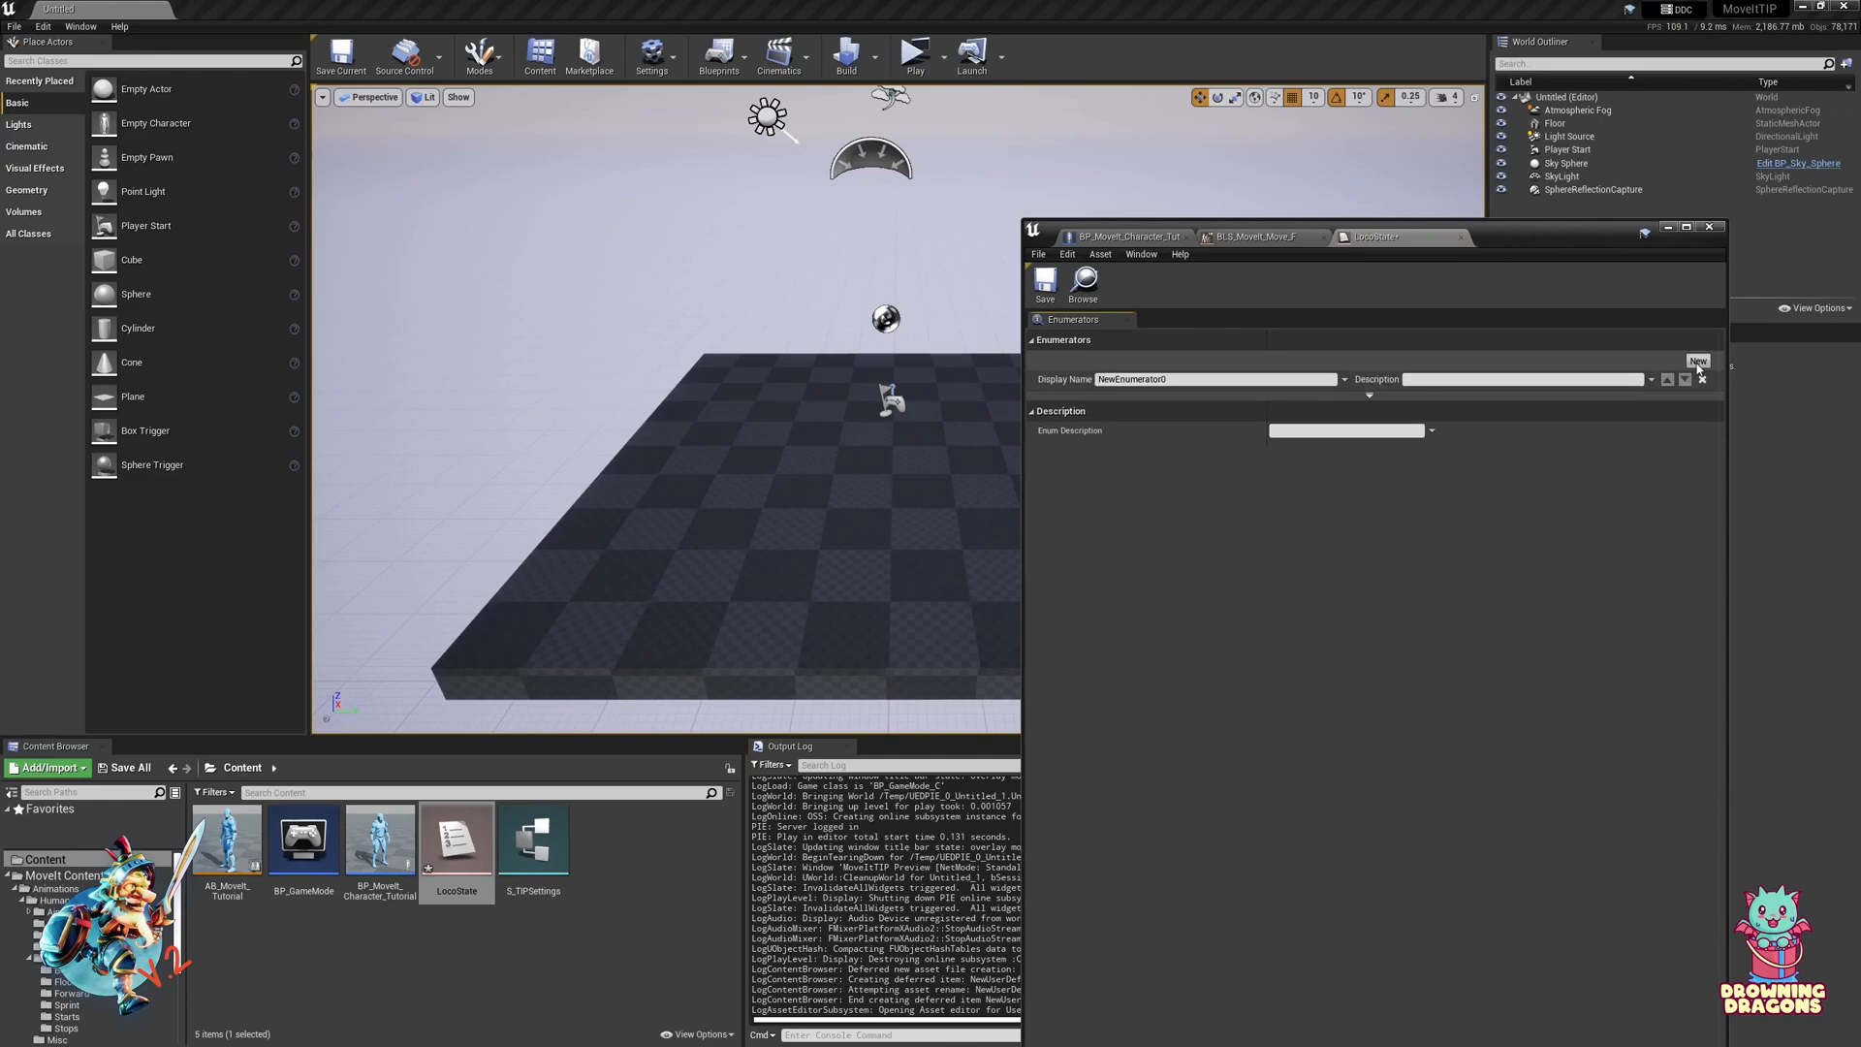
pyautogui.click(1697, 363)
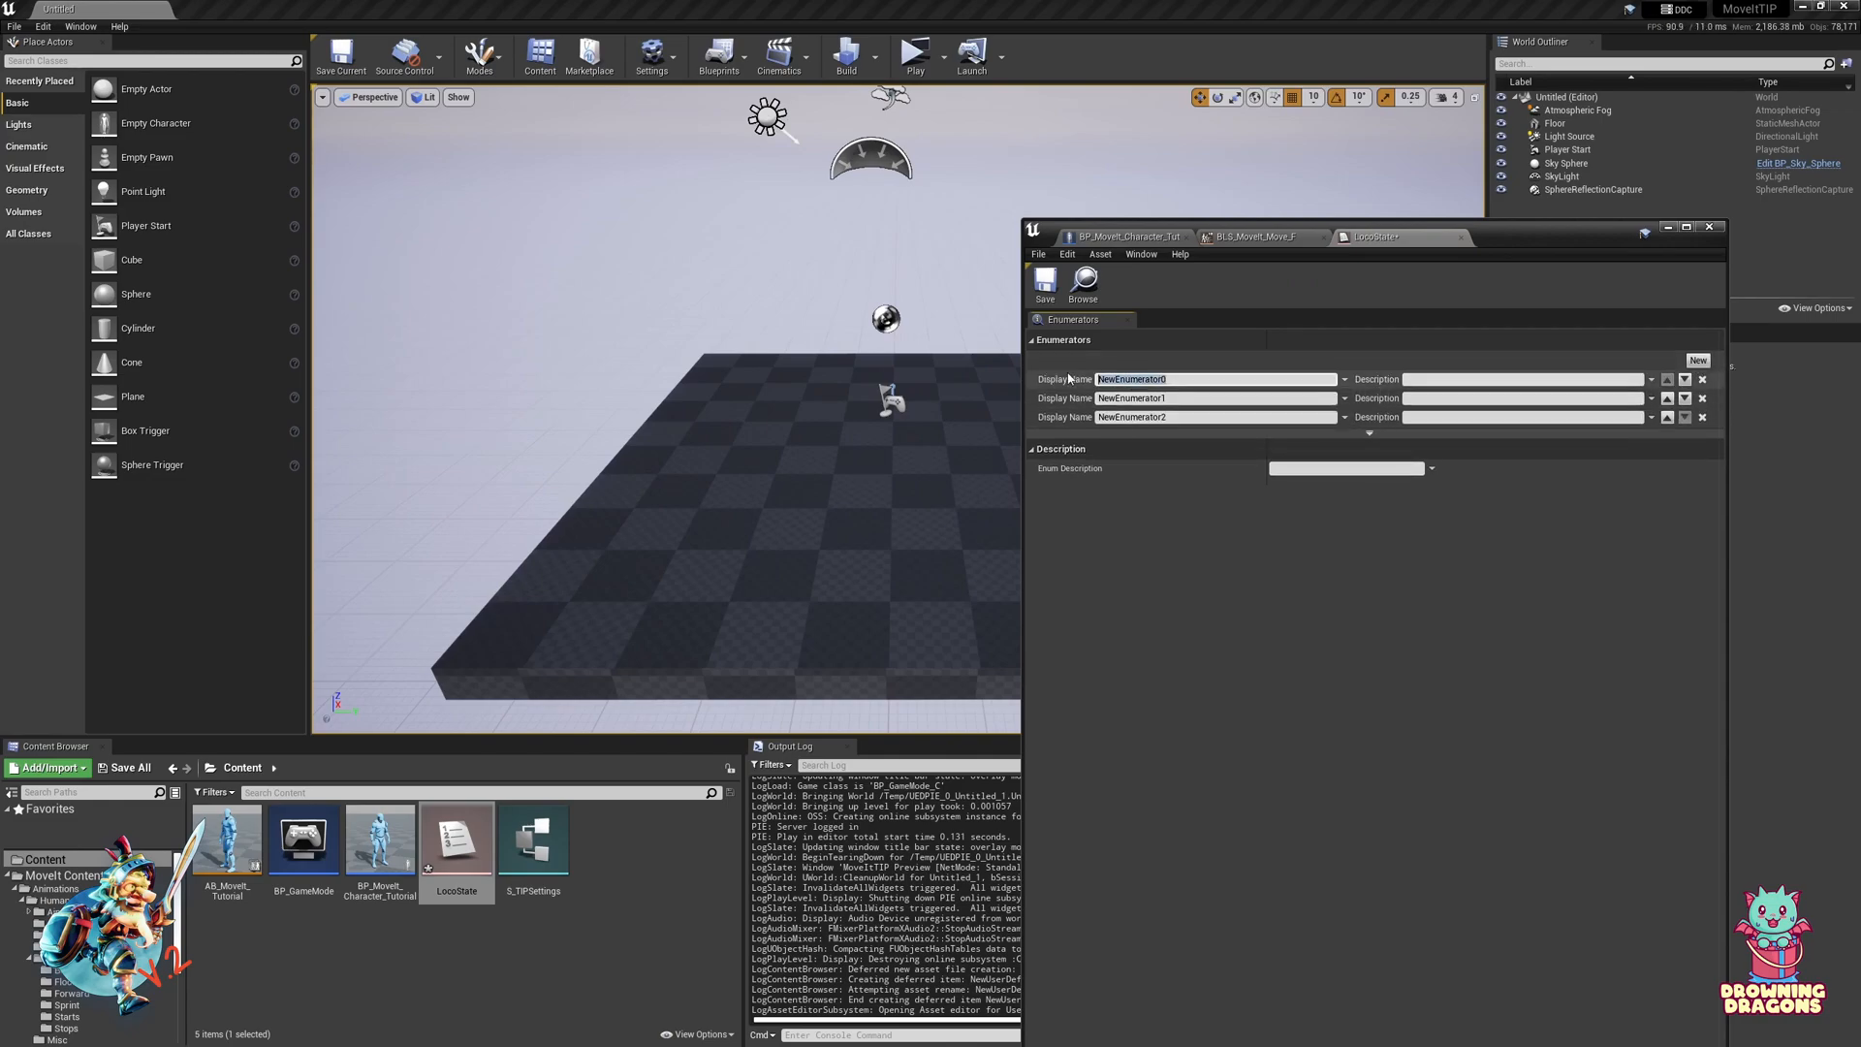
pyautogui.write('Walk')
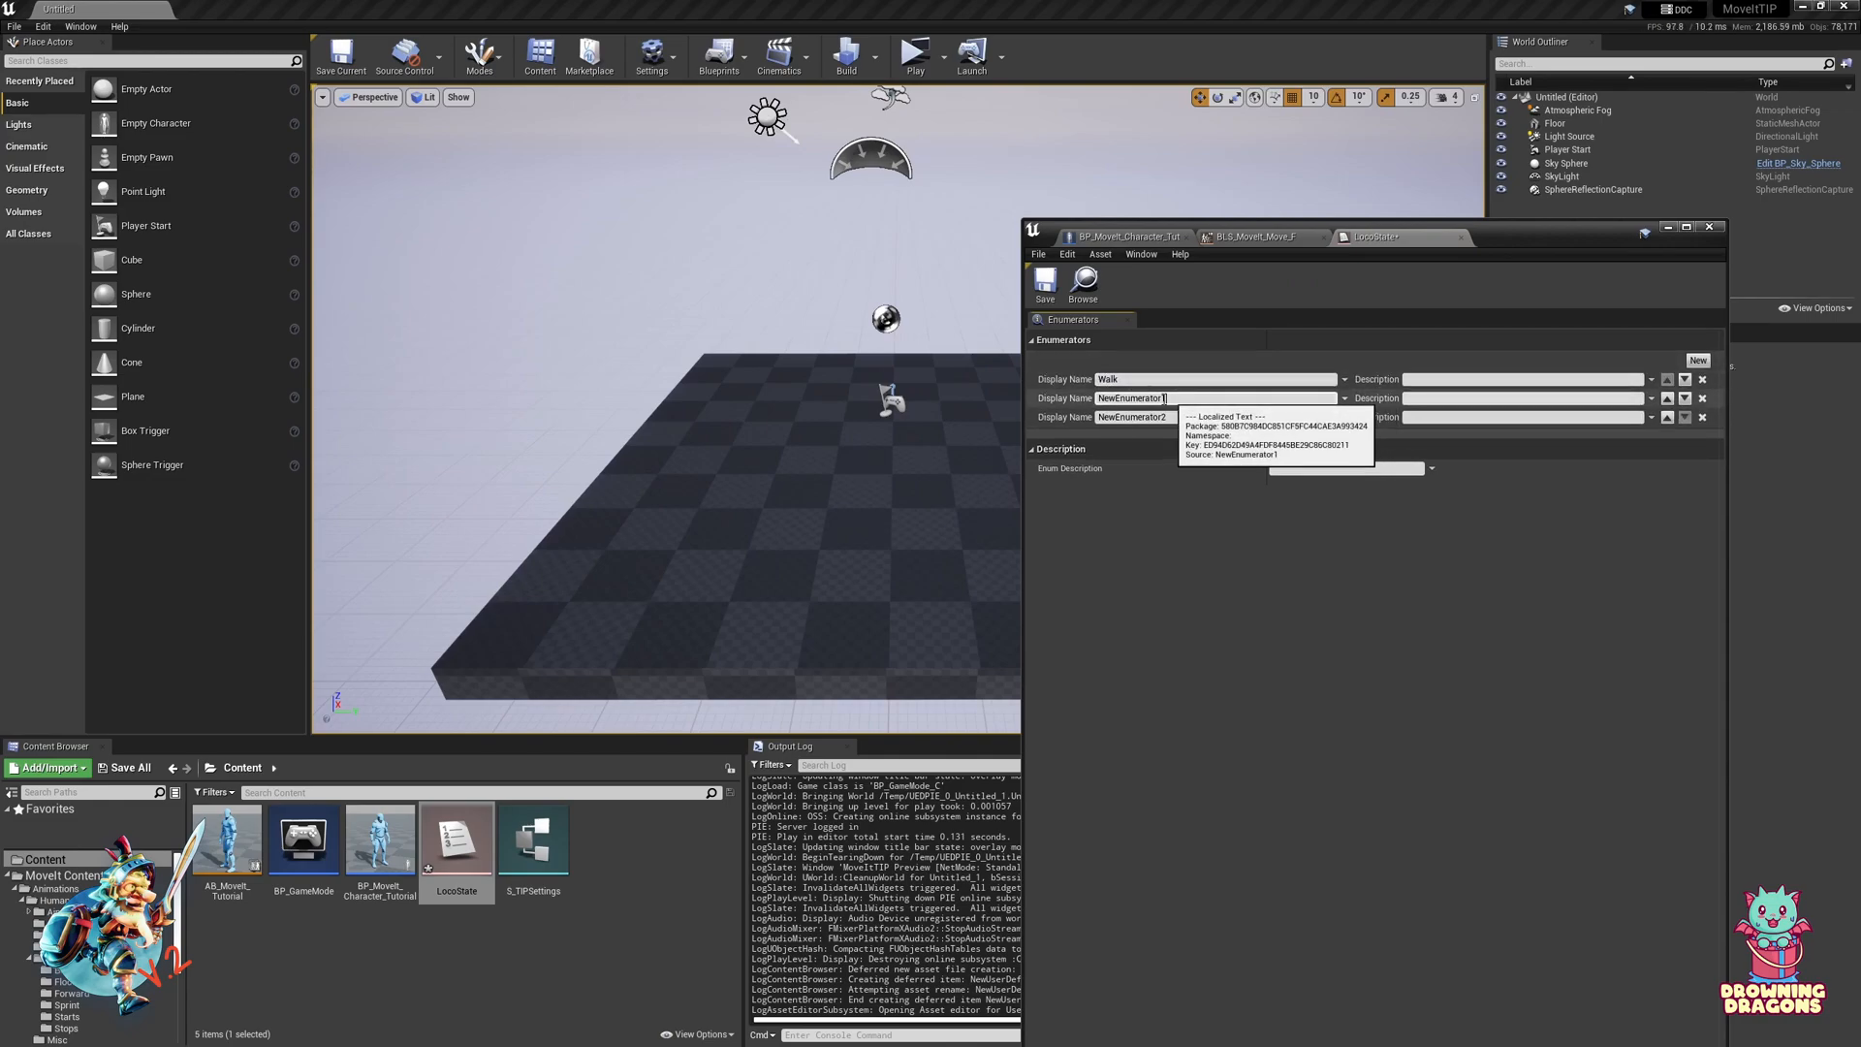
pyautogui.write('Jog')
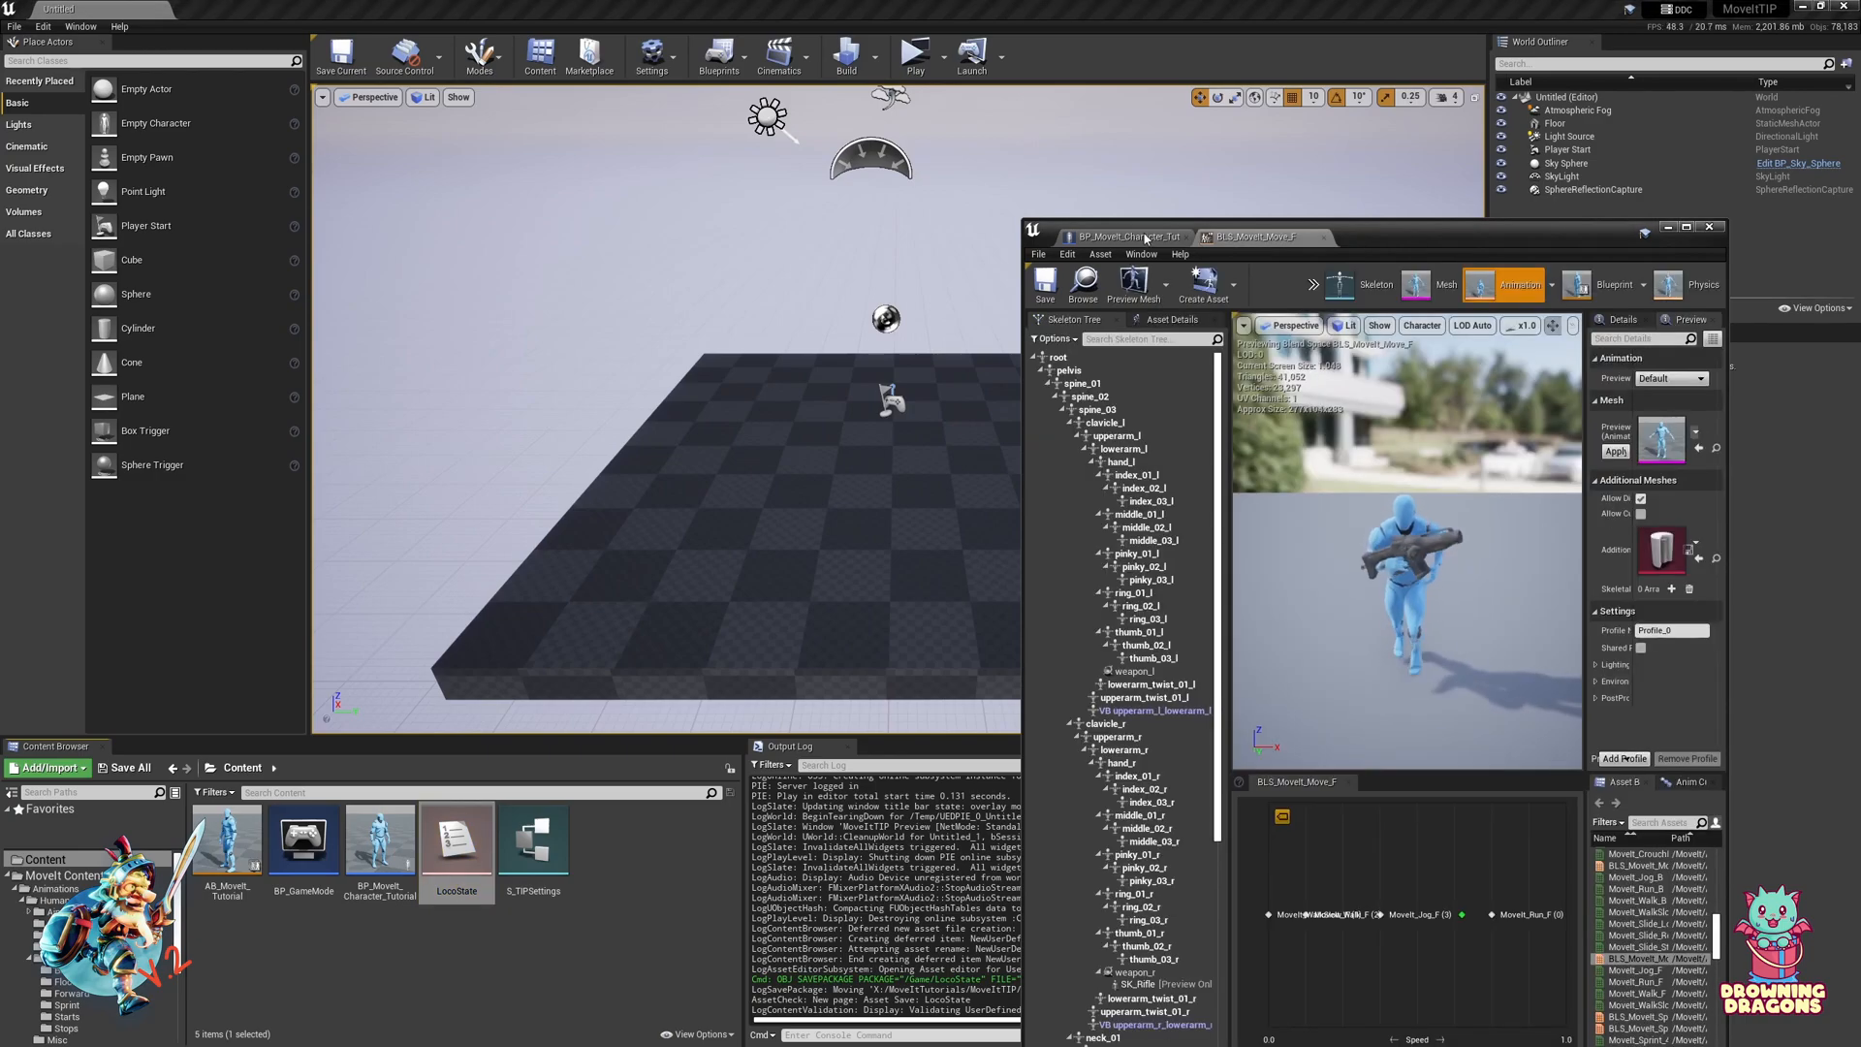
# Step: Add a LocoState variable of the LocoState enum type to the character blueprint
pyautogui.click(1123, 237)
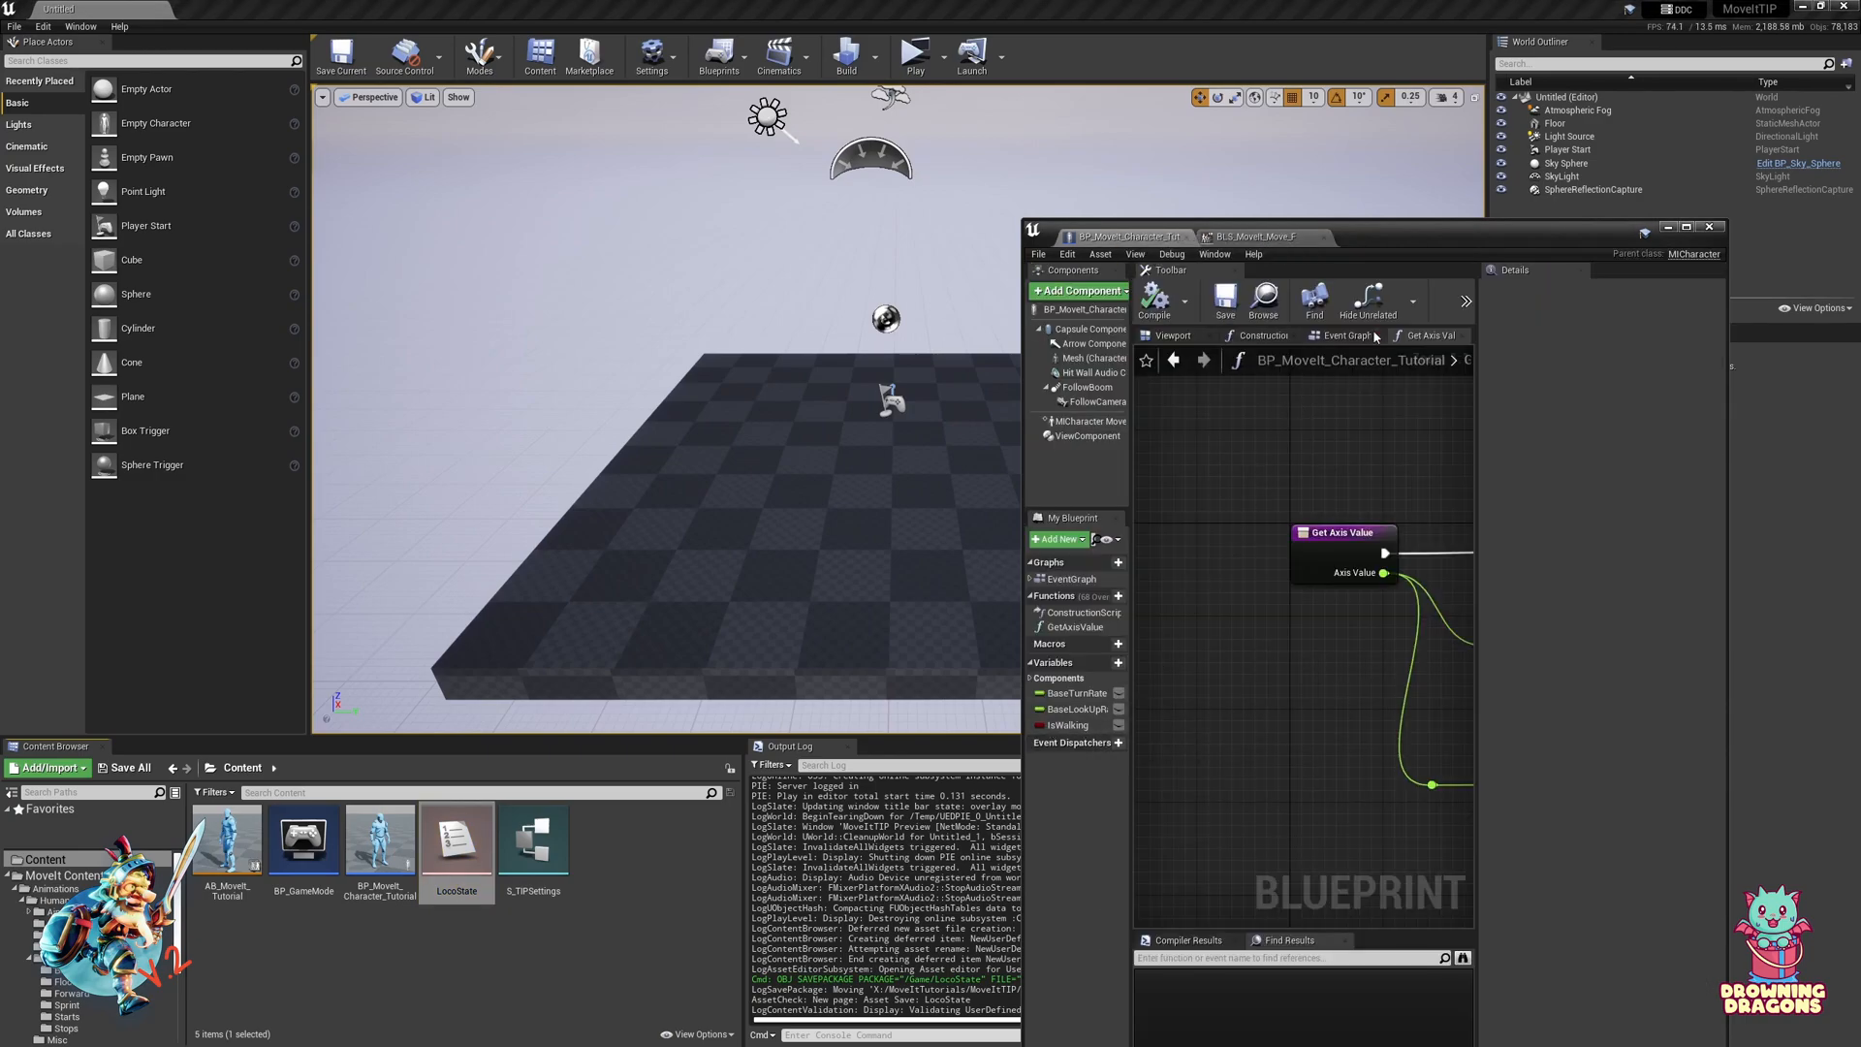
pyautogui.click(1345, 336)
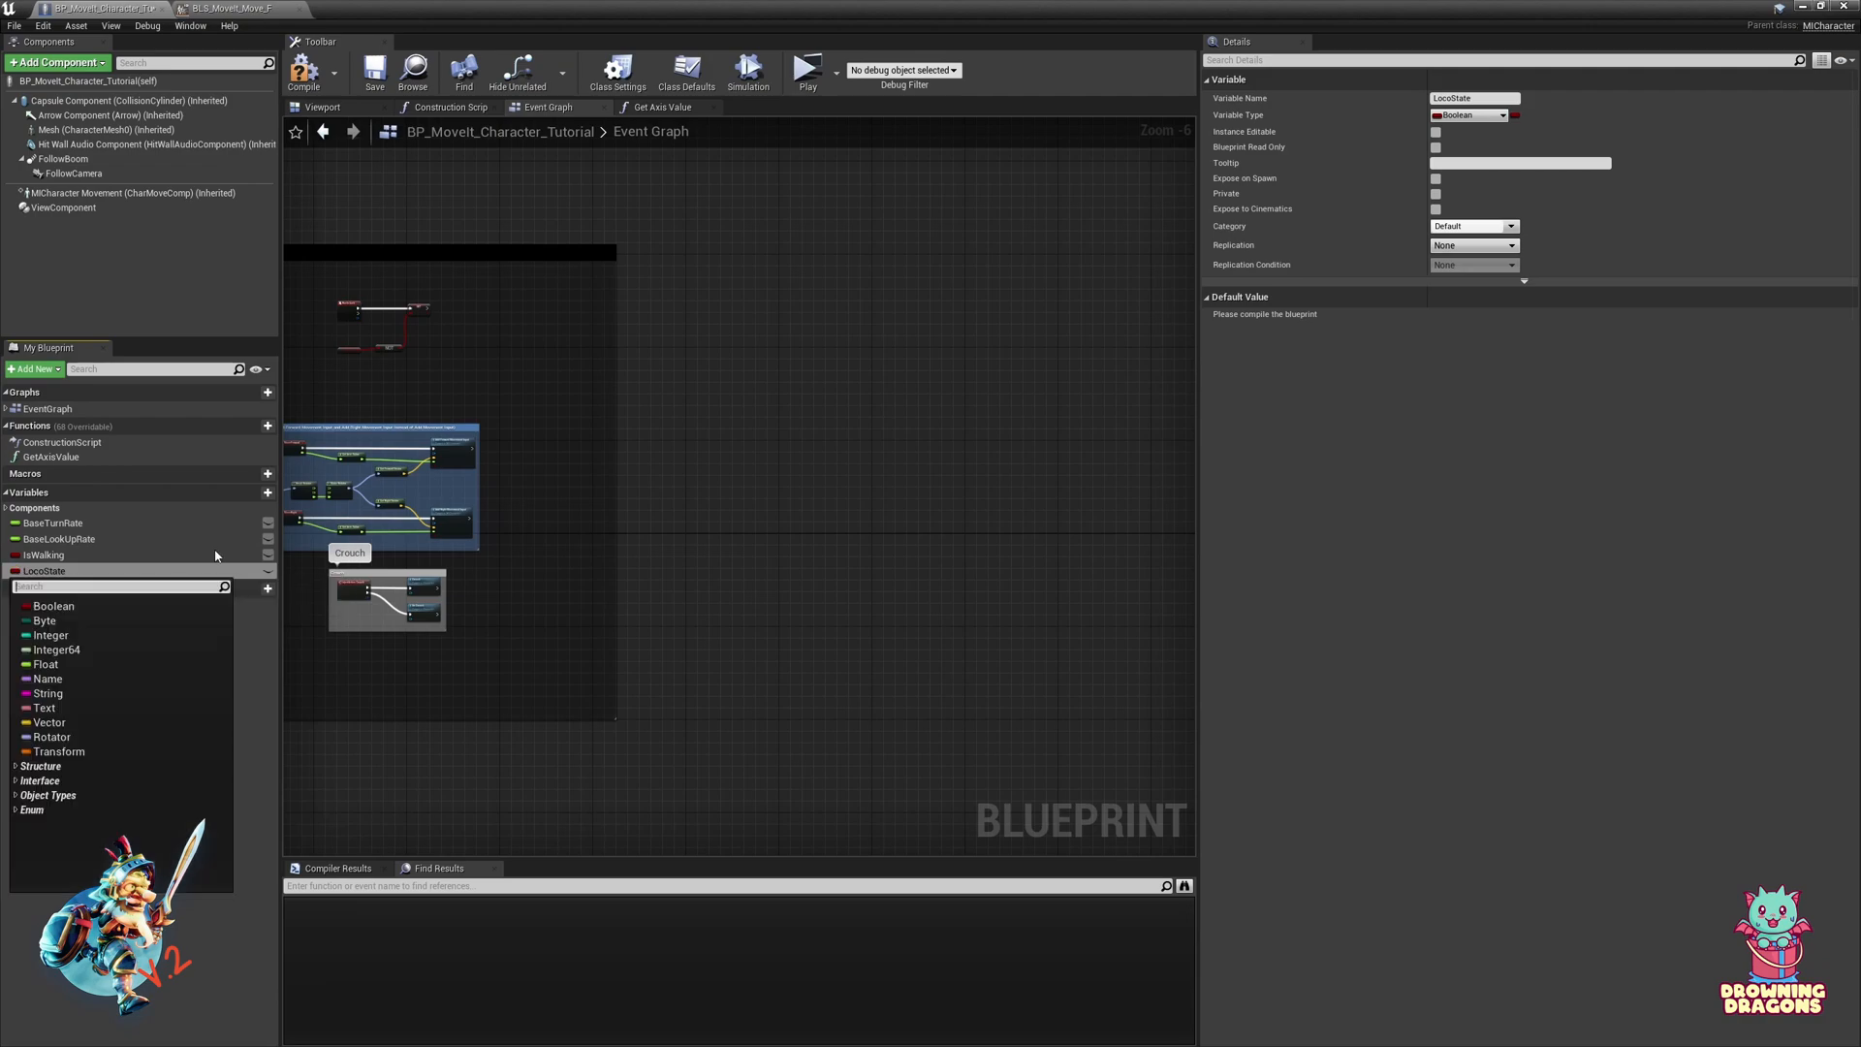
pyautogui.write('locostate')
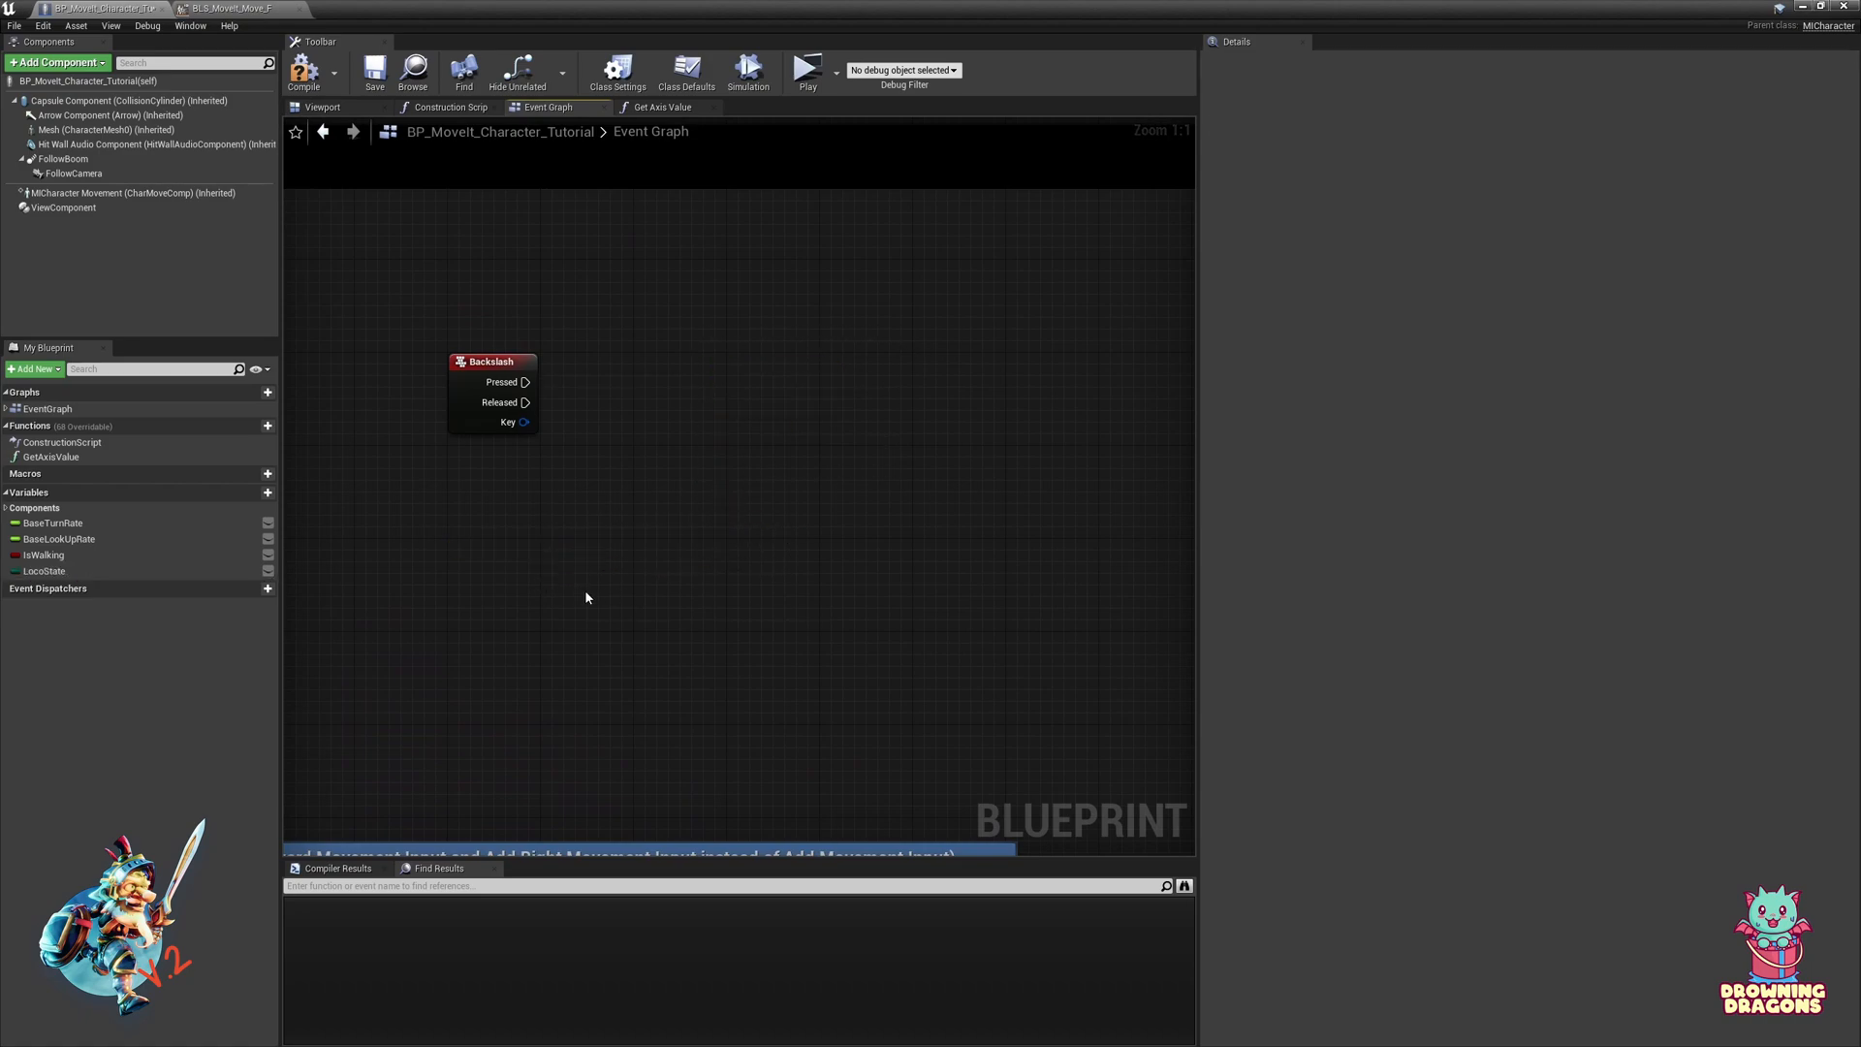
# Step: Wire Backslash Pressed into a Set LocoState fed by a Select node indexed on LocoState
pyautogui.click(45, 570)
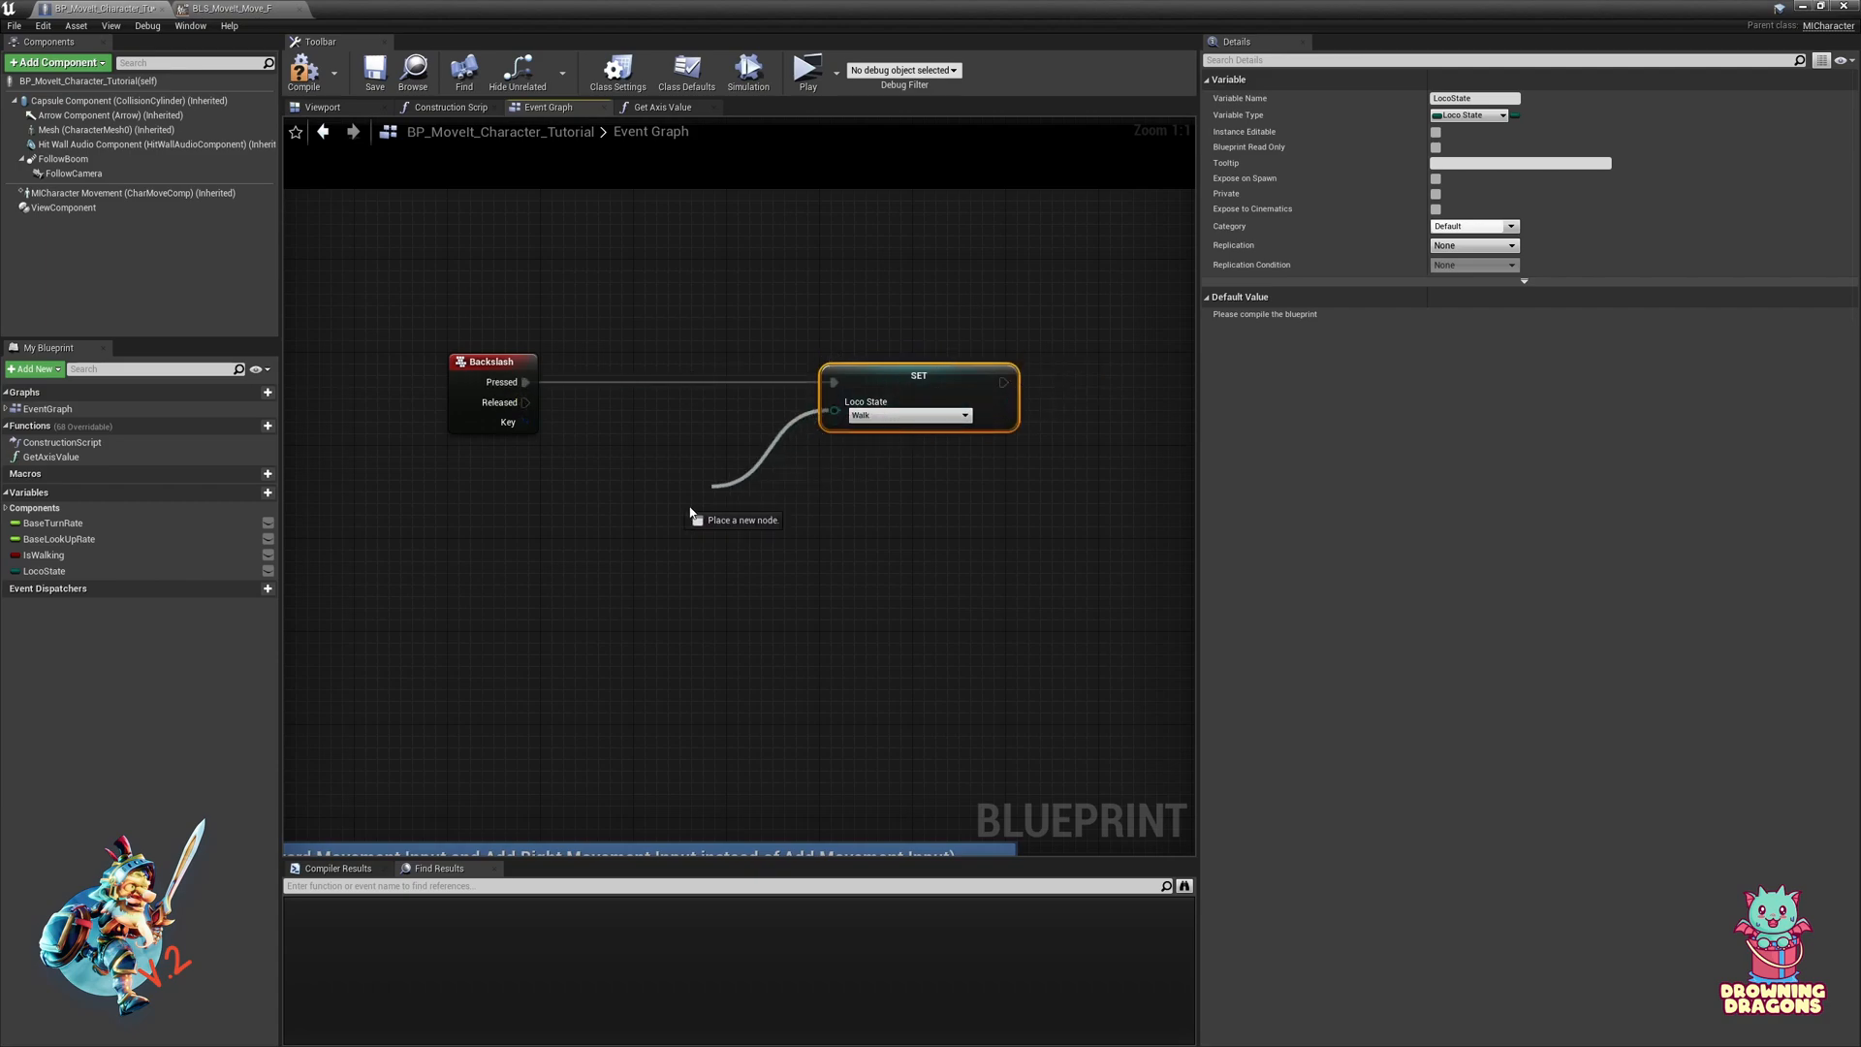
pyautogui.click(667, 535)
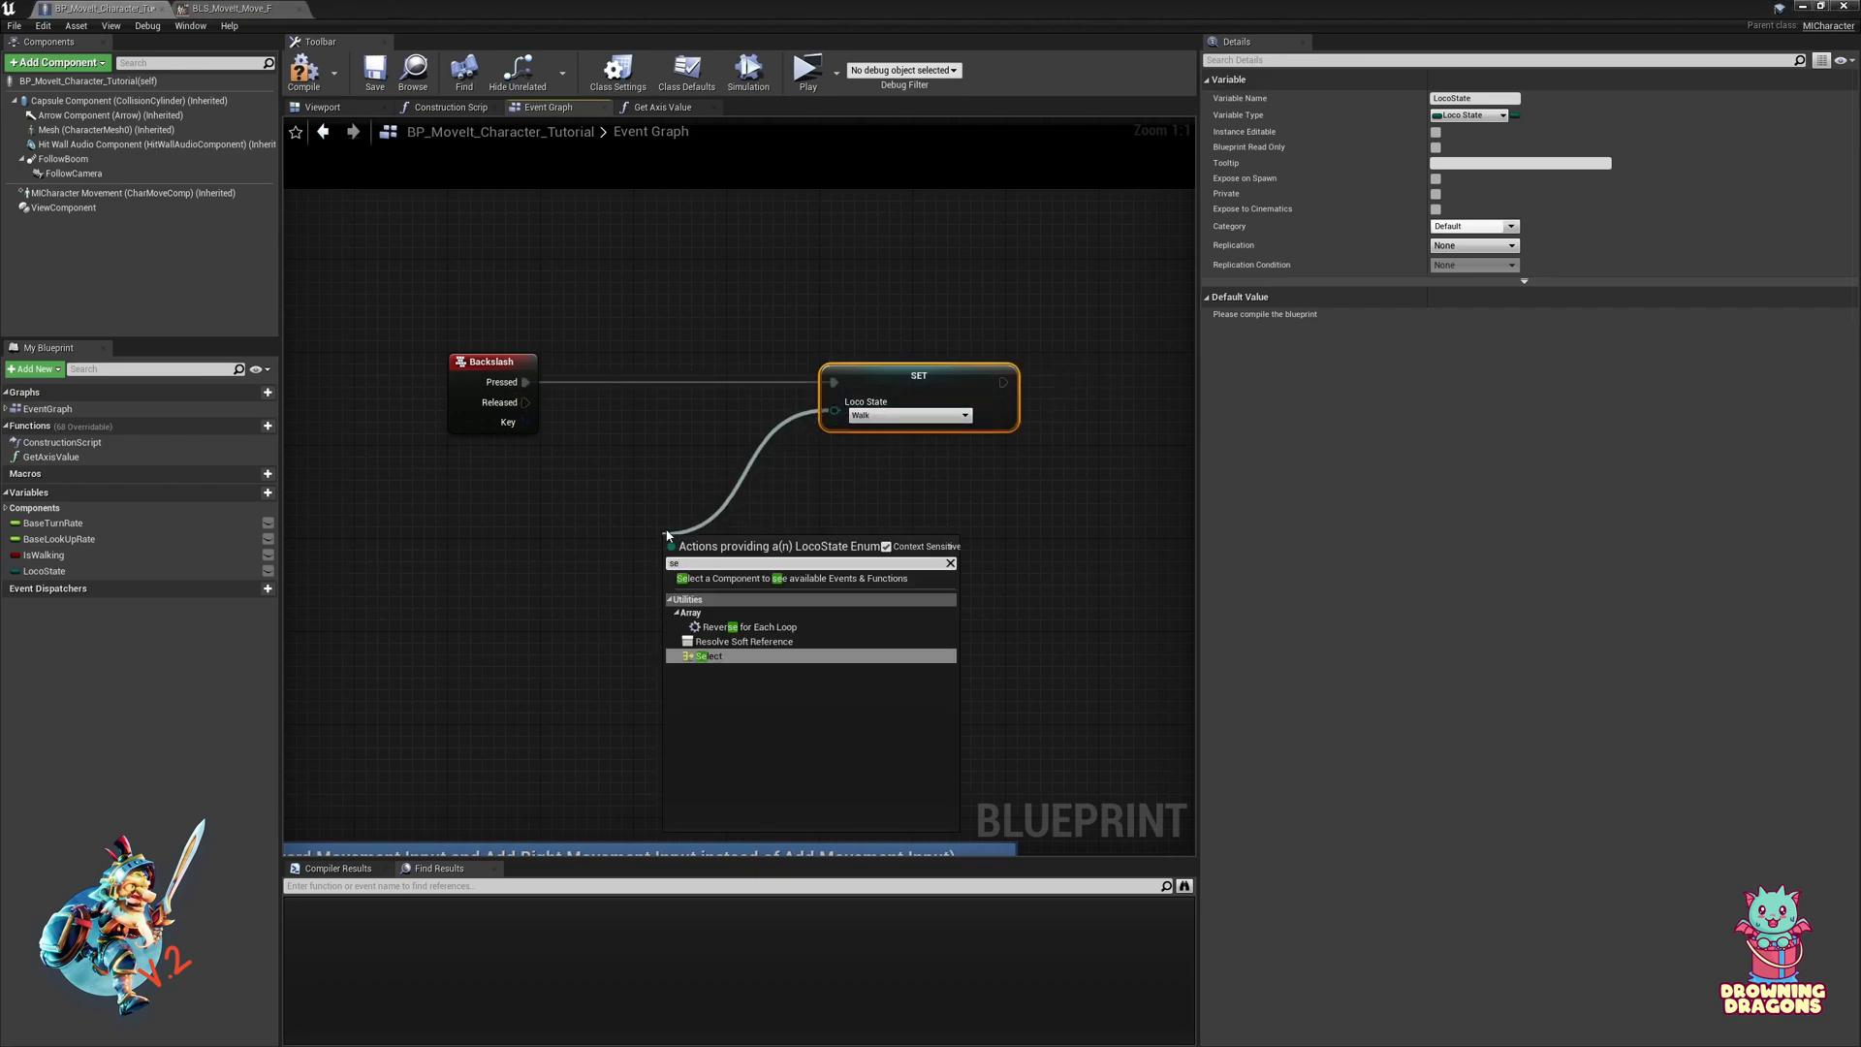
pyautogui.click(710, 656)
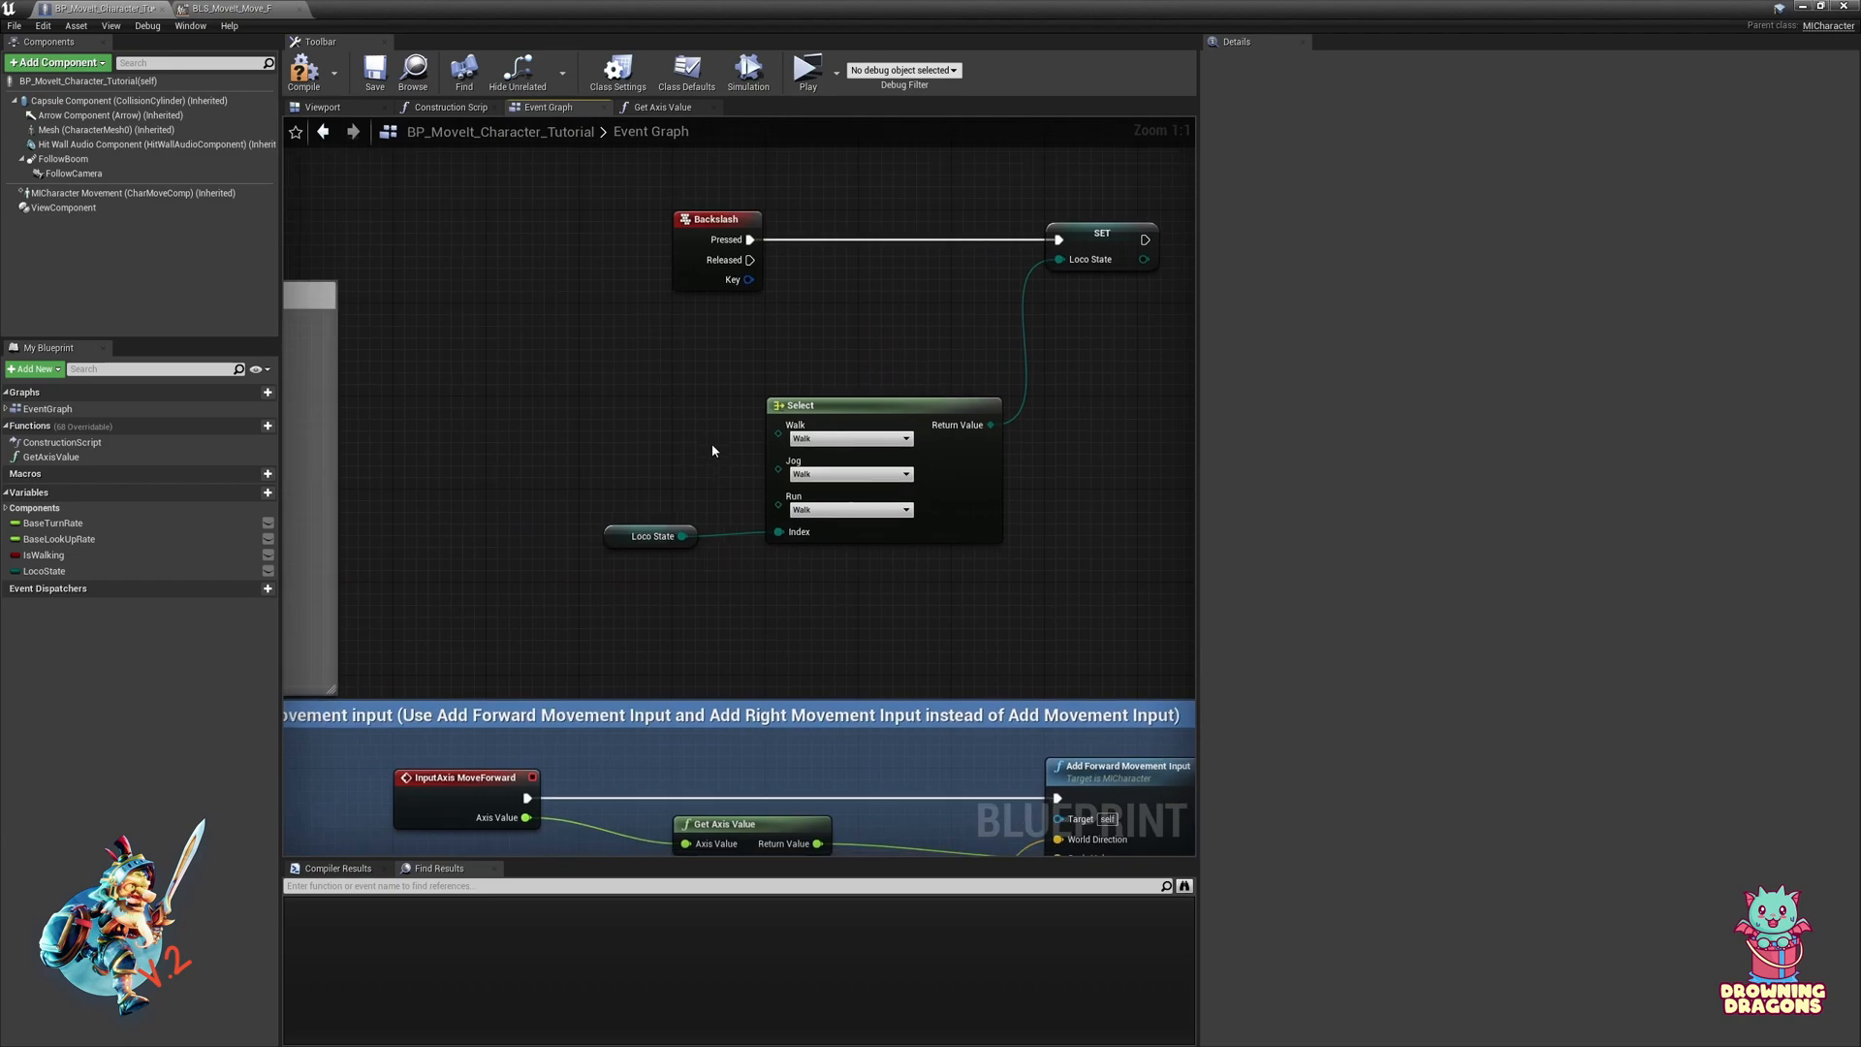
# Step: Map the Select options Walk→Jog, Jog→Run, Run→Walk so each press cycles the state
pyautogui.click(850, 438)
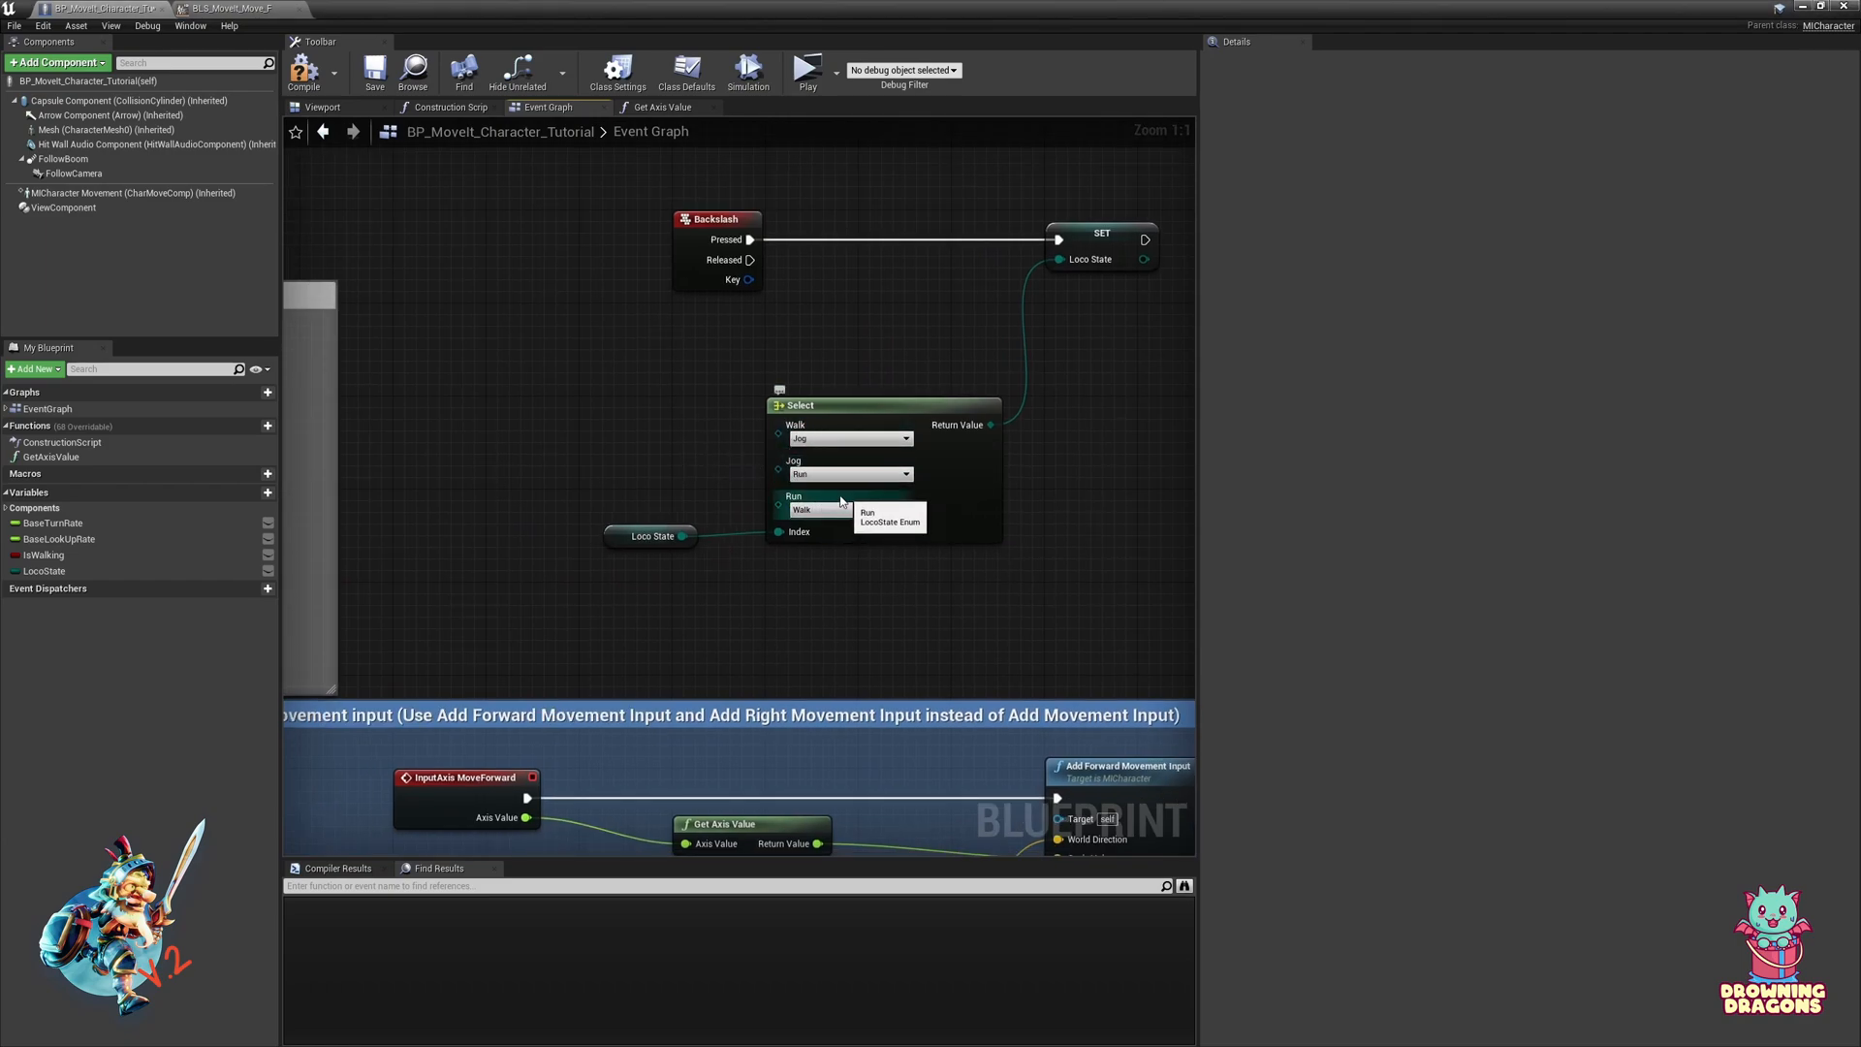
pyautogui.click(847, 510)
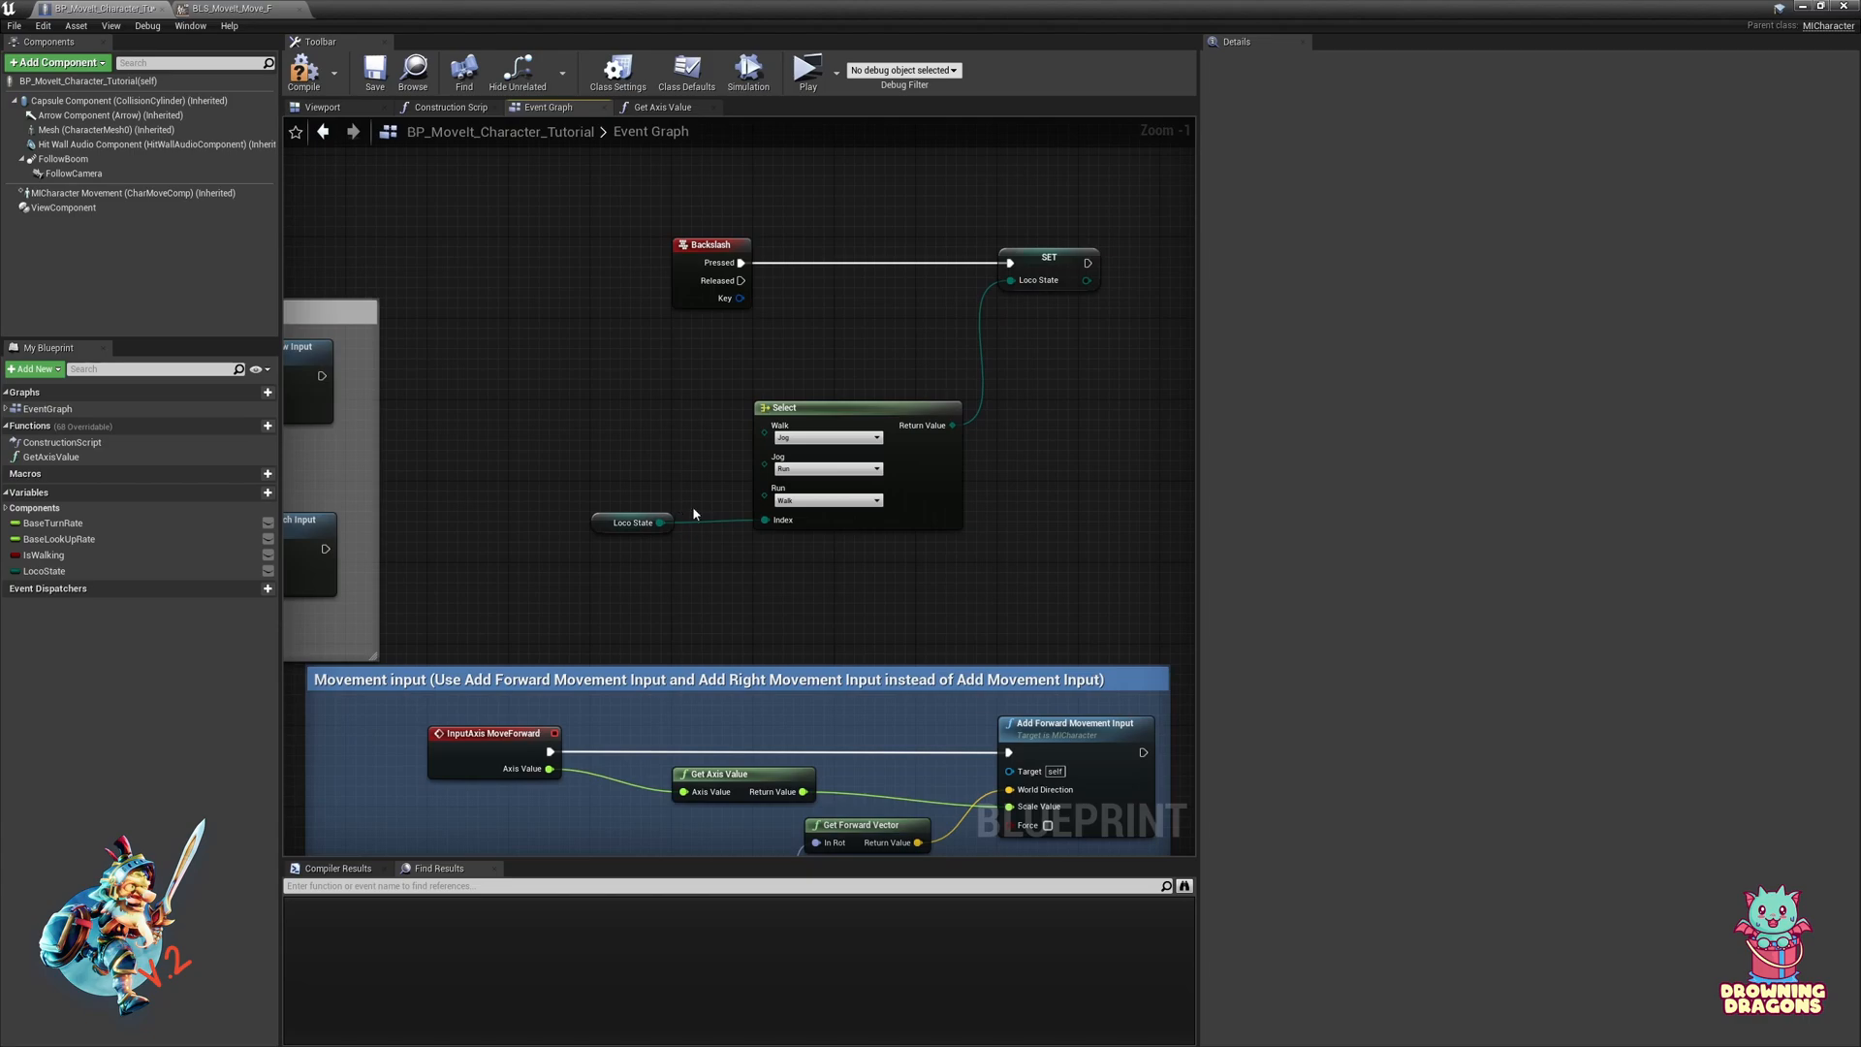
pyautogui.click(664, 106)
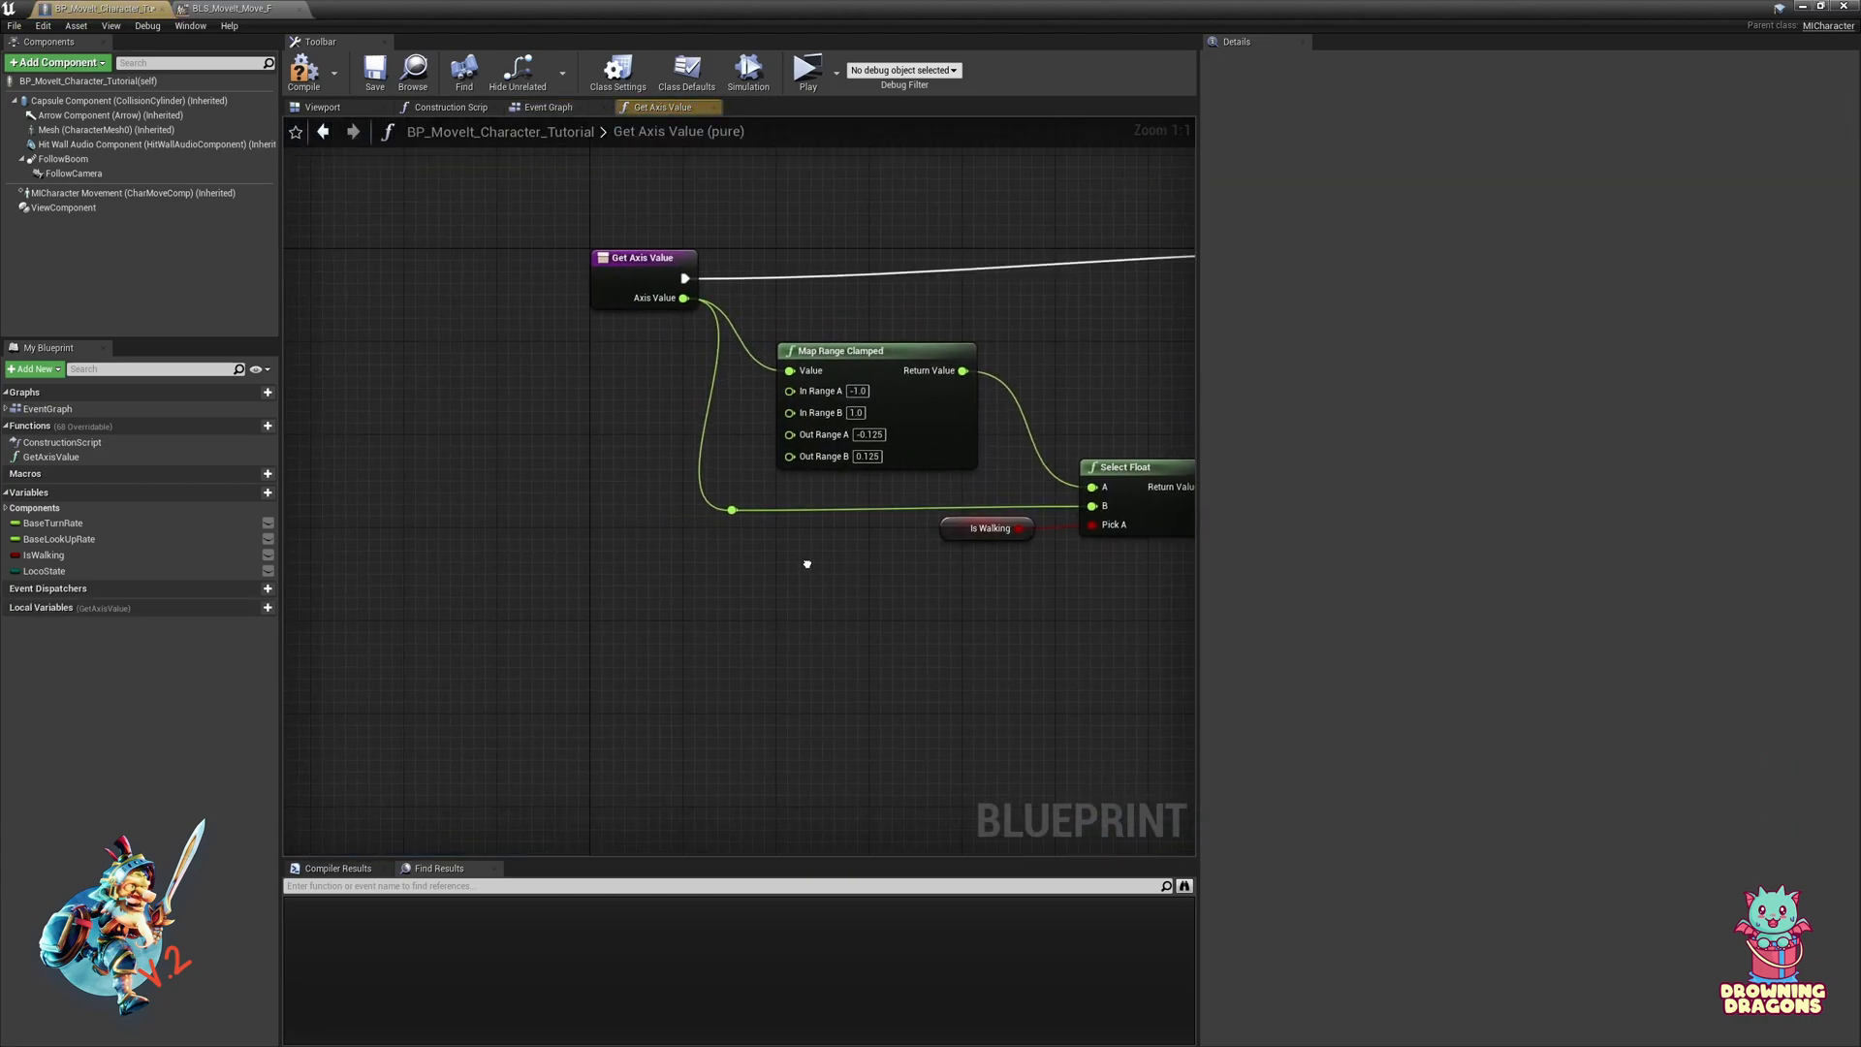
# Step: Review the forward movement blend space to choose the scale values 0.125, 0.375 and 1.0
pyautogui.click(45, 570)
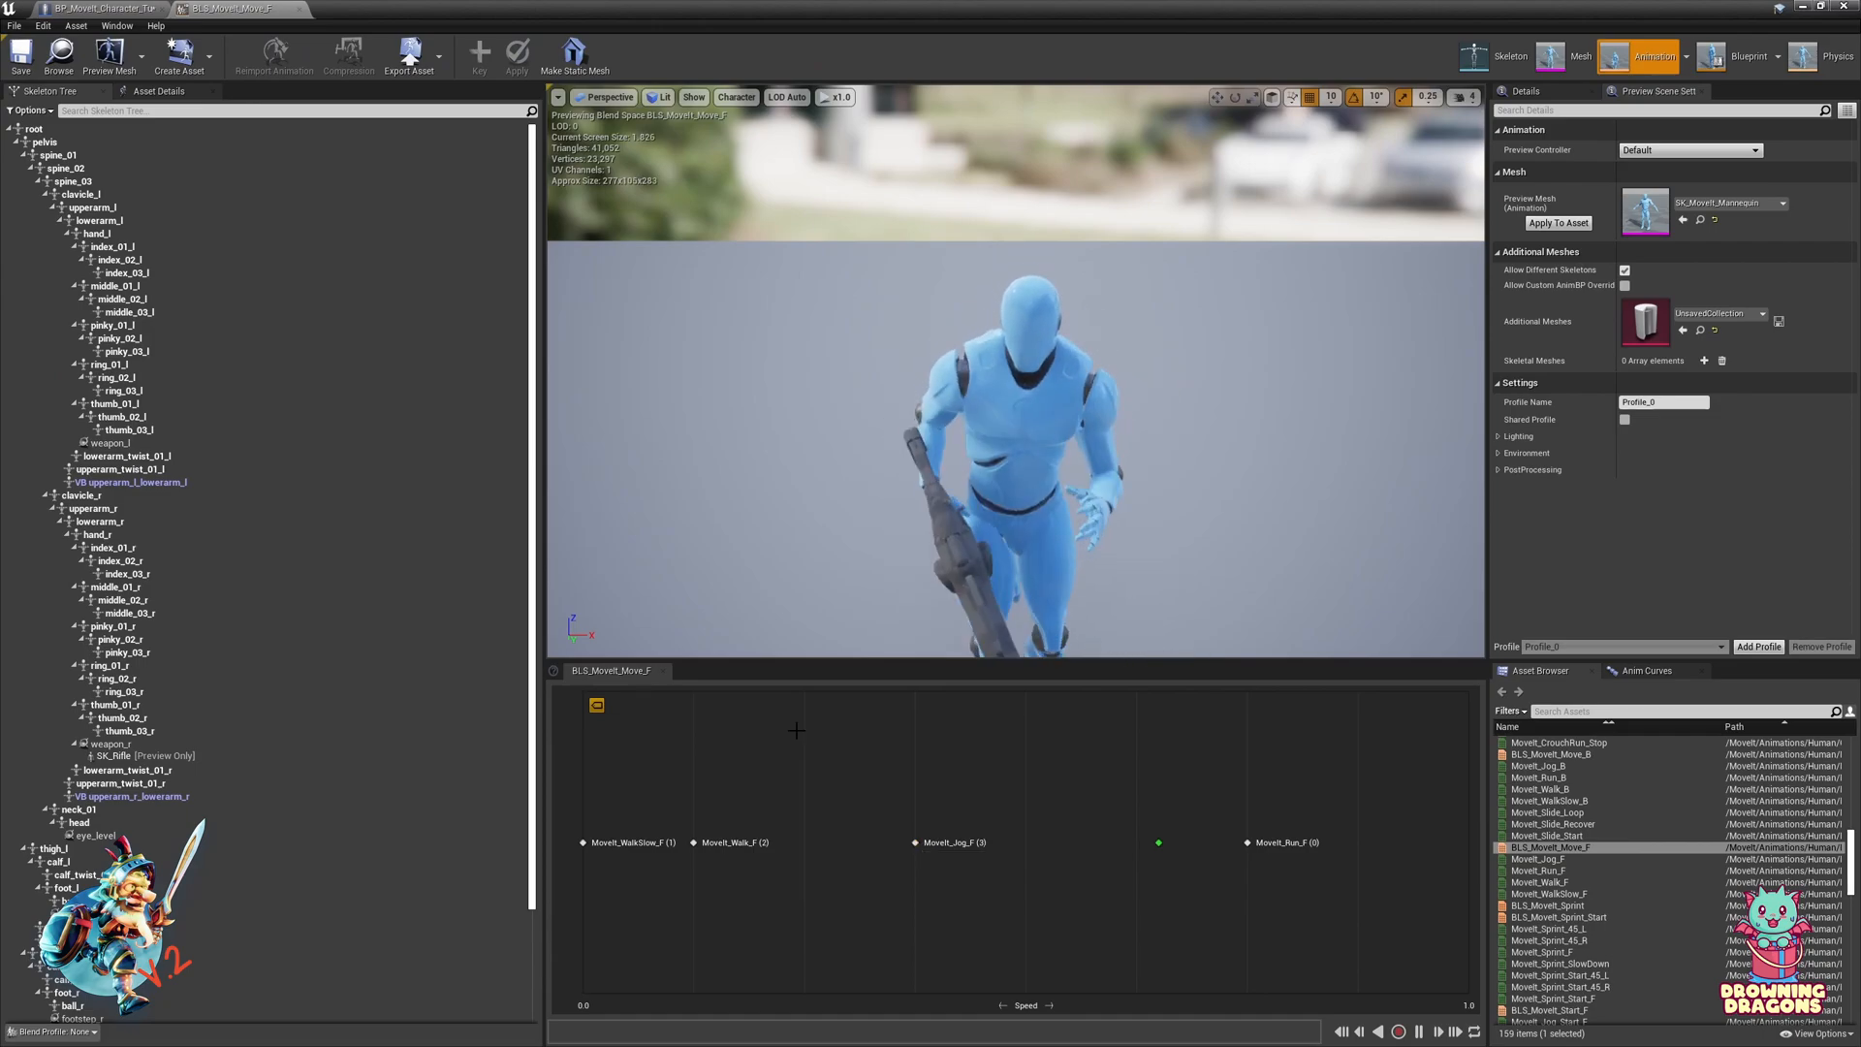
pyautogui.click(101, 8)
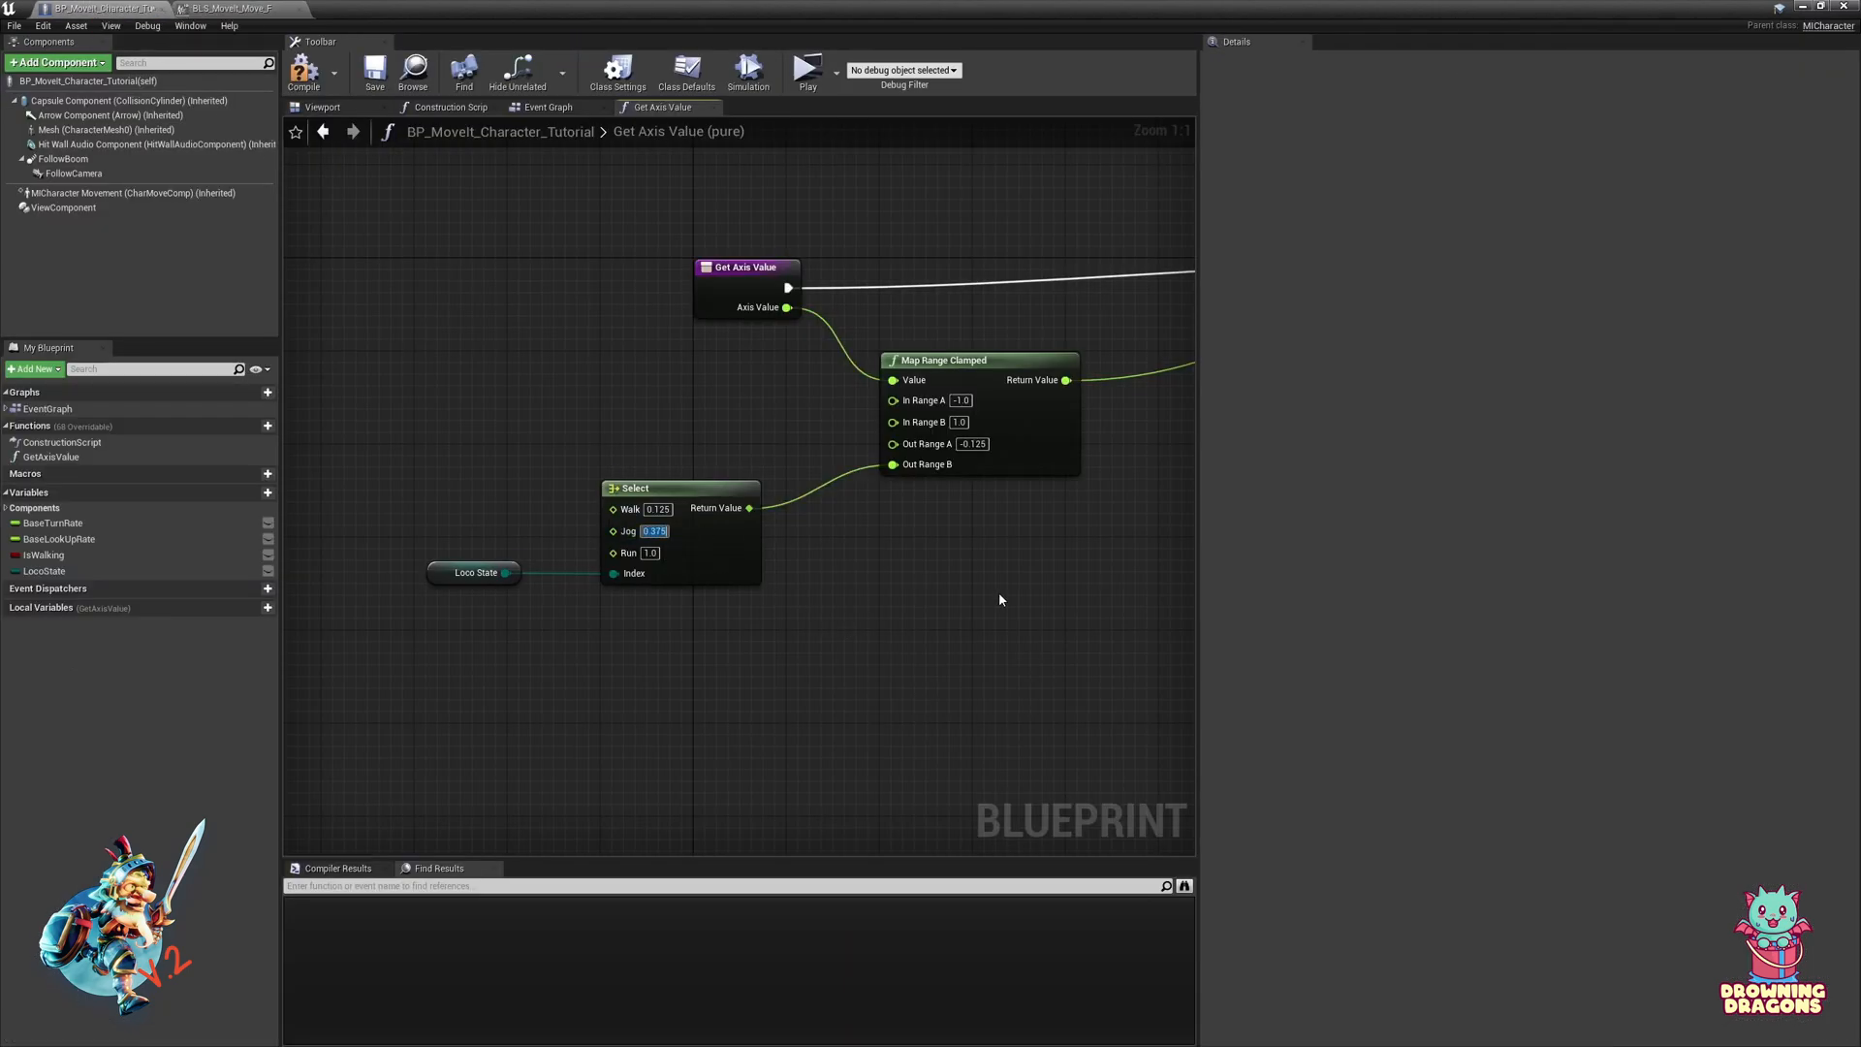
pyautogui.moveTo(462, 495)
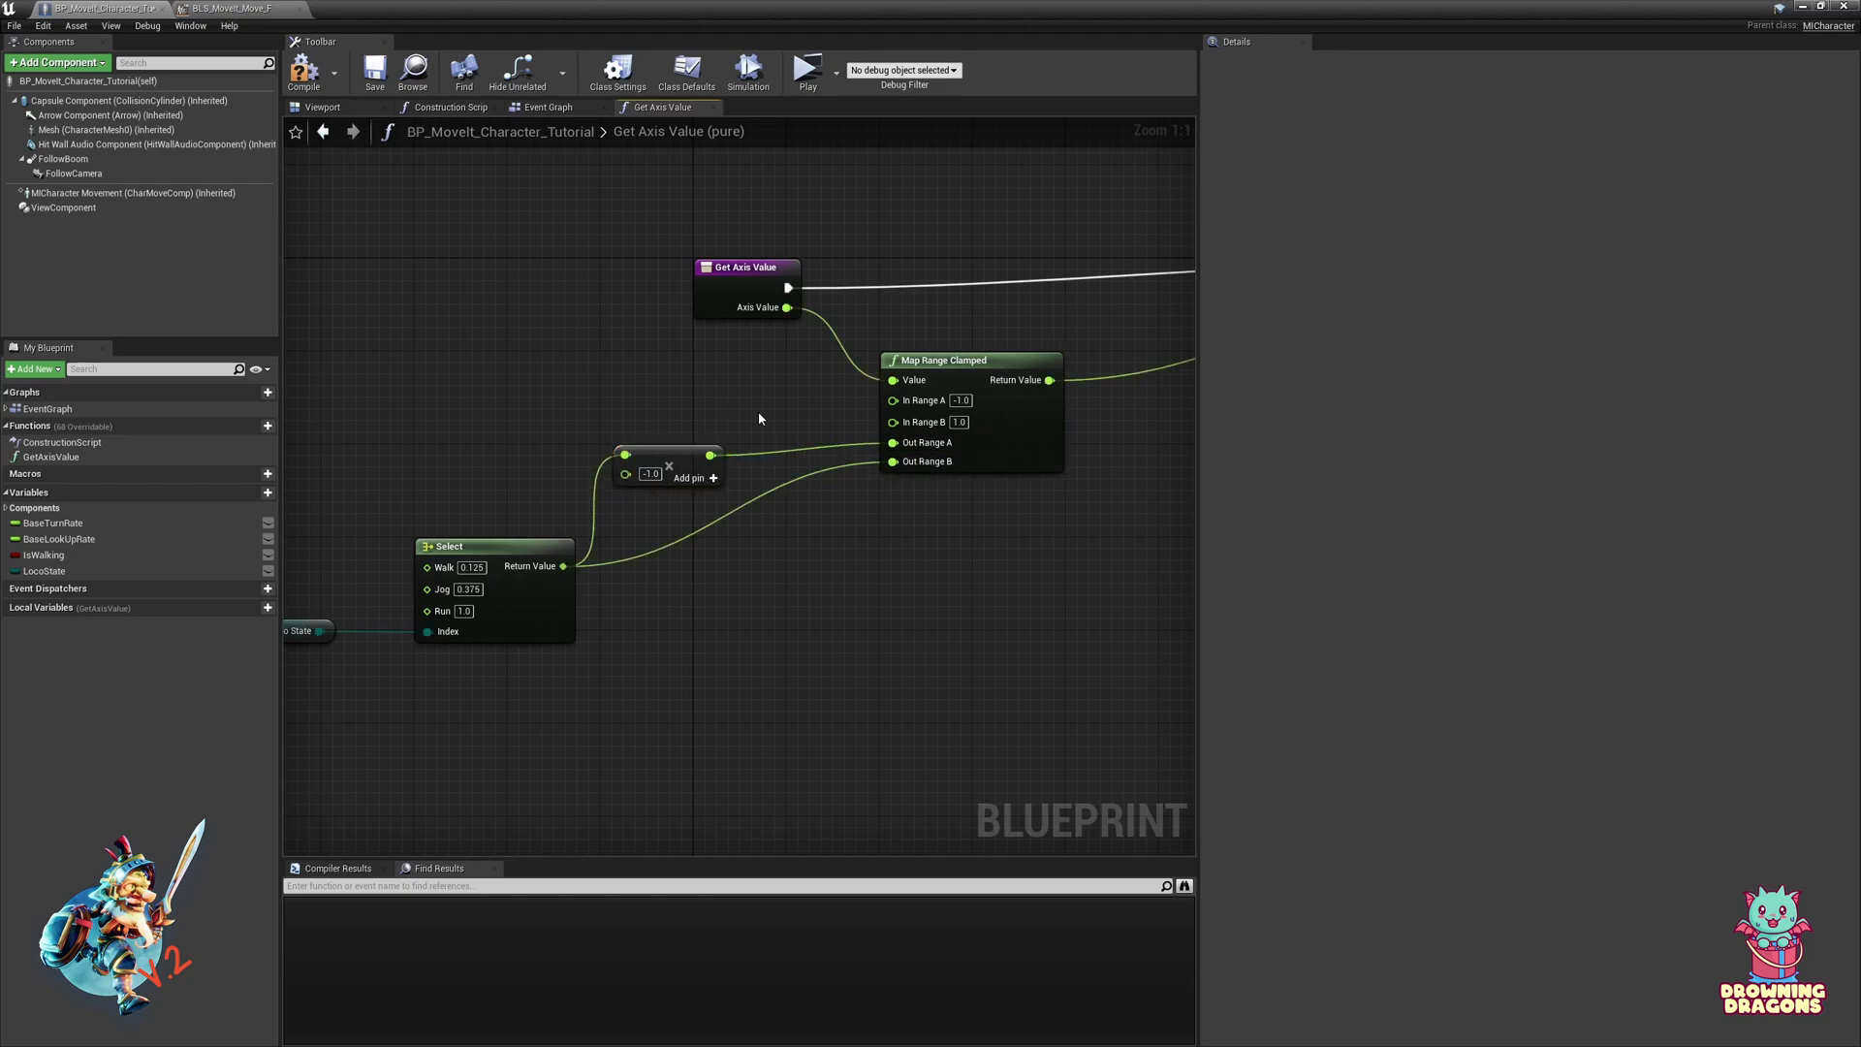
# Step: Delete the now-unused IsWalking variable from the character Blueprint
pyautogui.scroll(-3)
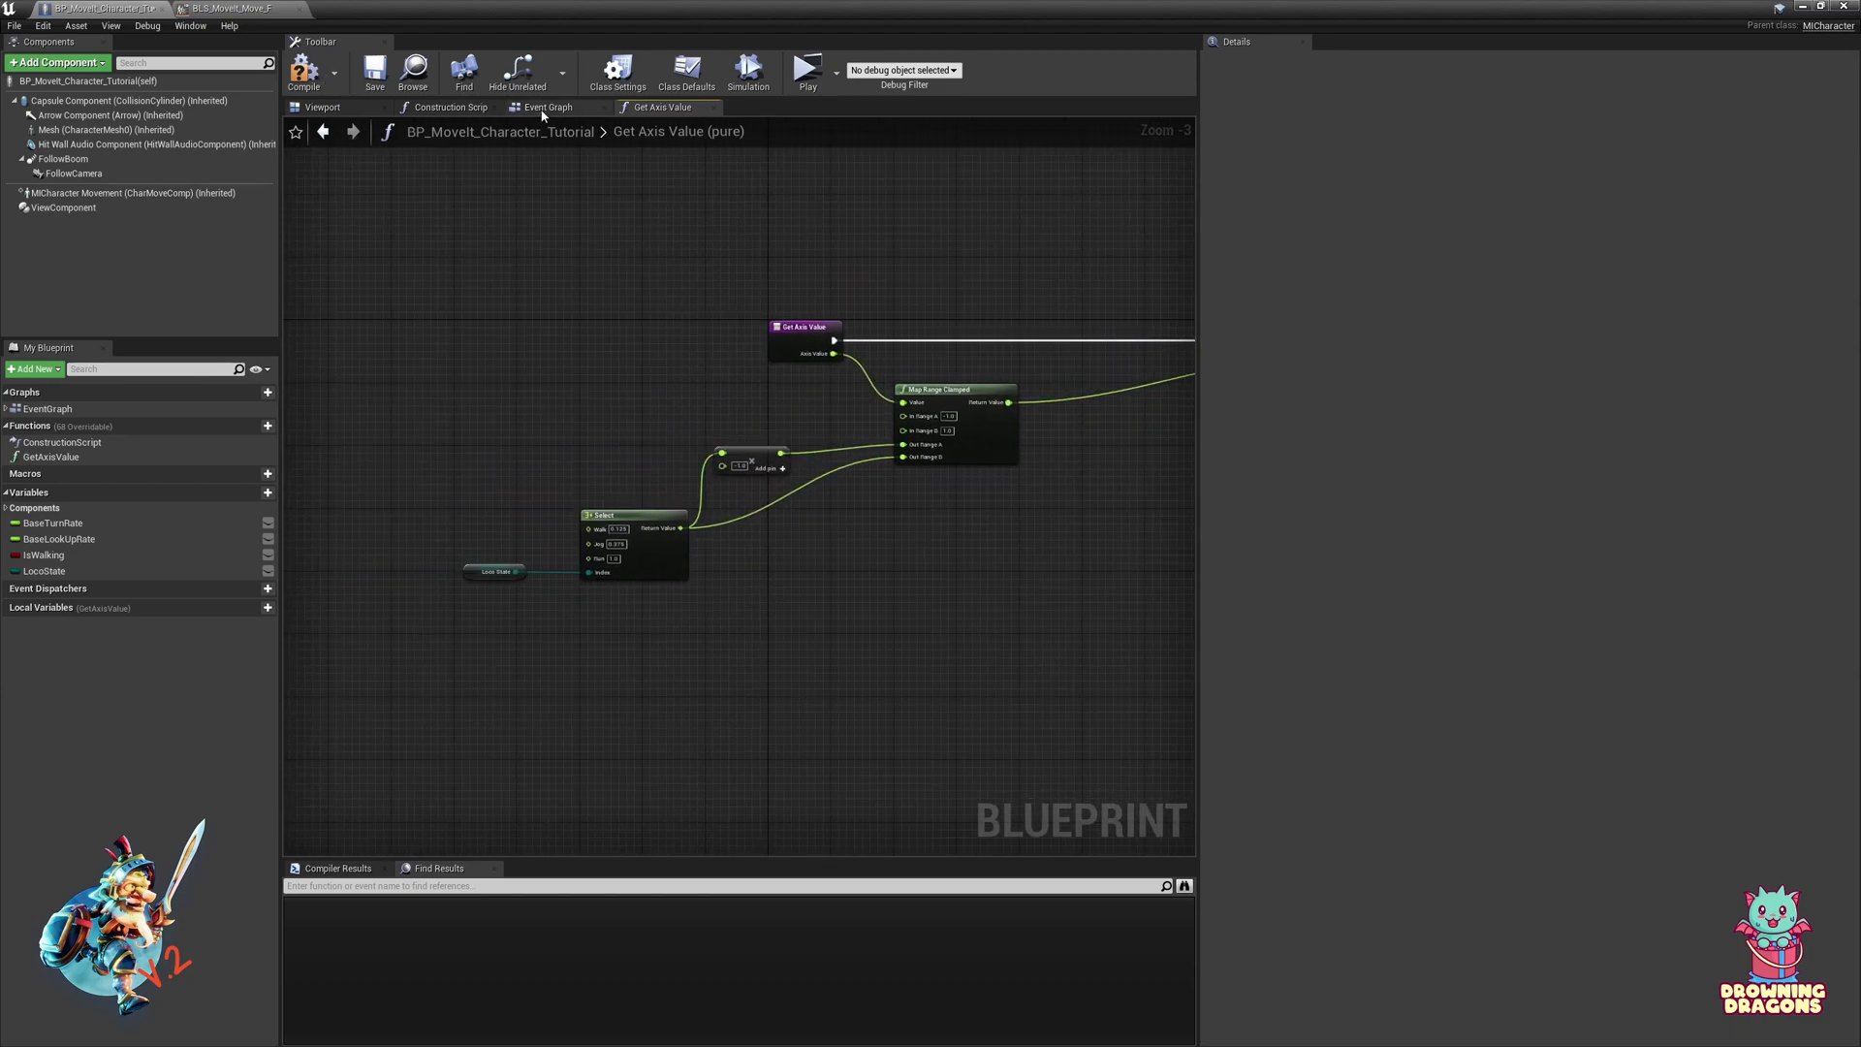
pyautogui.click(44, 554)
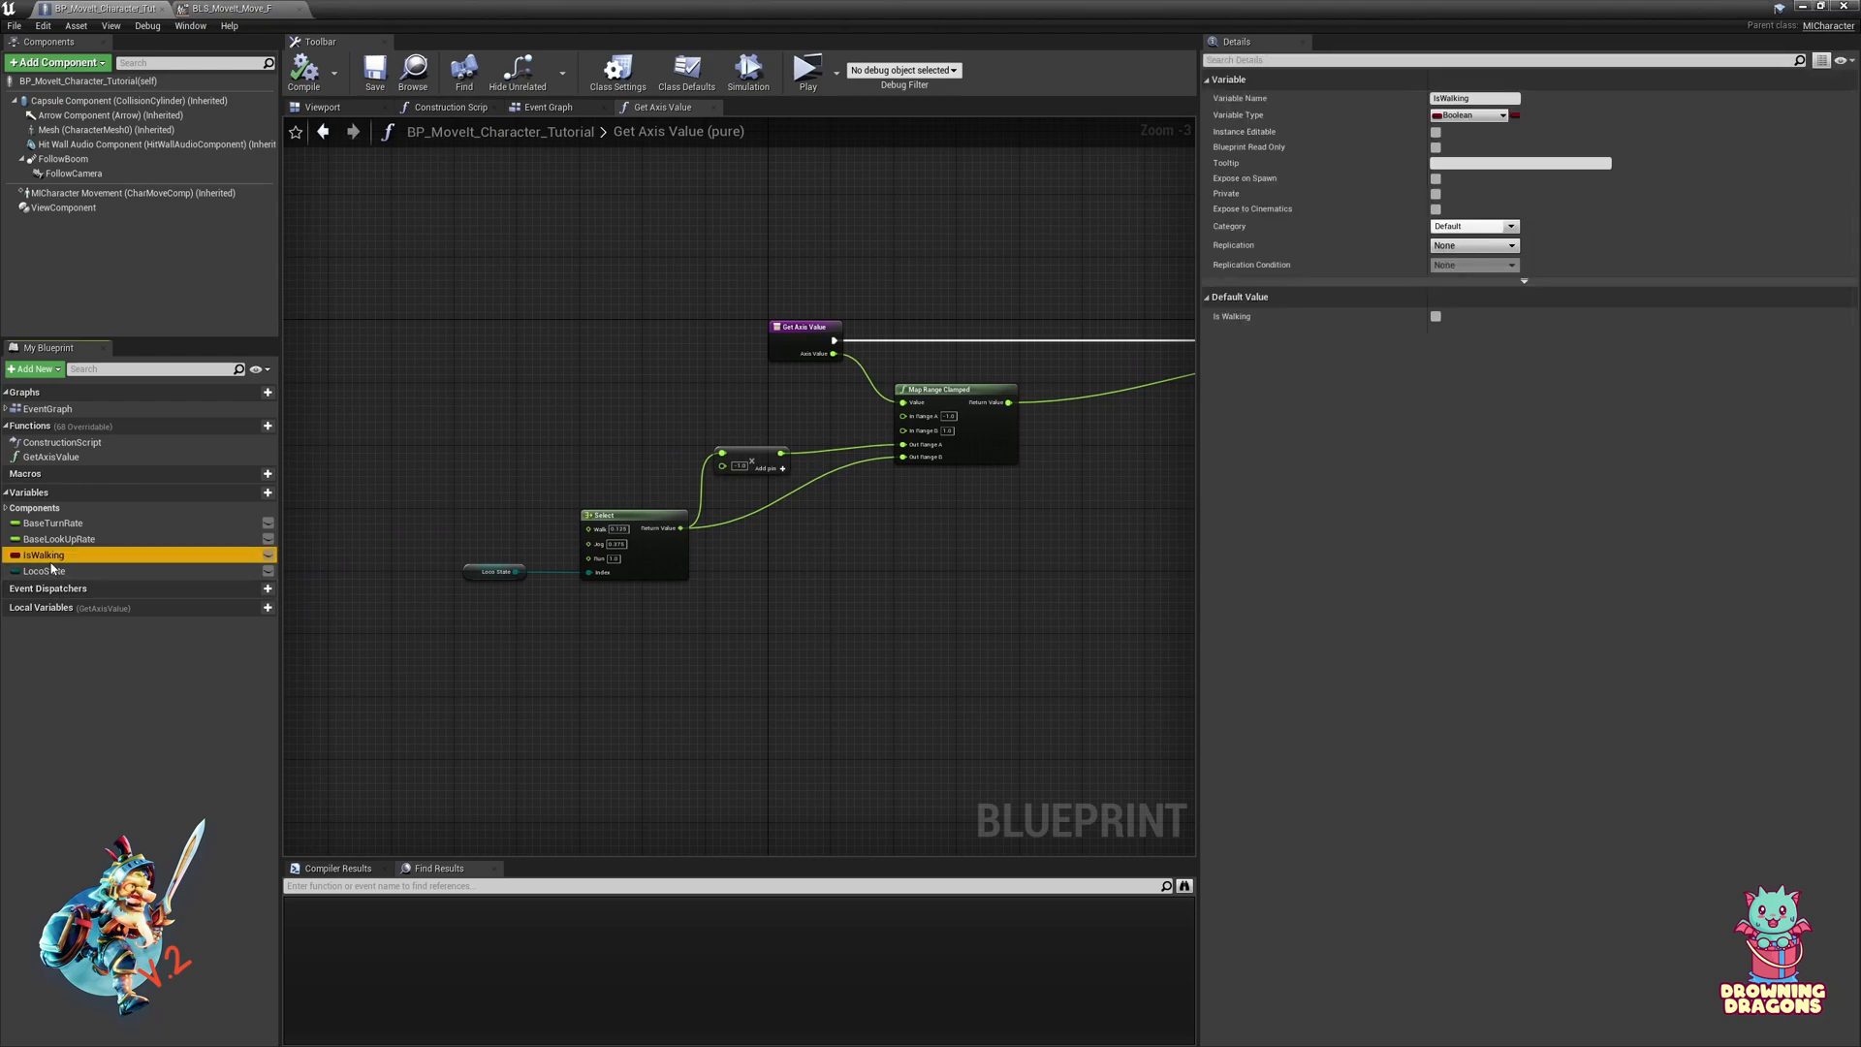
pyautogui.click(374, 71)
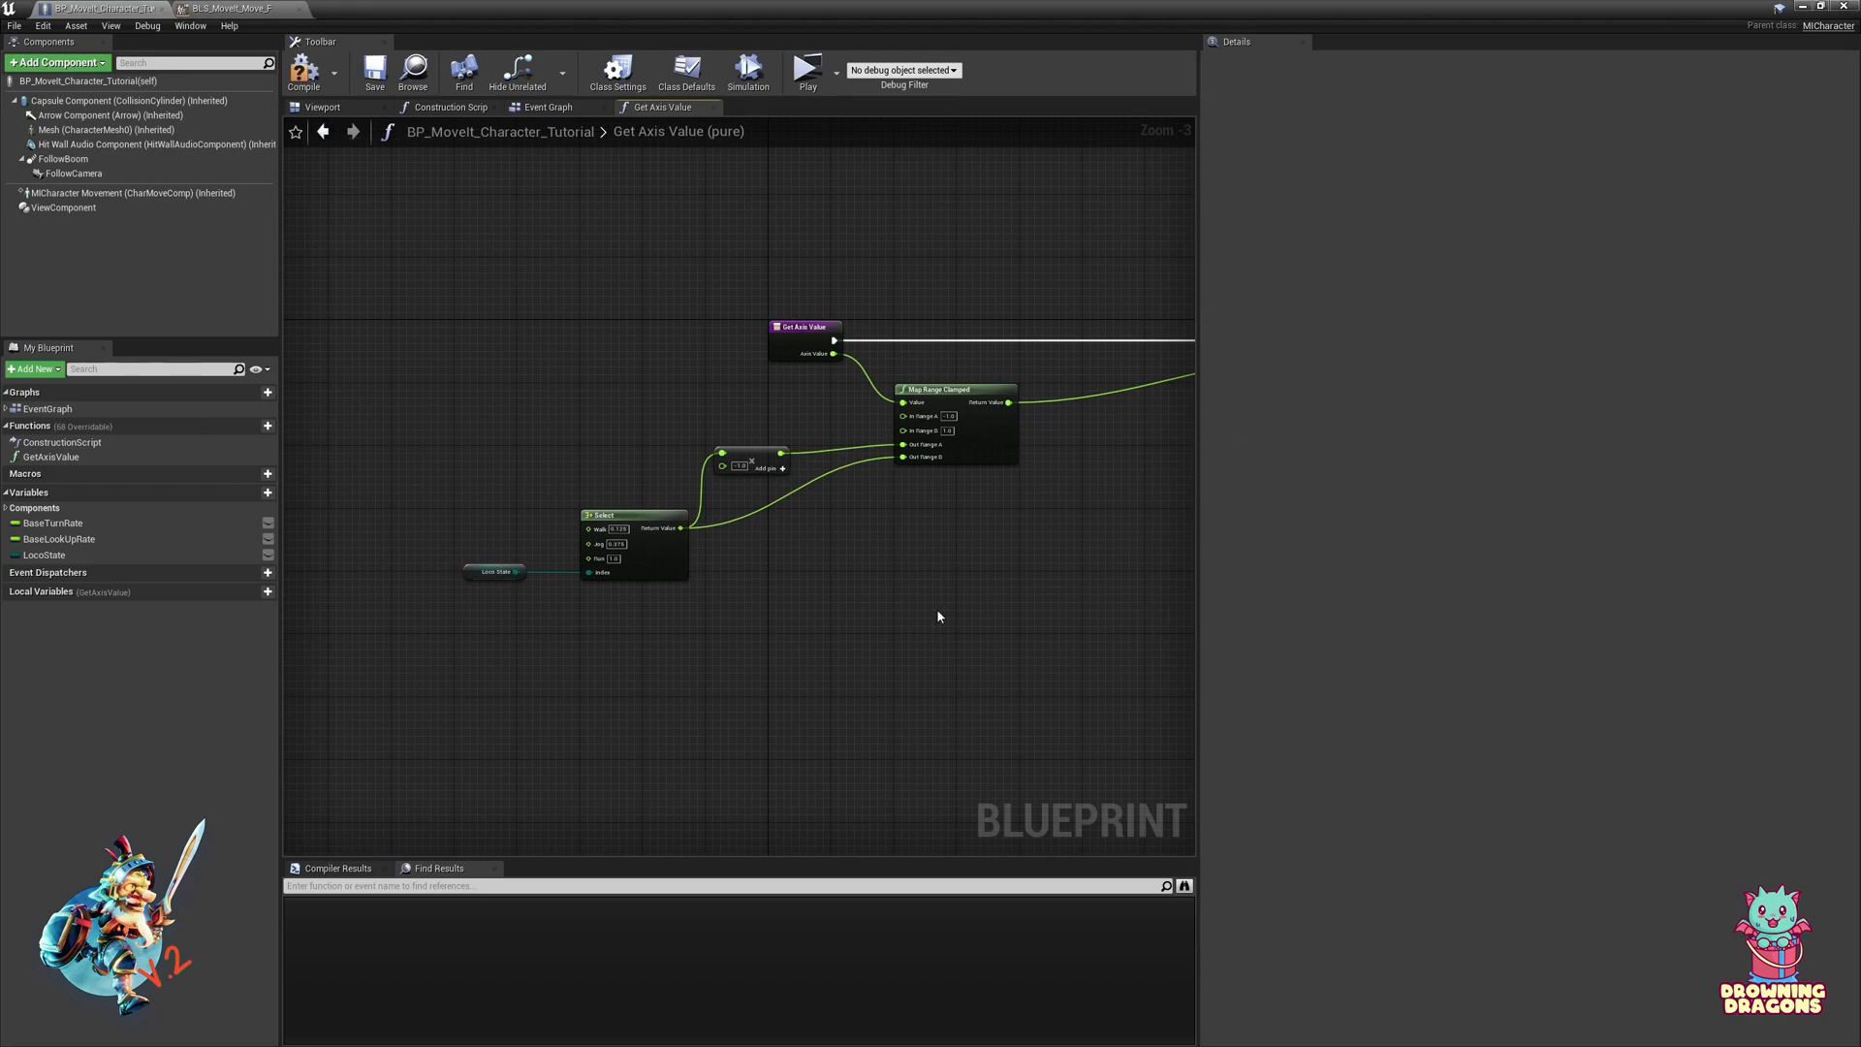
pyautogui.moveTo(806, 71)
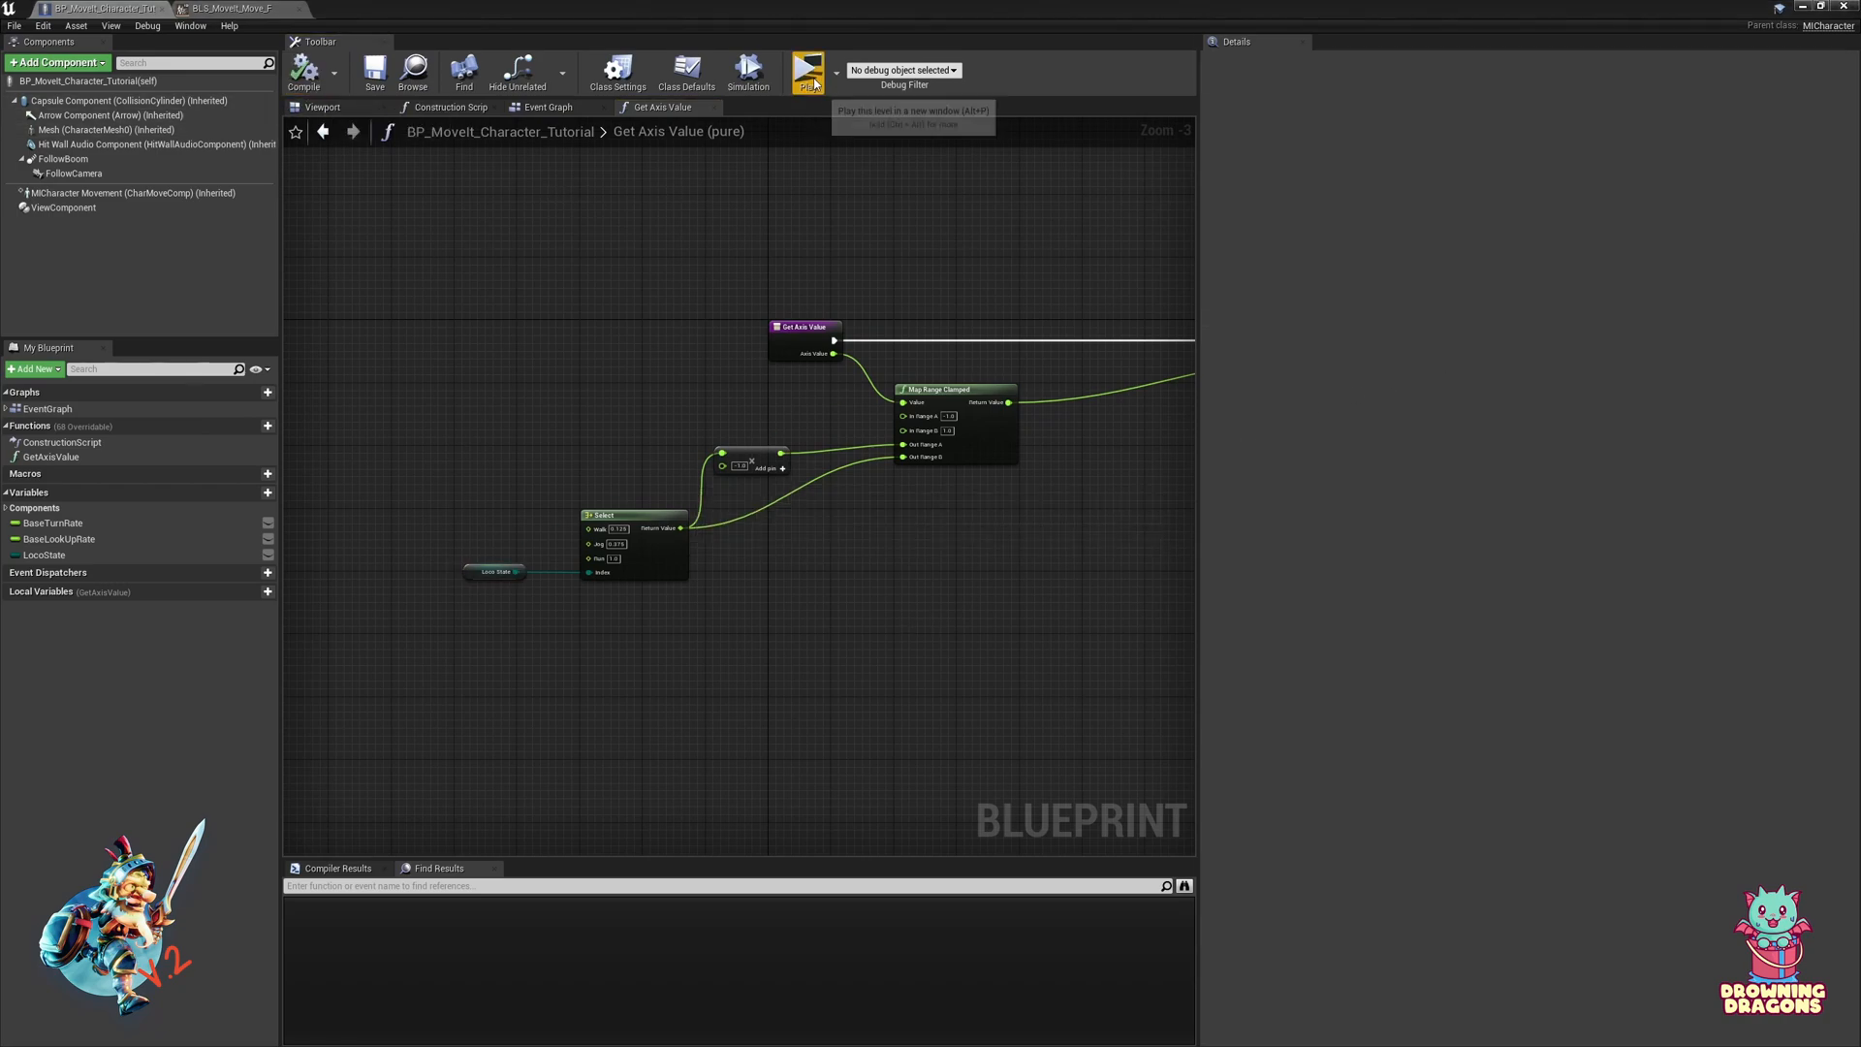
pyautogui.click(809, 72)
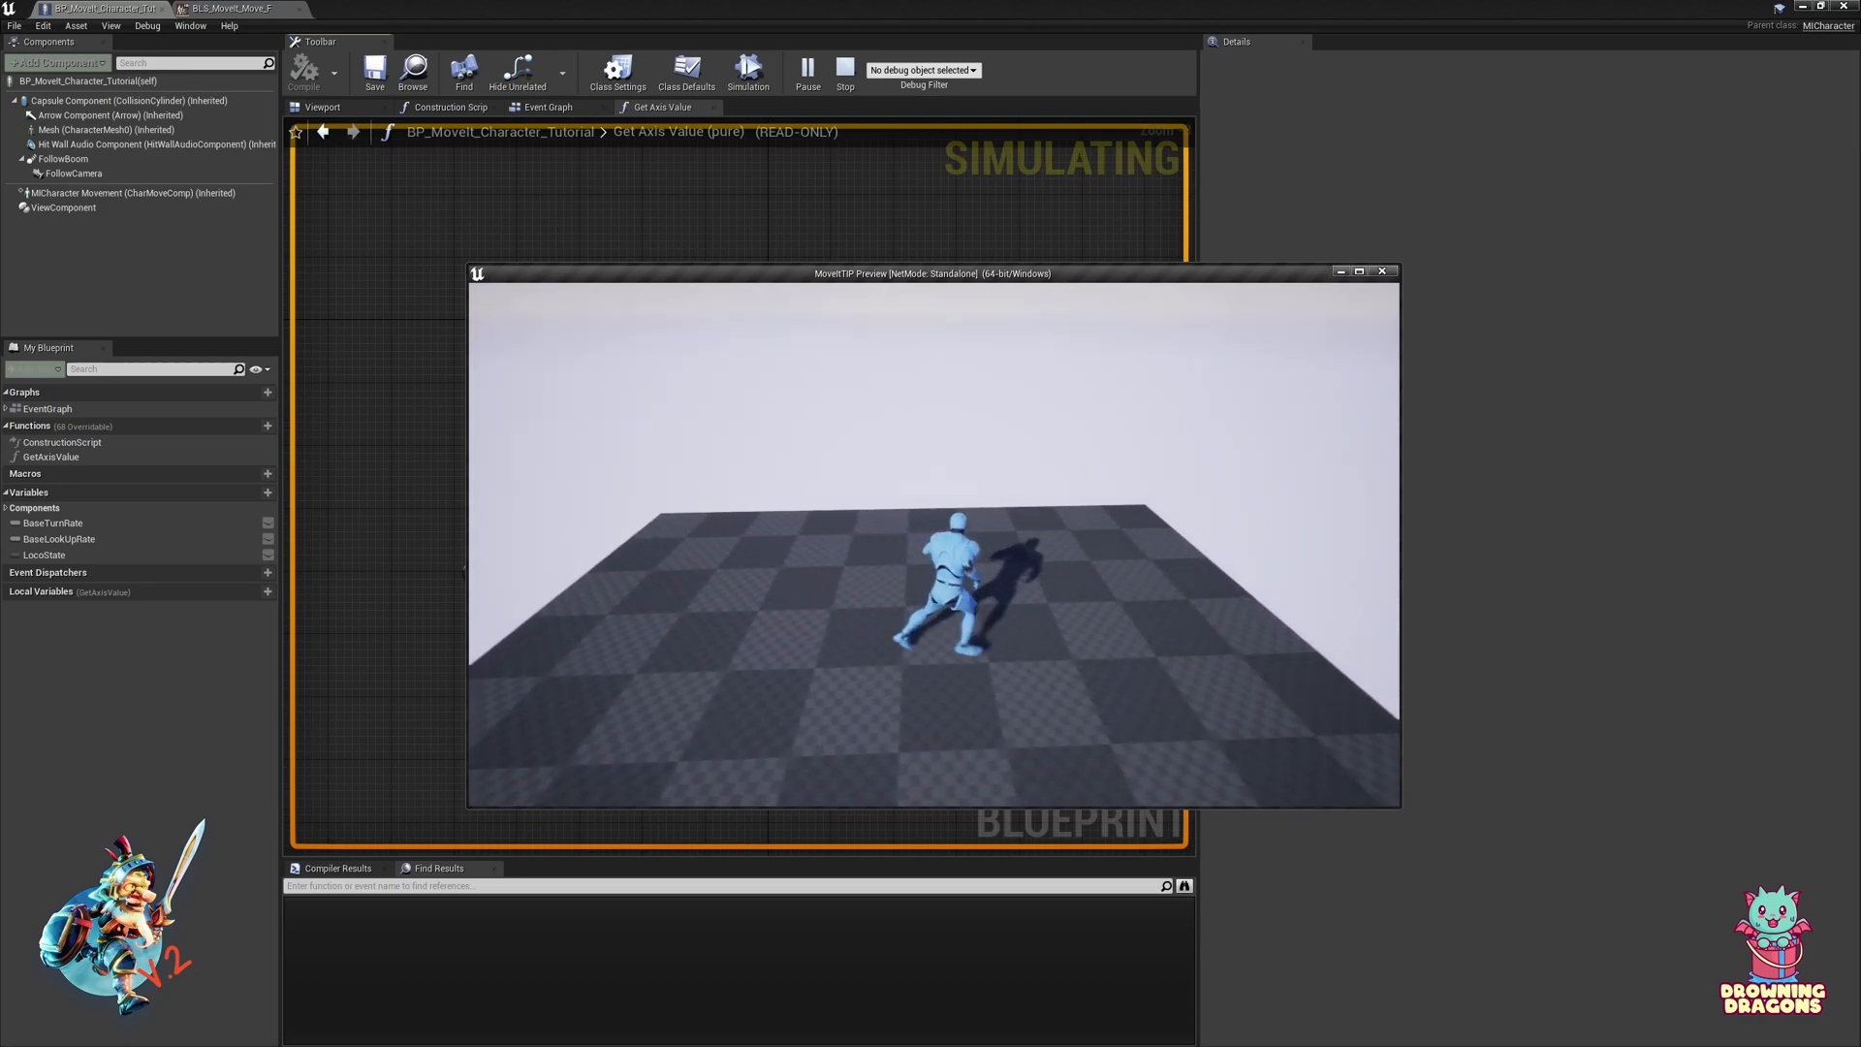
pyautogui.click(844, 70)
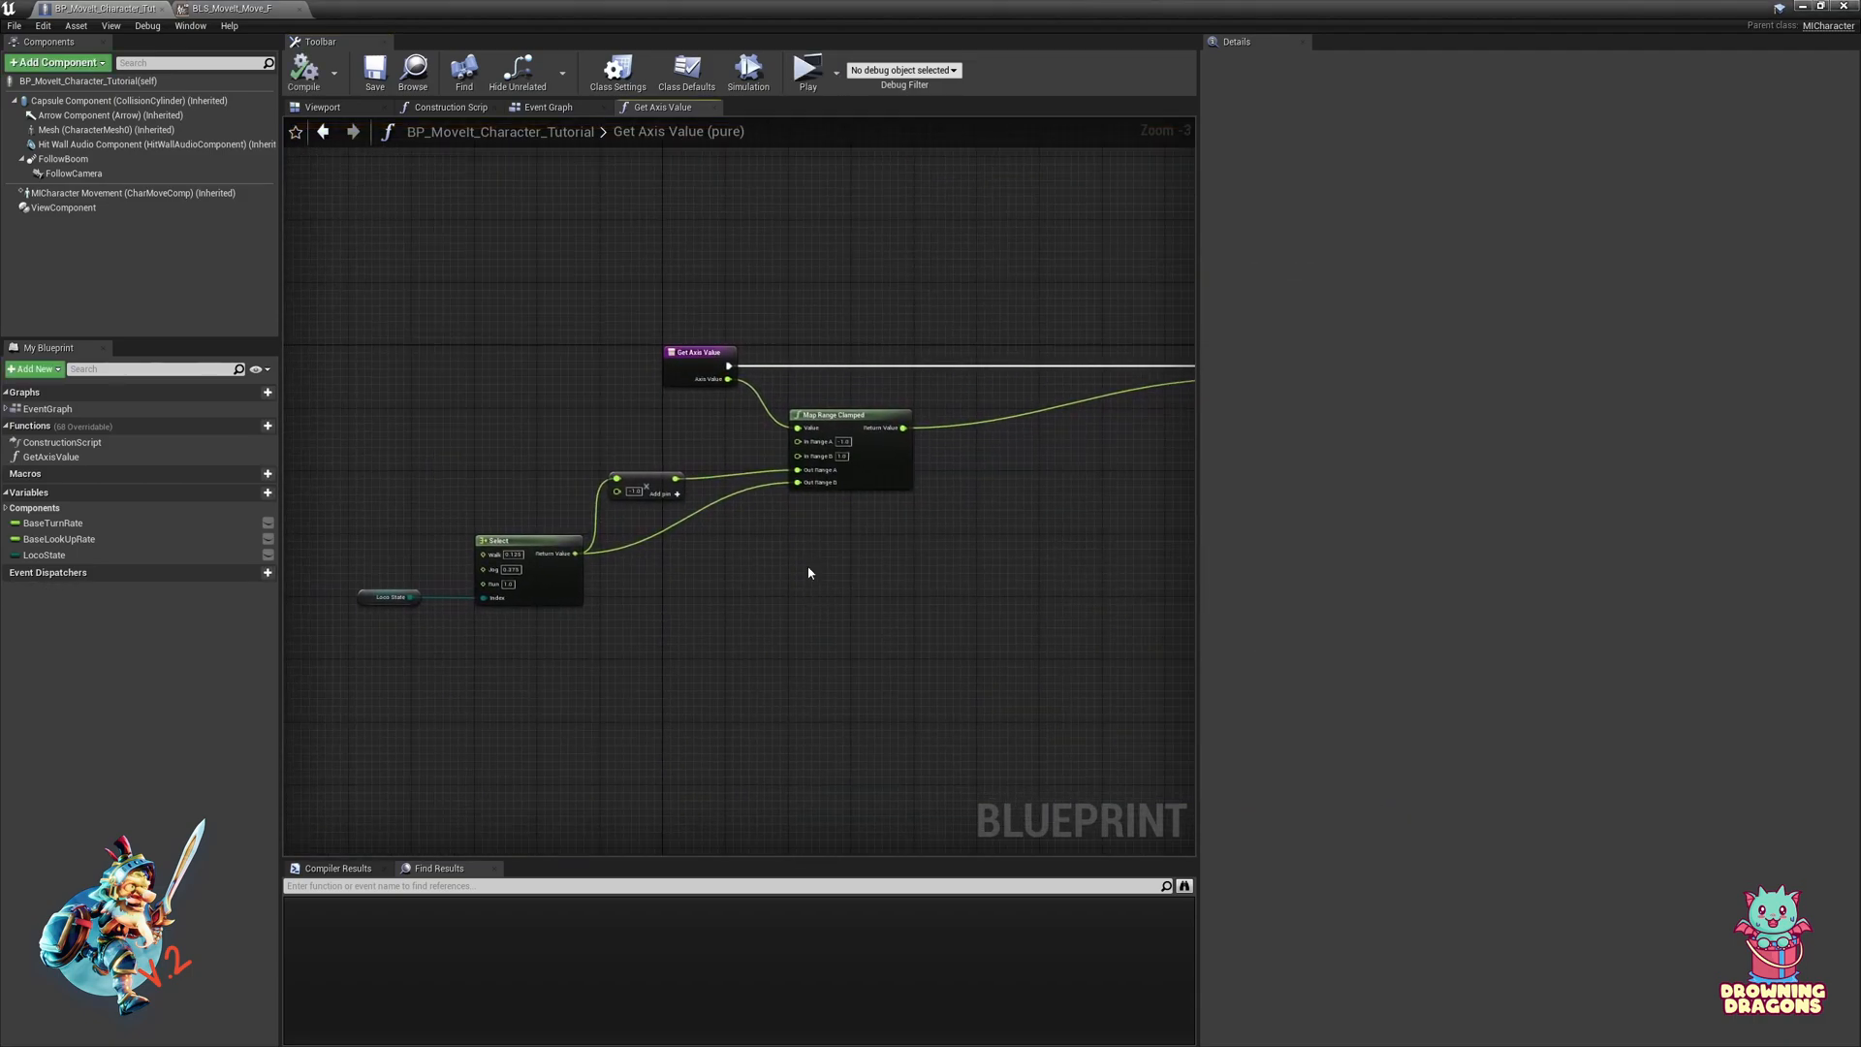
pyautogui.moveTo(564, 293)
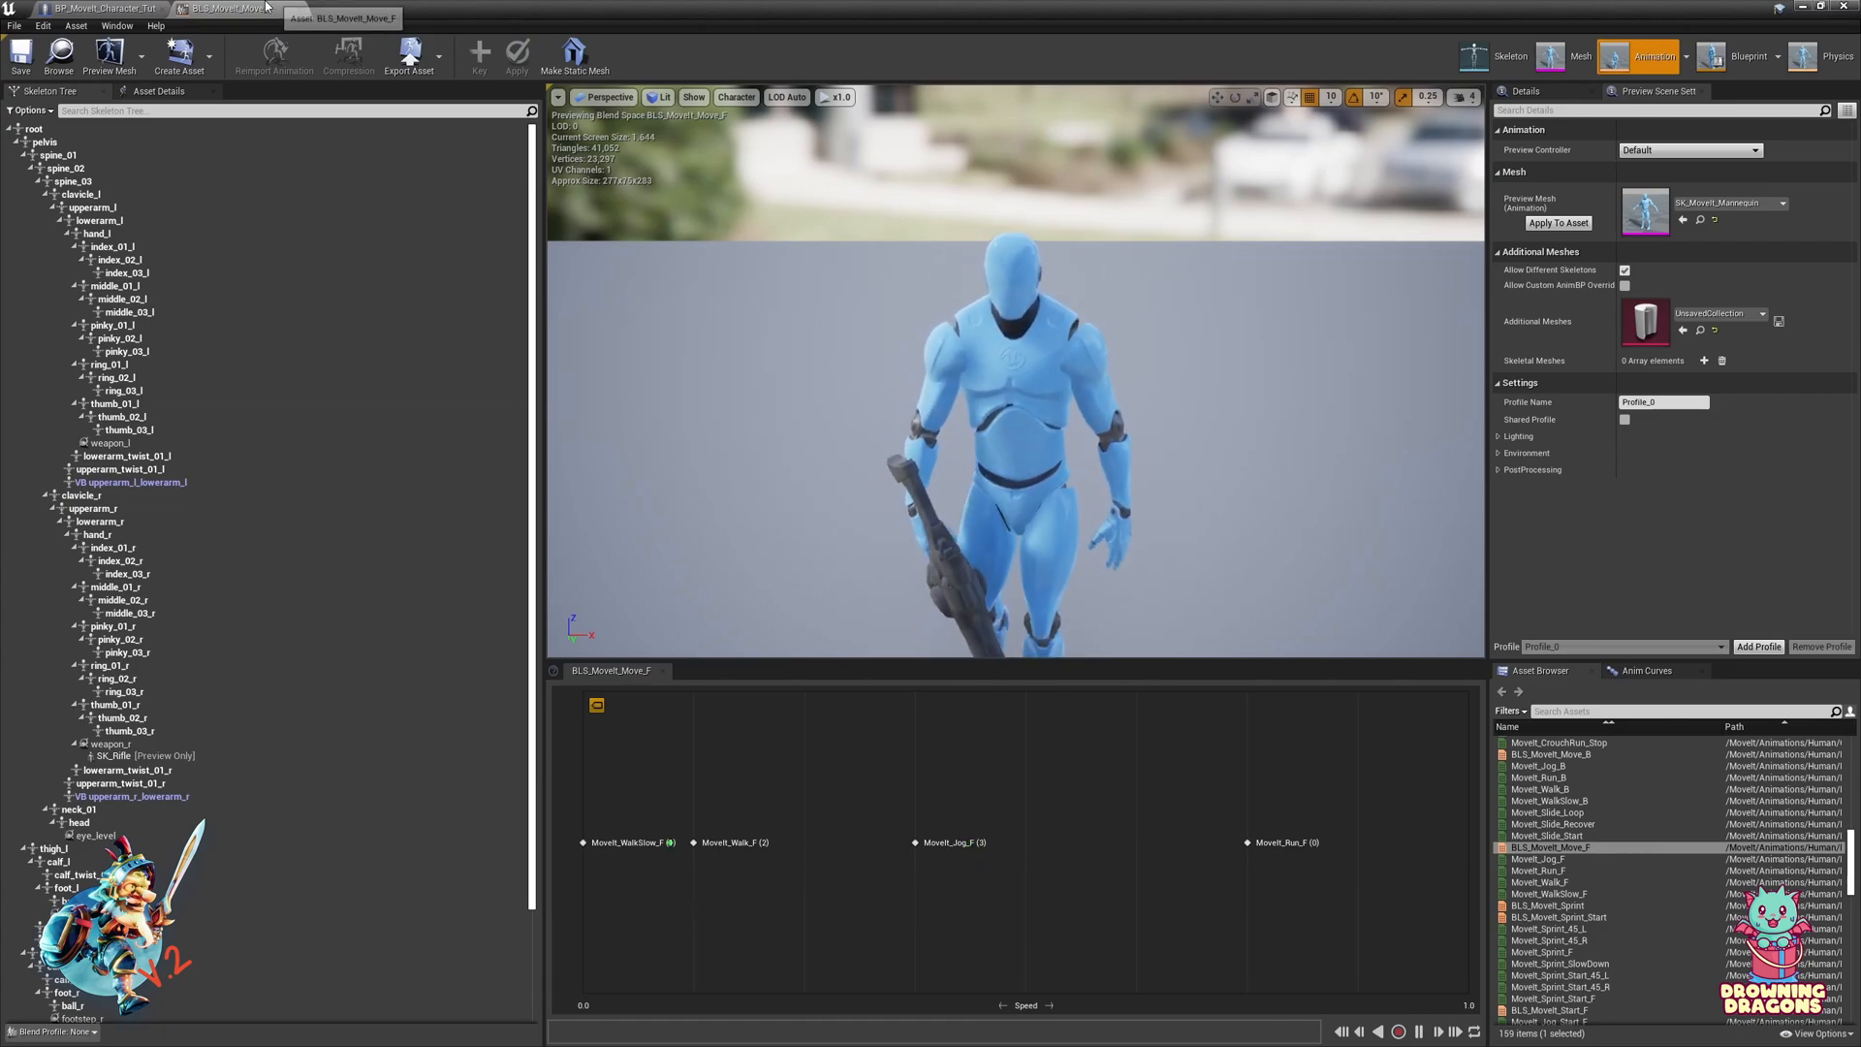
pyautogui.click(101, 8)
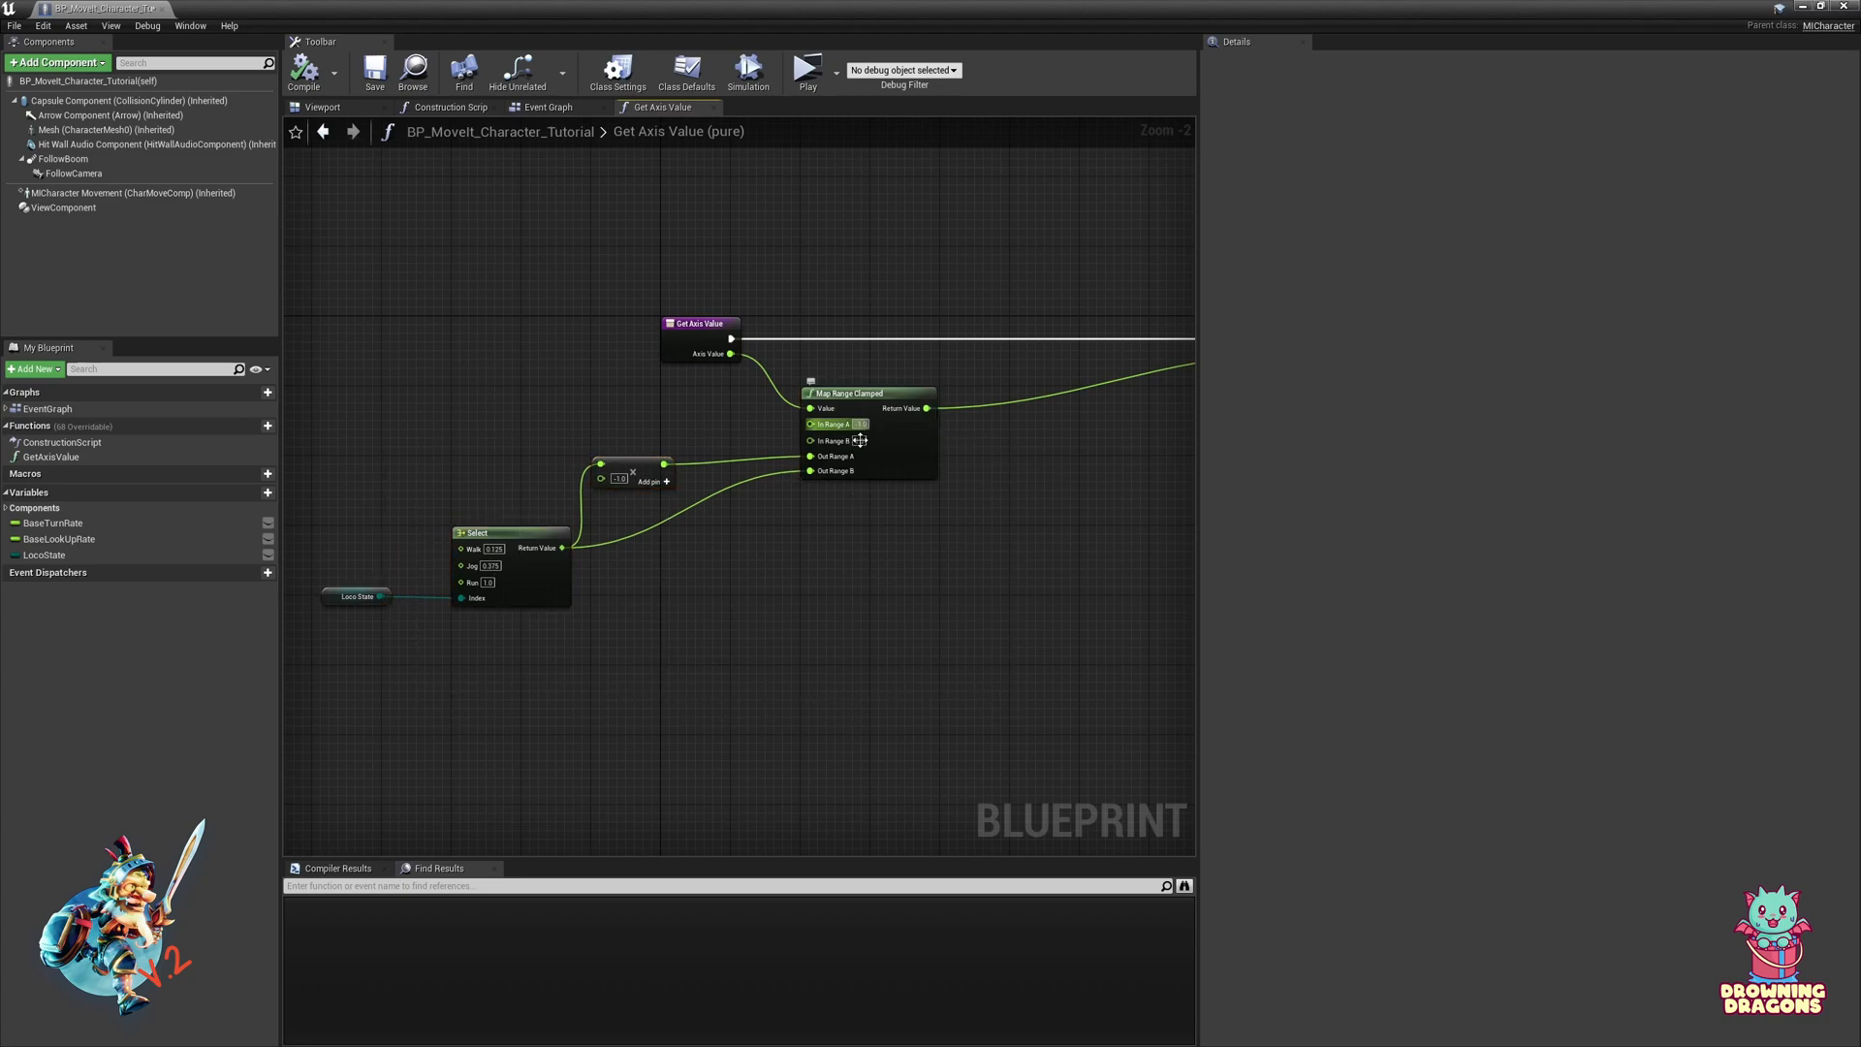
pyautogui.scroll(-3)
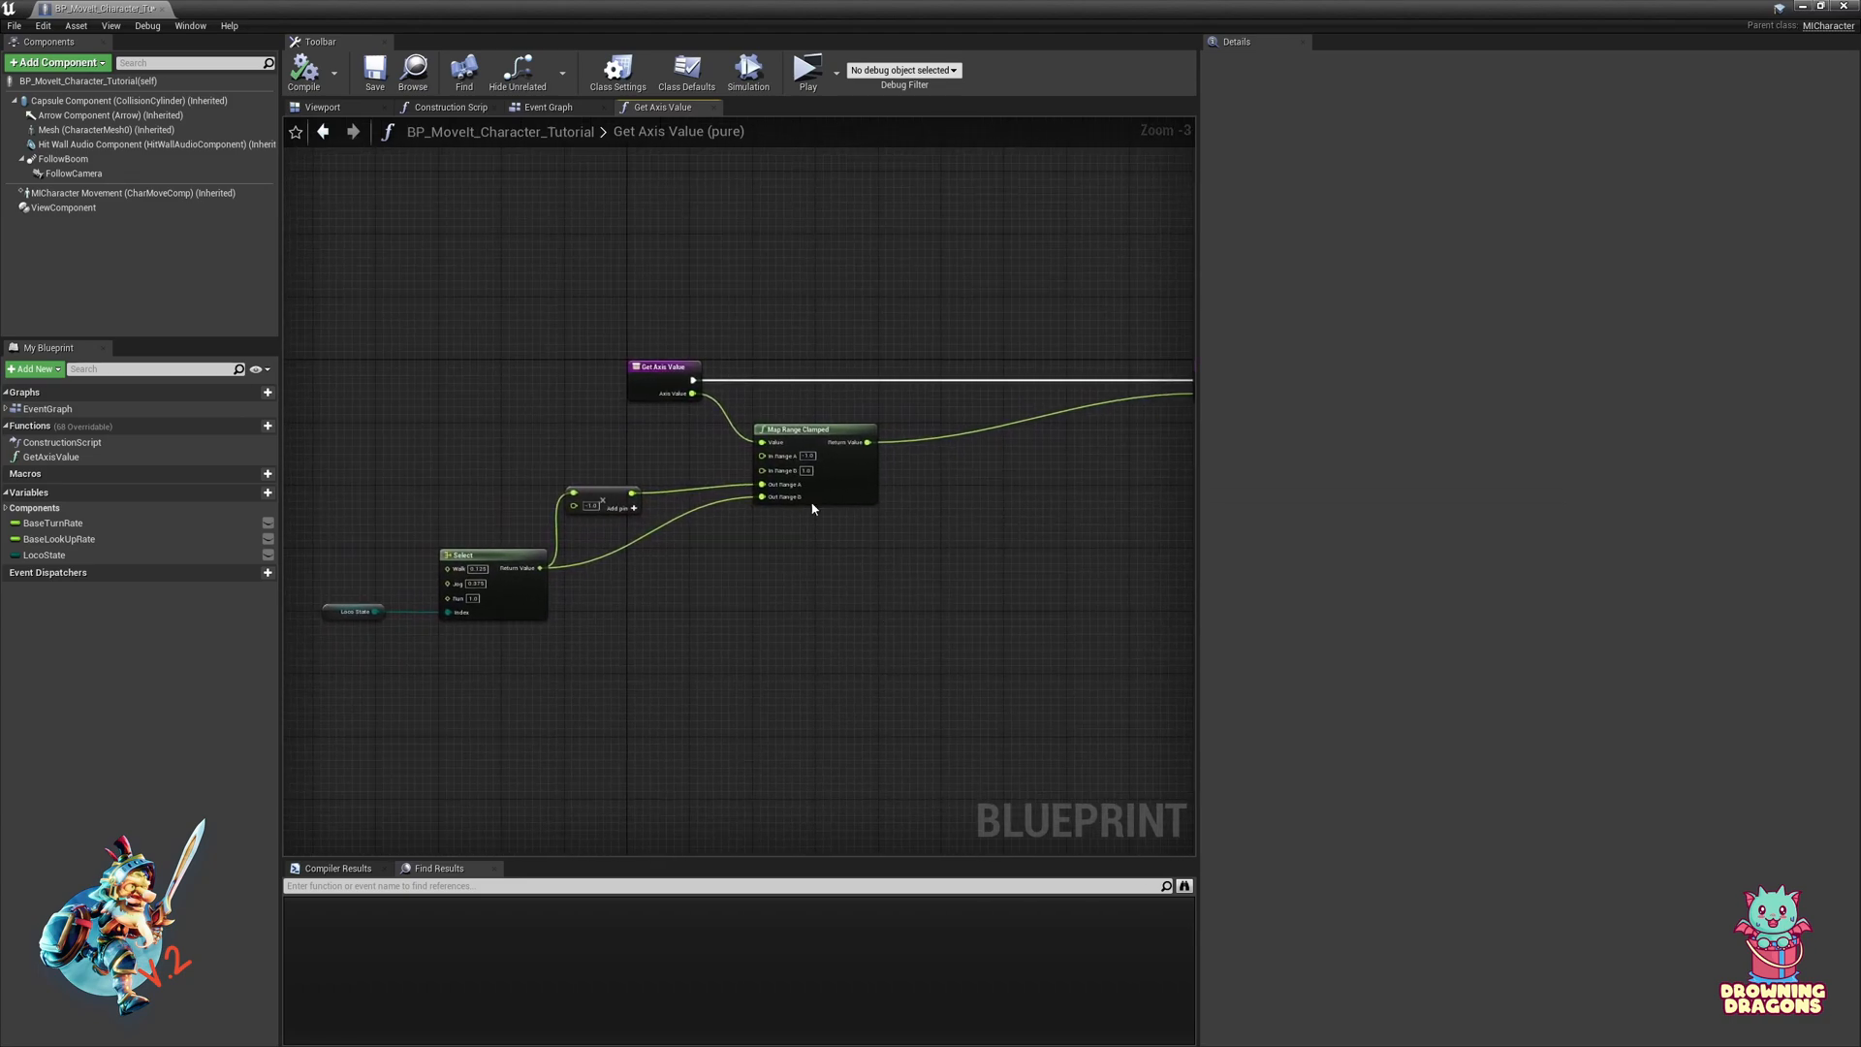
pyautogui.moveTo(752, 467)
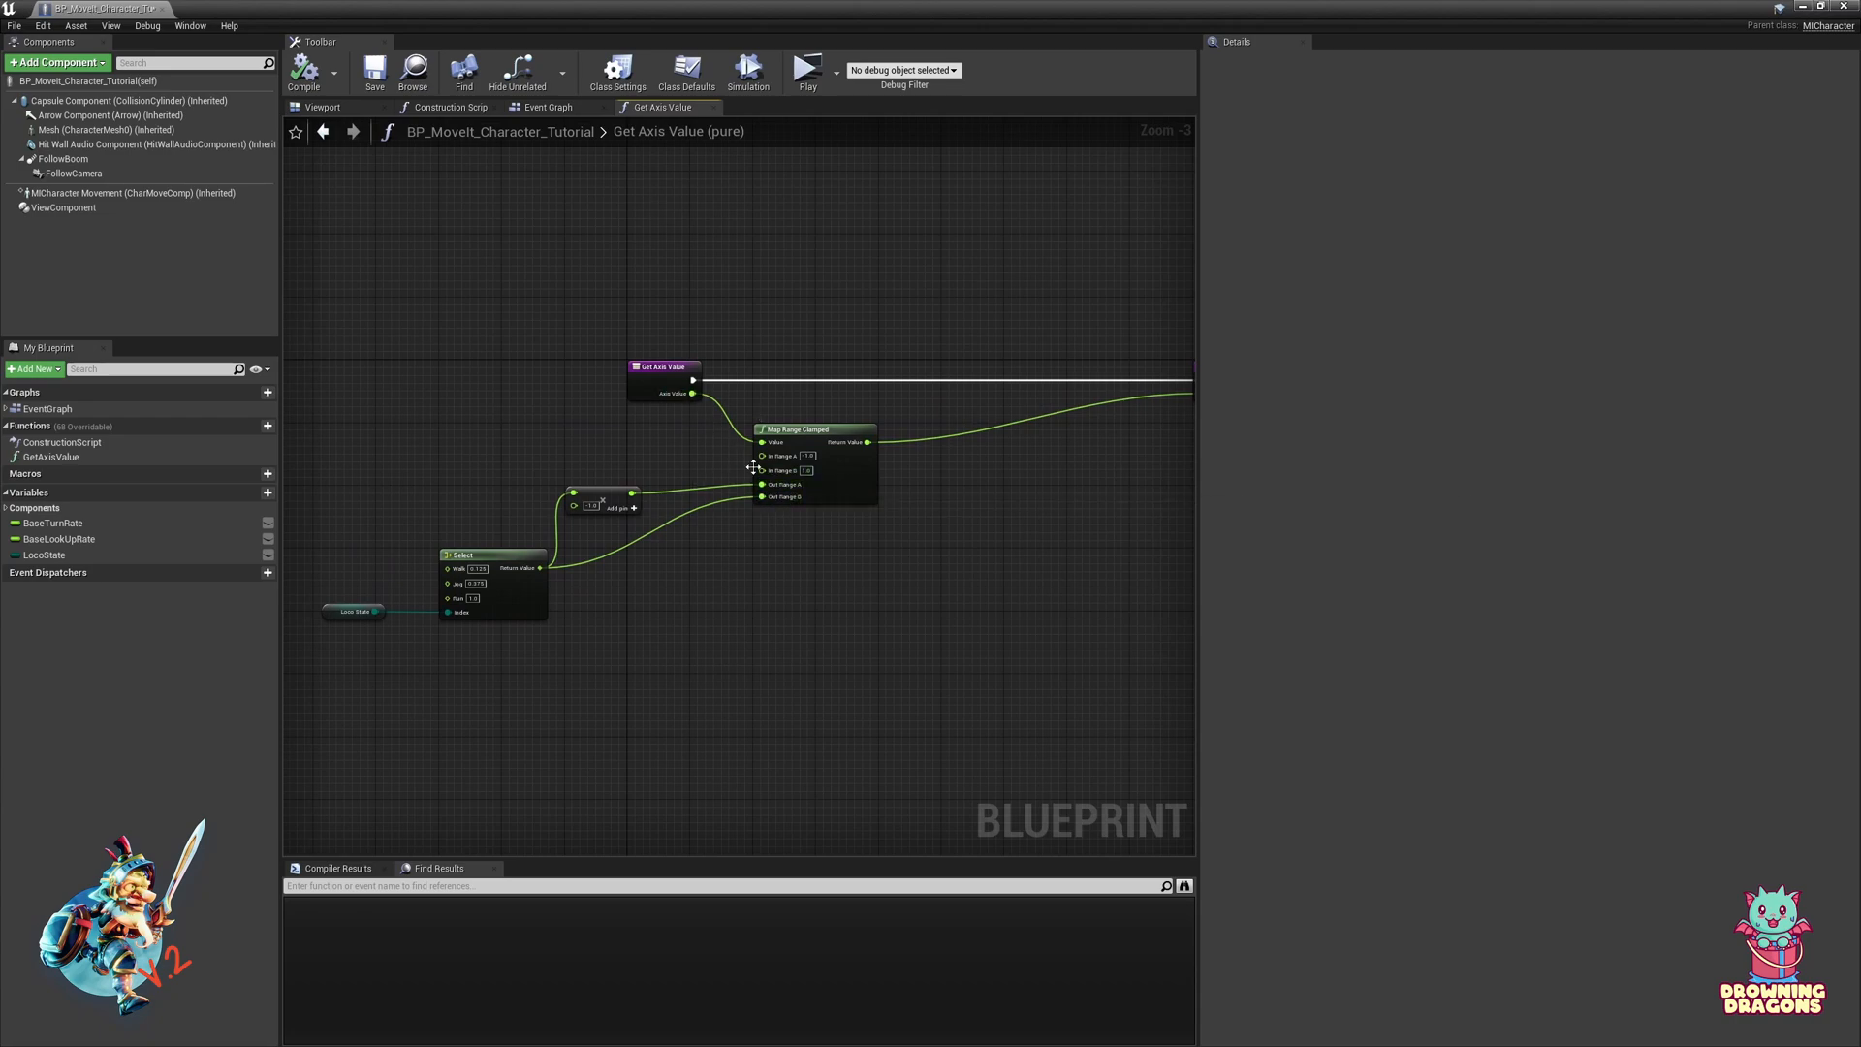